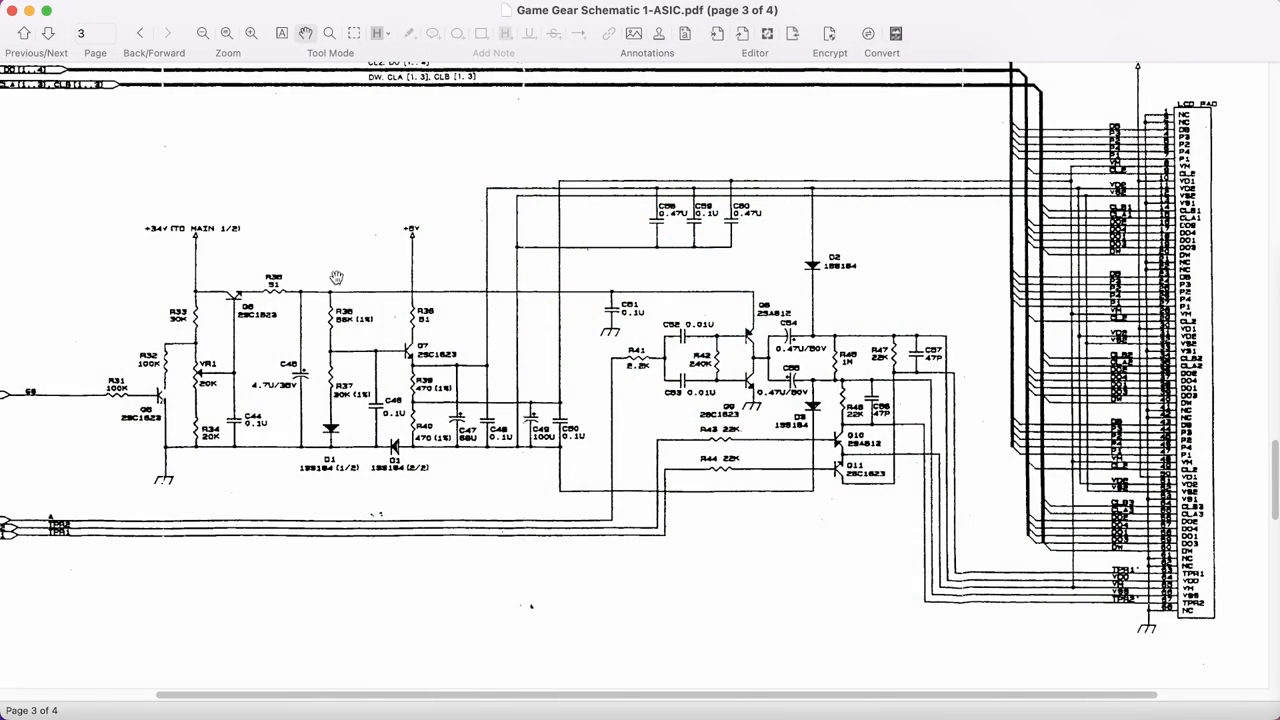
mouse_move(336, 252)
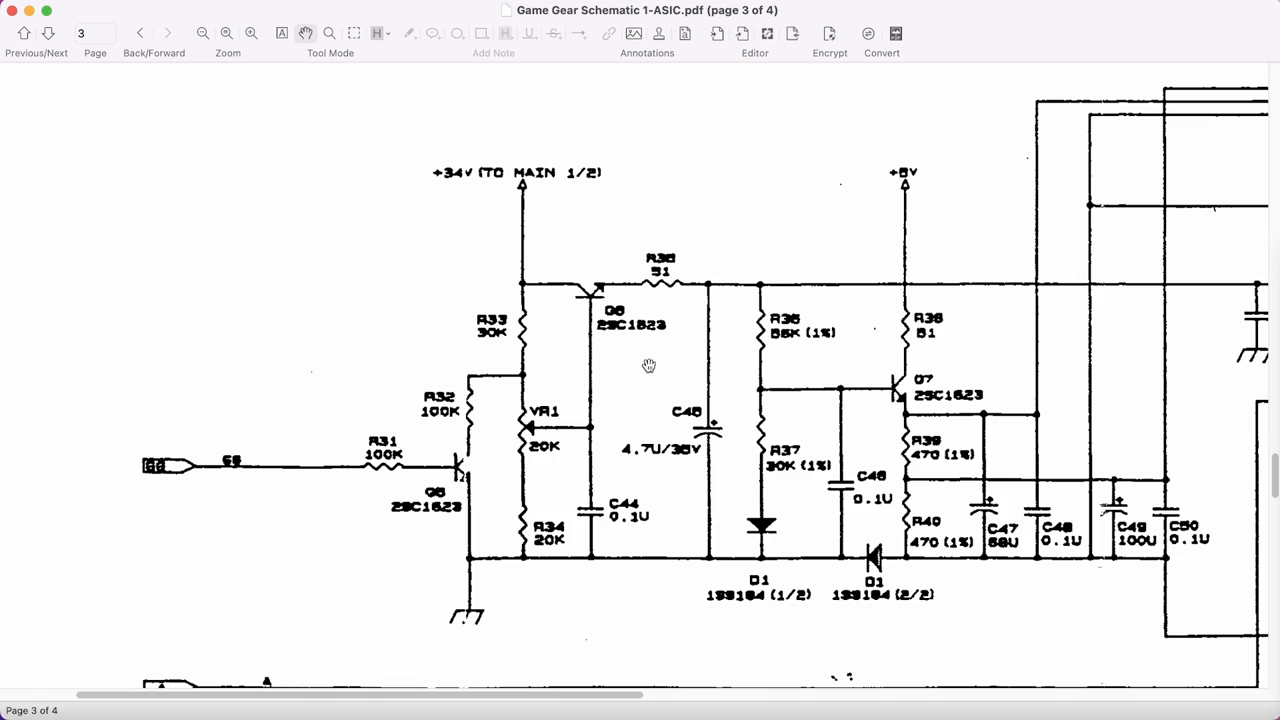
mouse_move(612, 374)
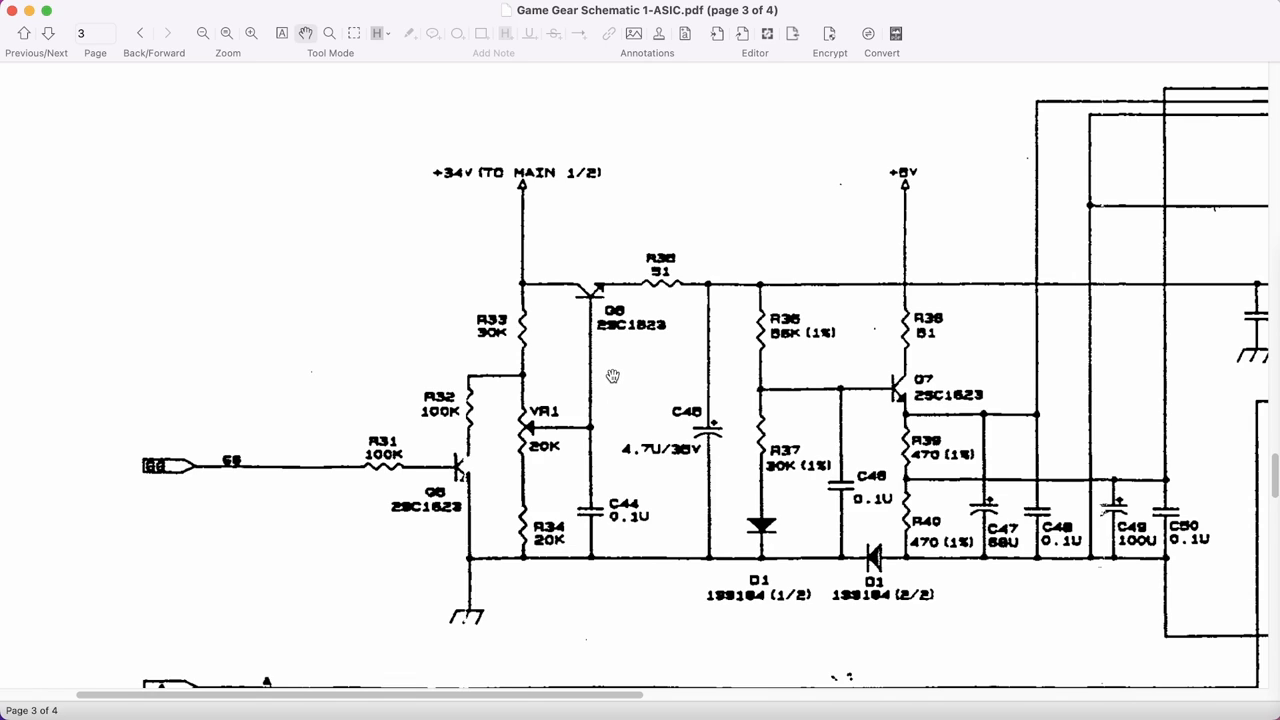
mouse_move(598, 374)
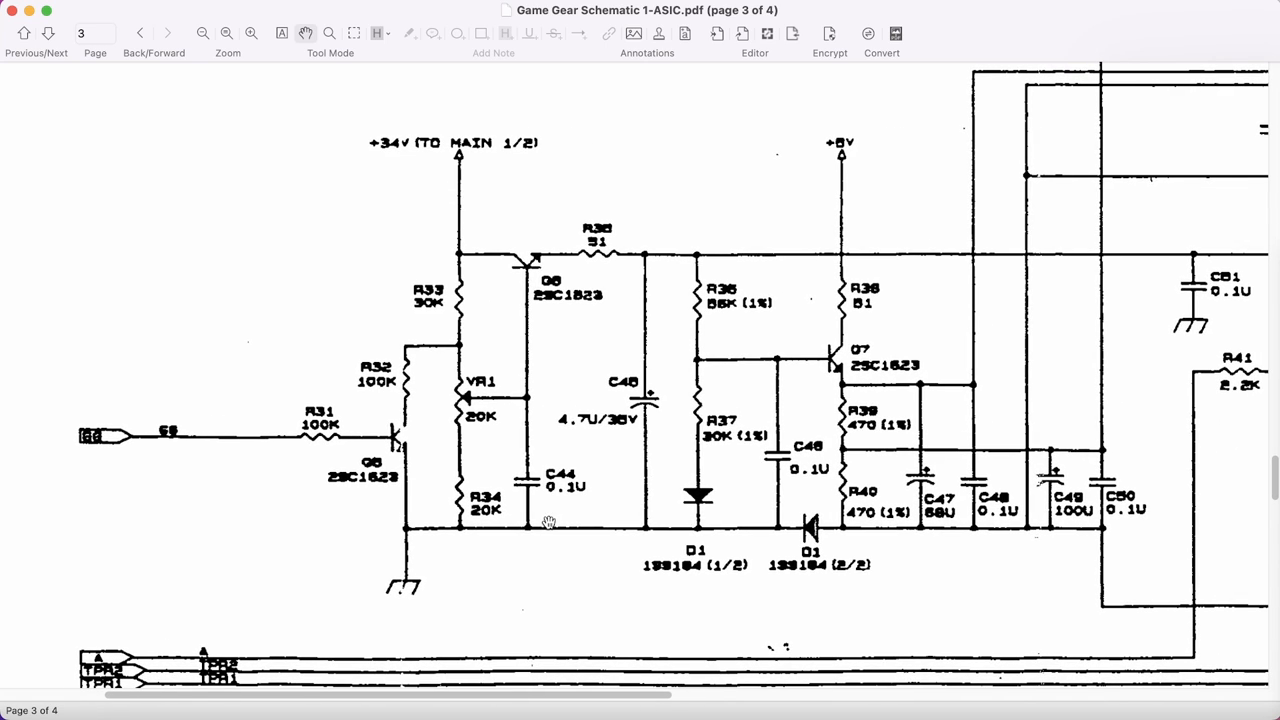
mouse_move(484, 360)
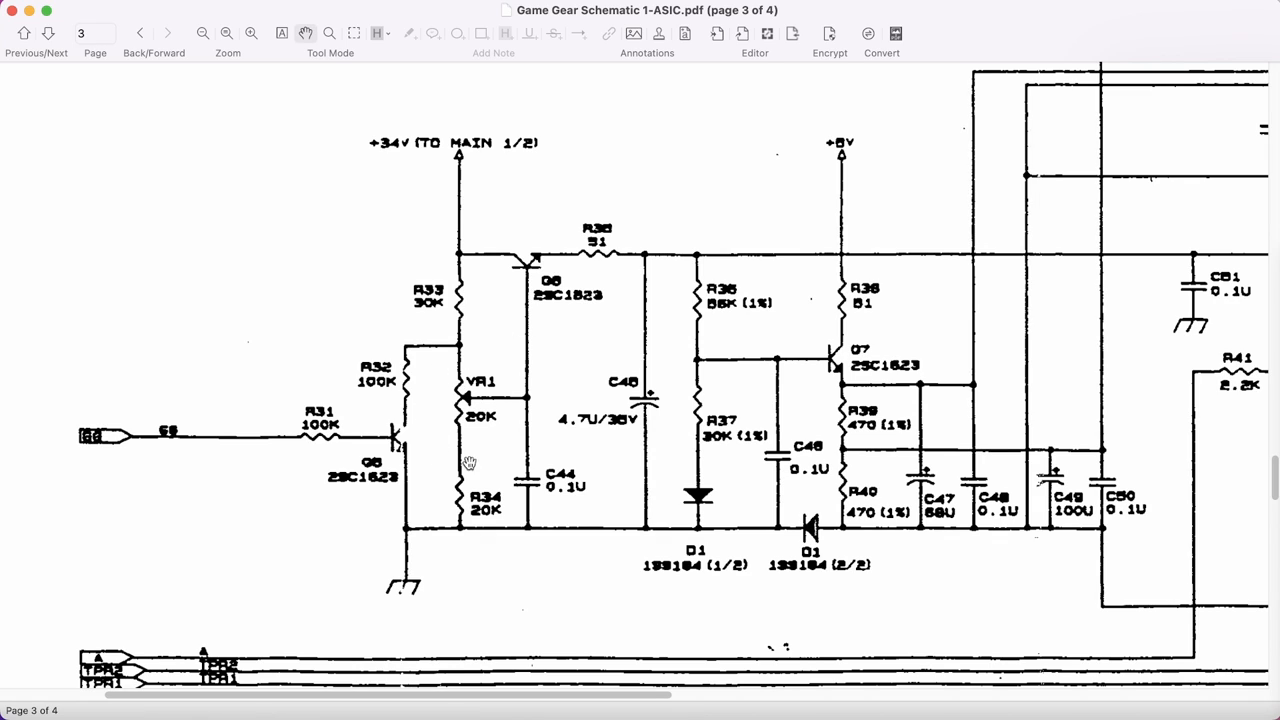
mouse_move(424, 378)
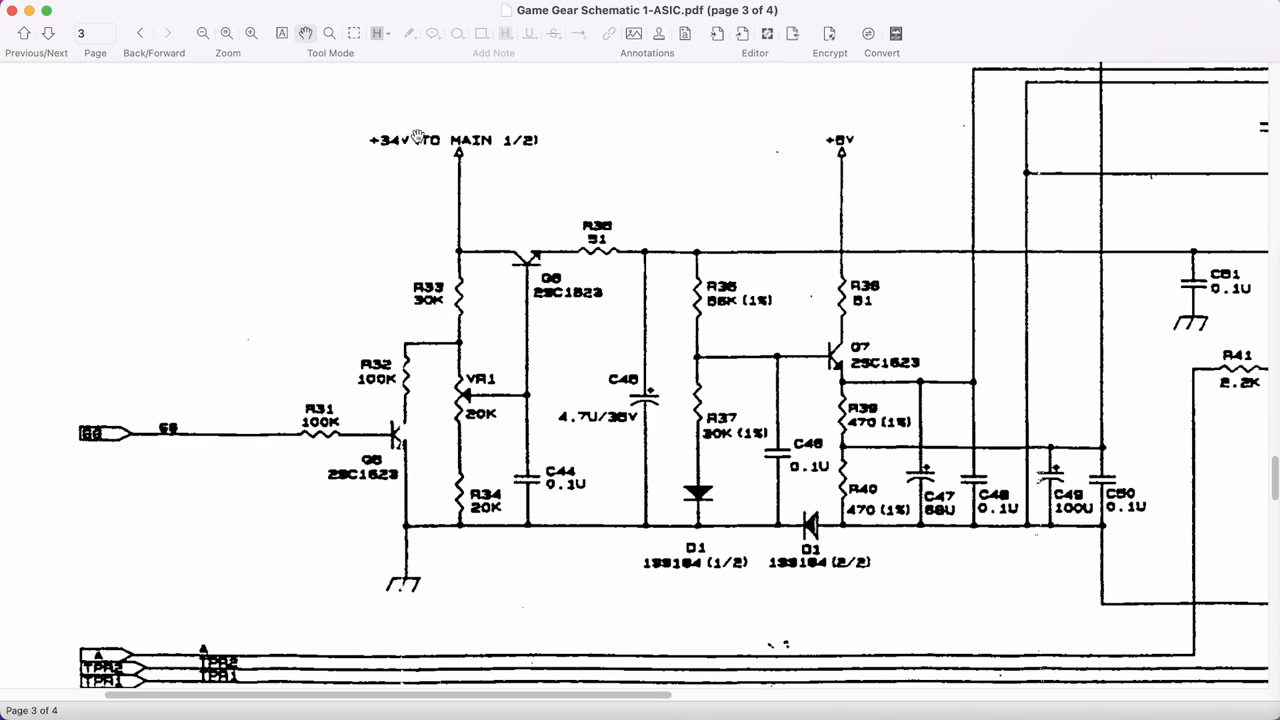
mouse_move(348, 204)
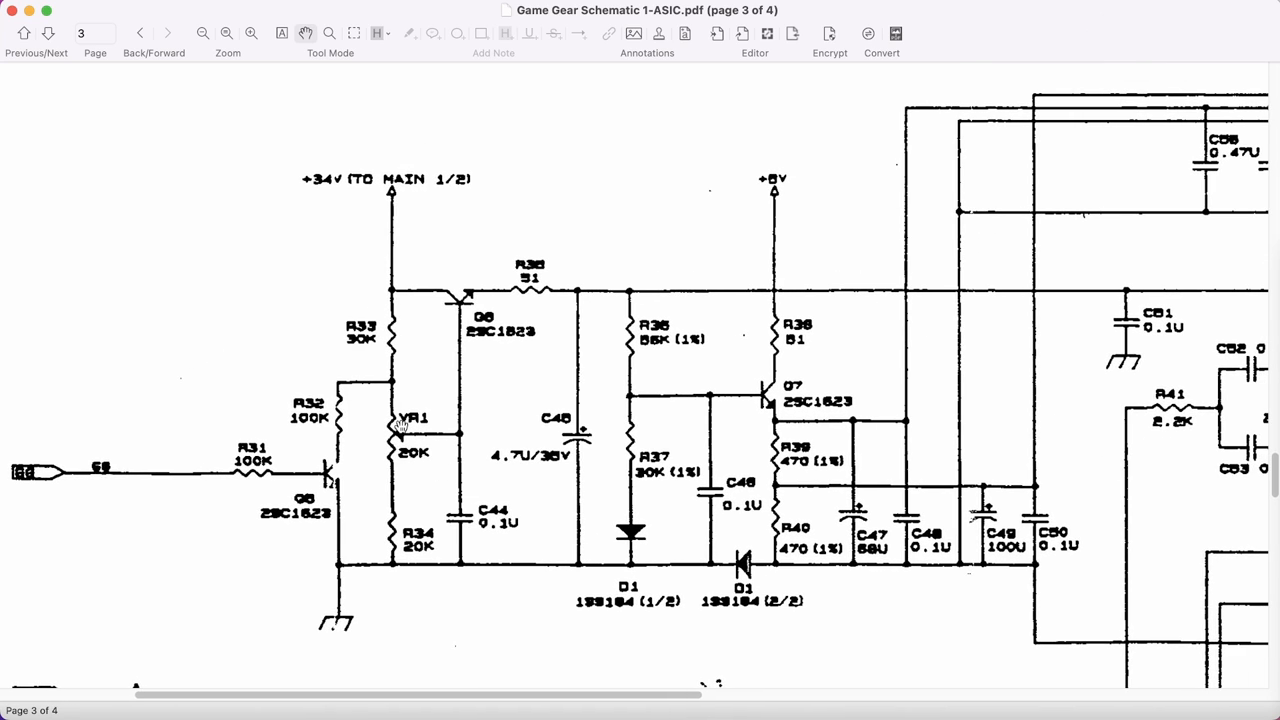
mouse_move(508, 272)
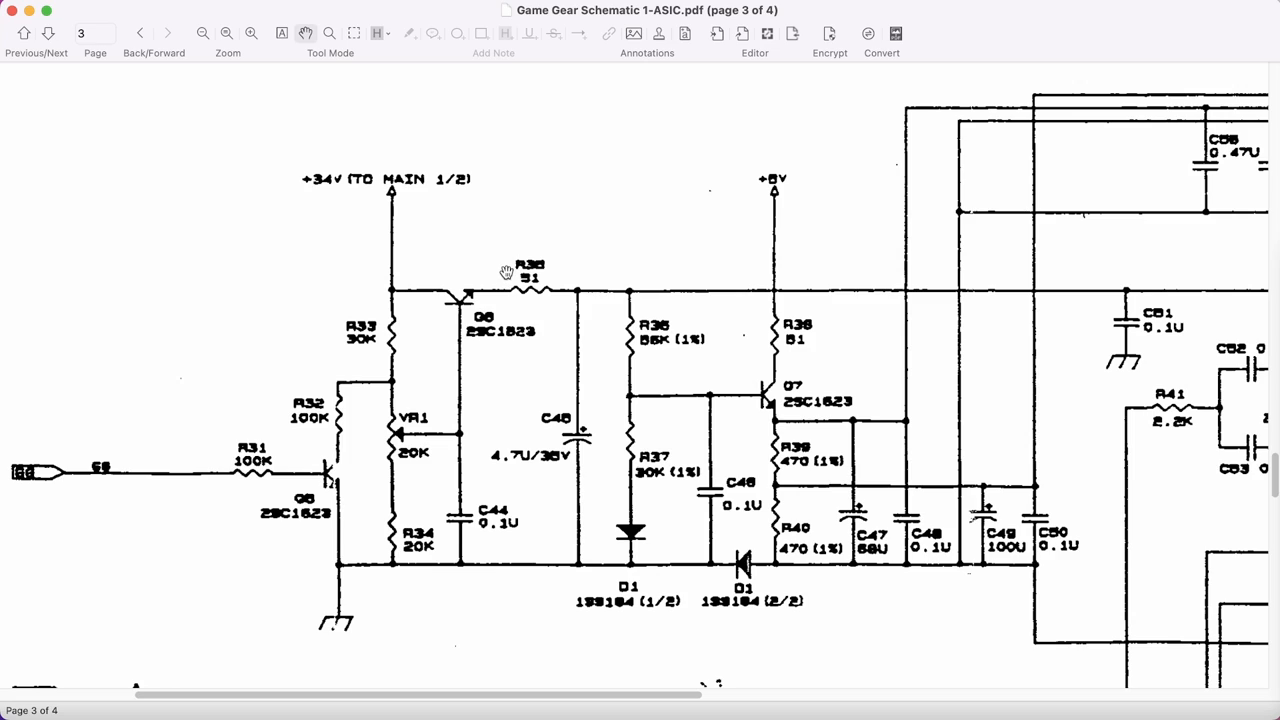
mouse_move(504, 292)
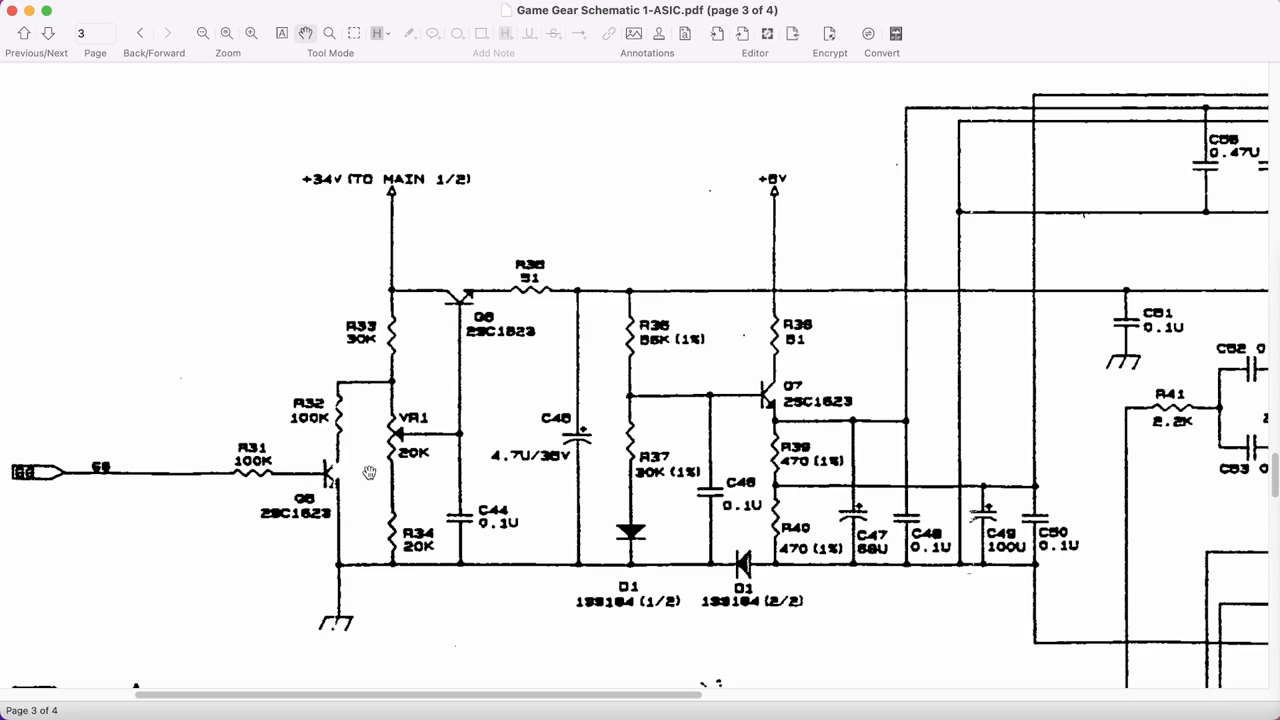
mouse_move(364, 328)
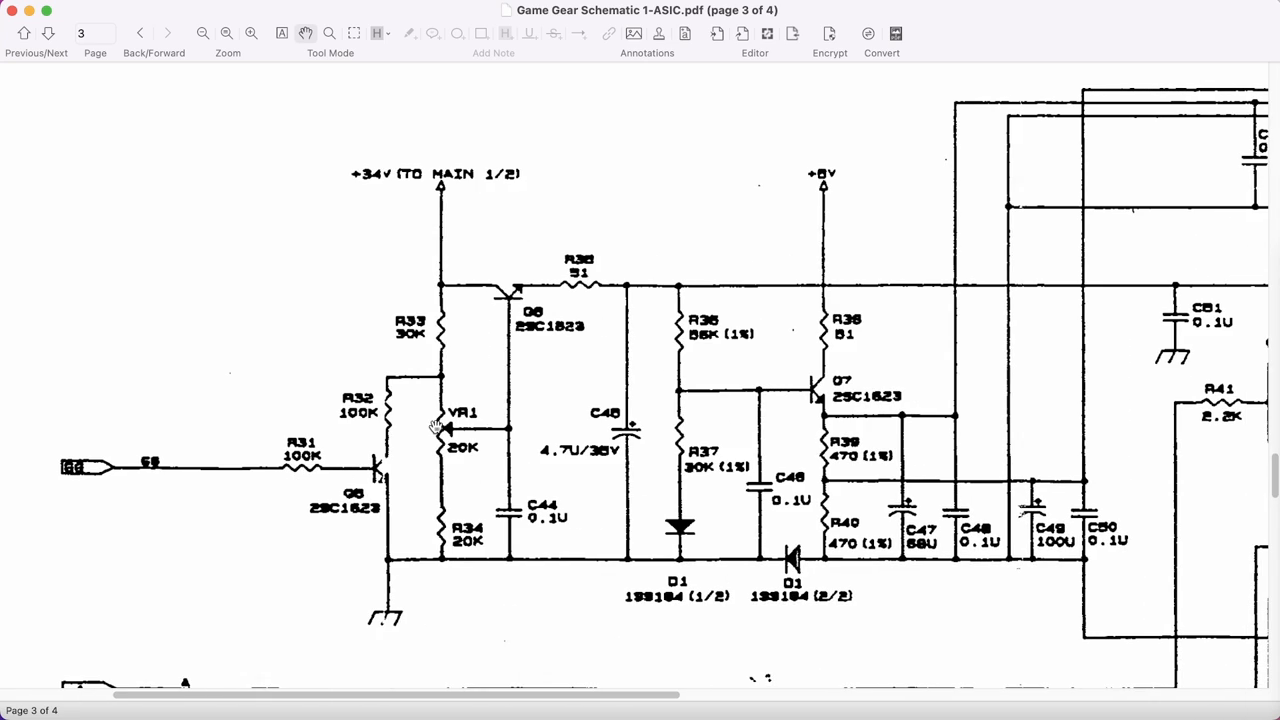
mouse_move(520, 478)
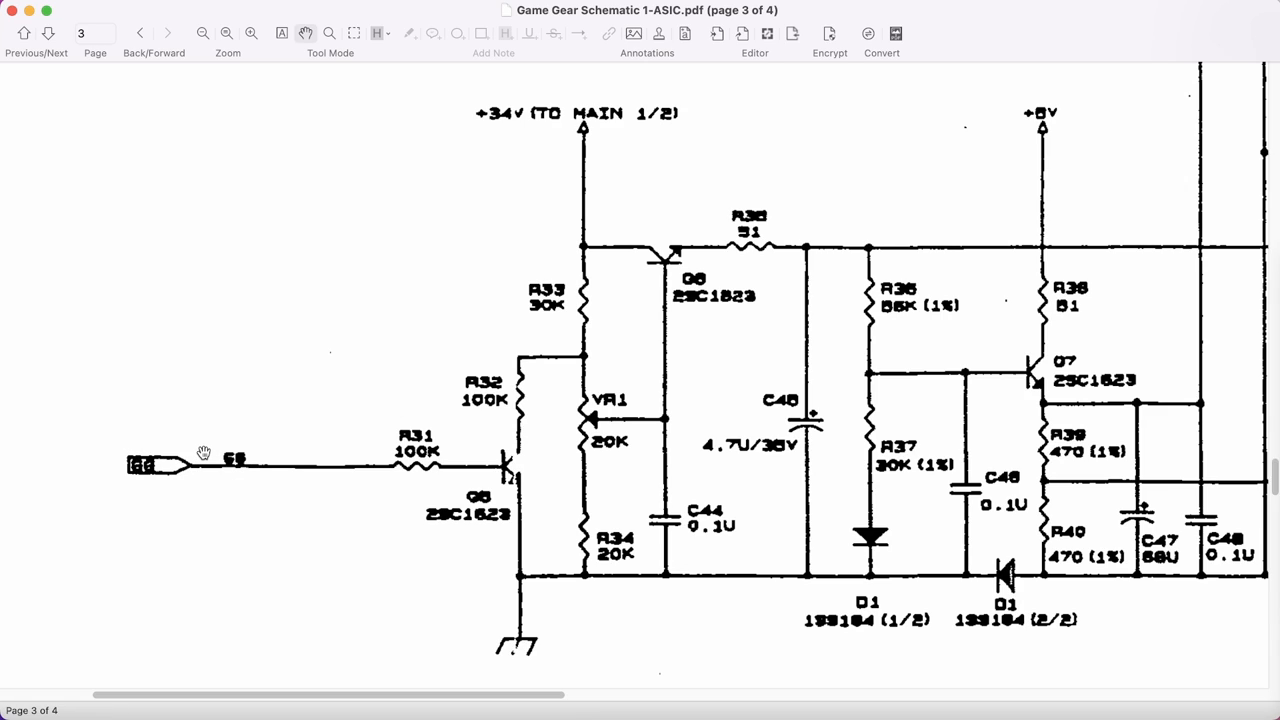
mouse_move(192, 420)
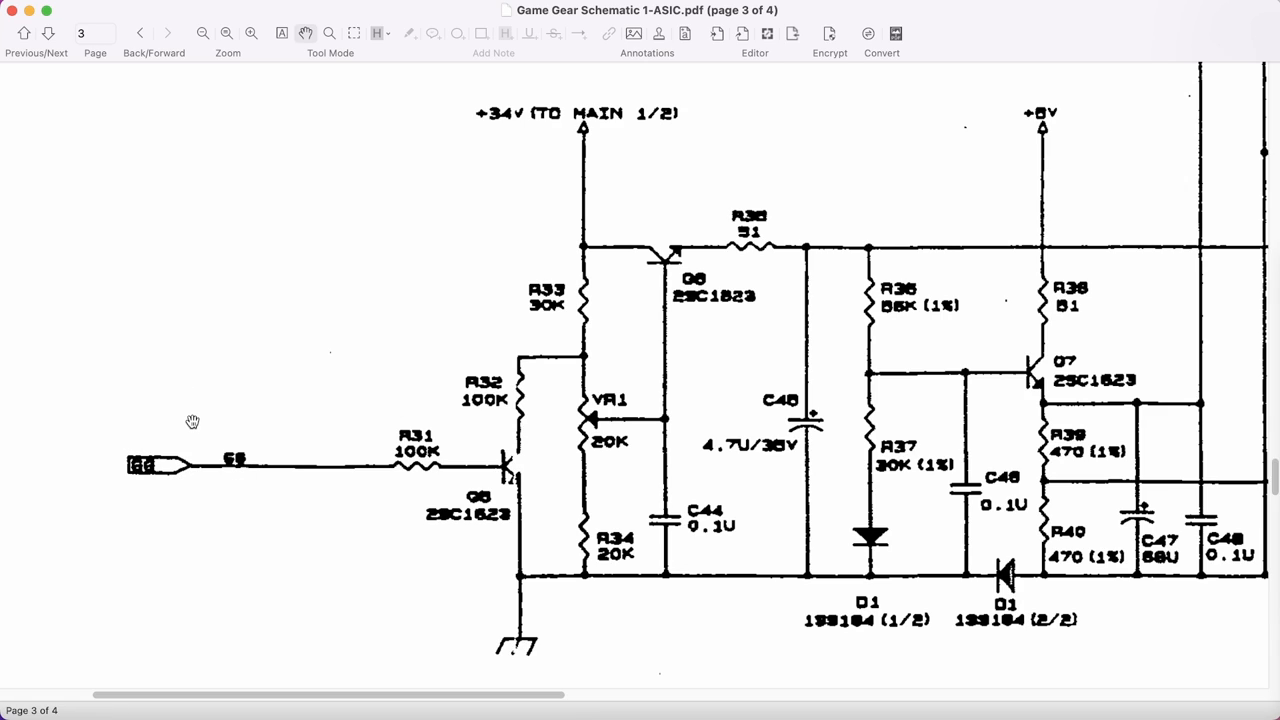
mouse_move(184, 404)
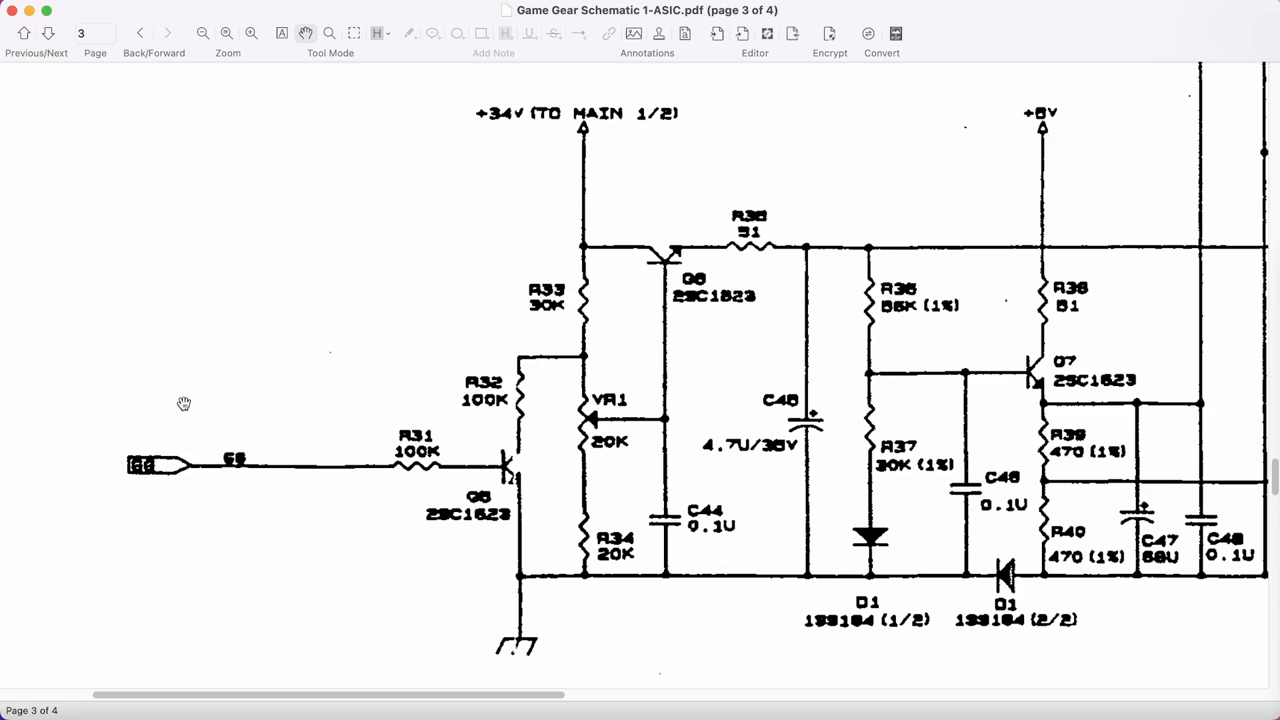
mouse_move(228, 424)
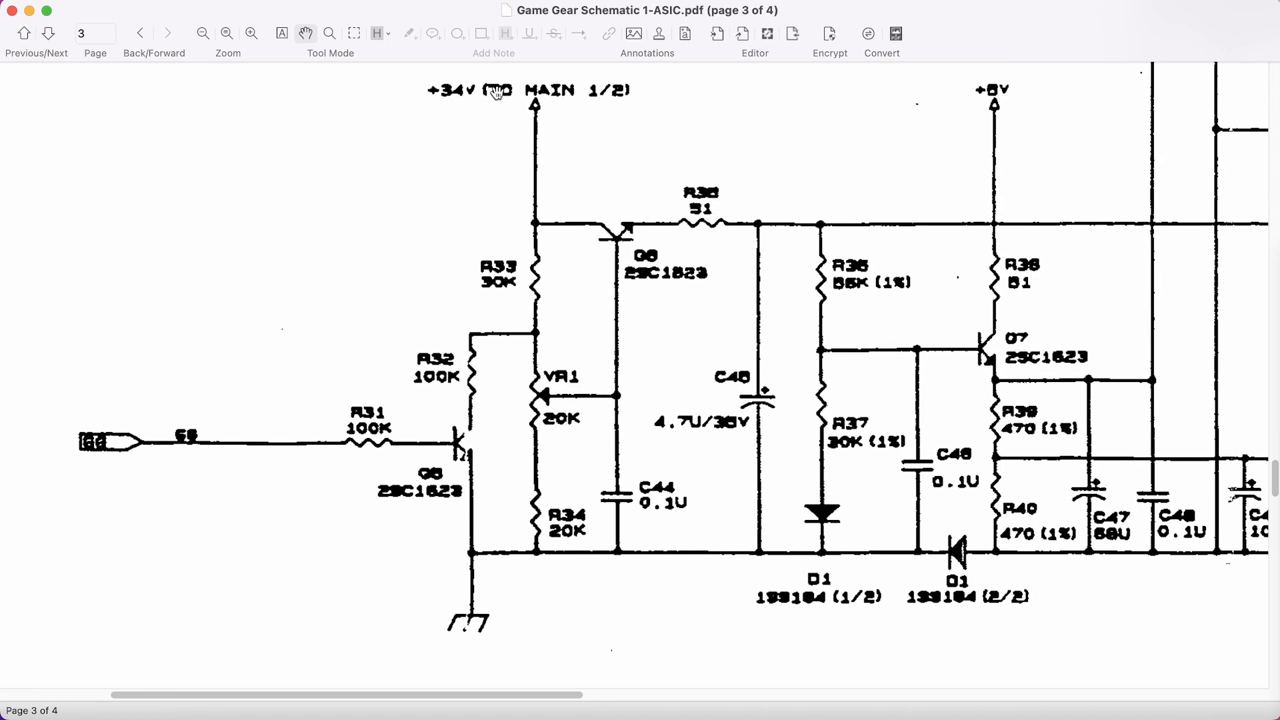
mouse_move(540, 124)
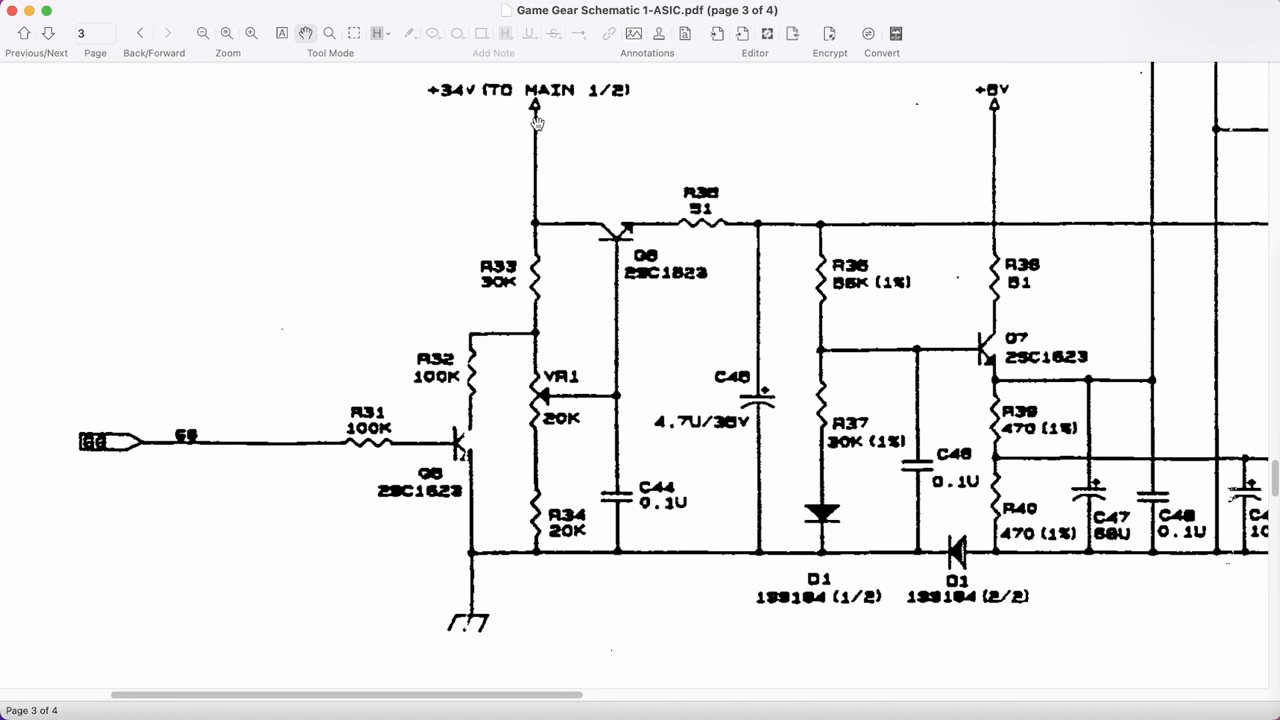
mouse_move(516, 278)
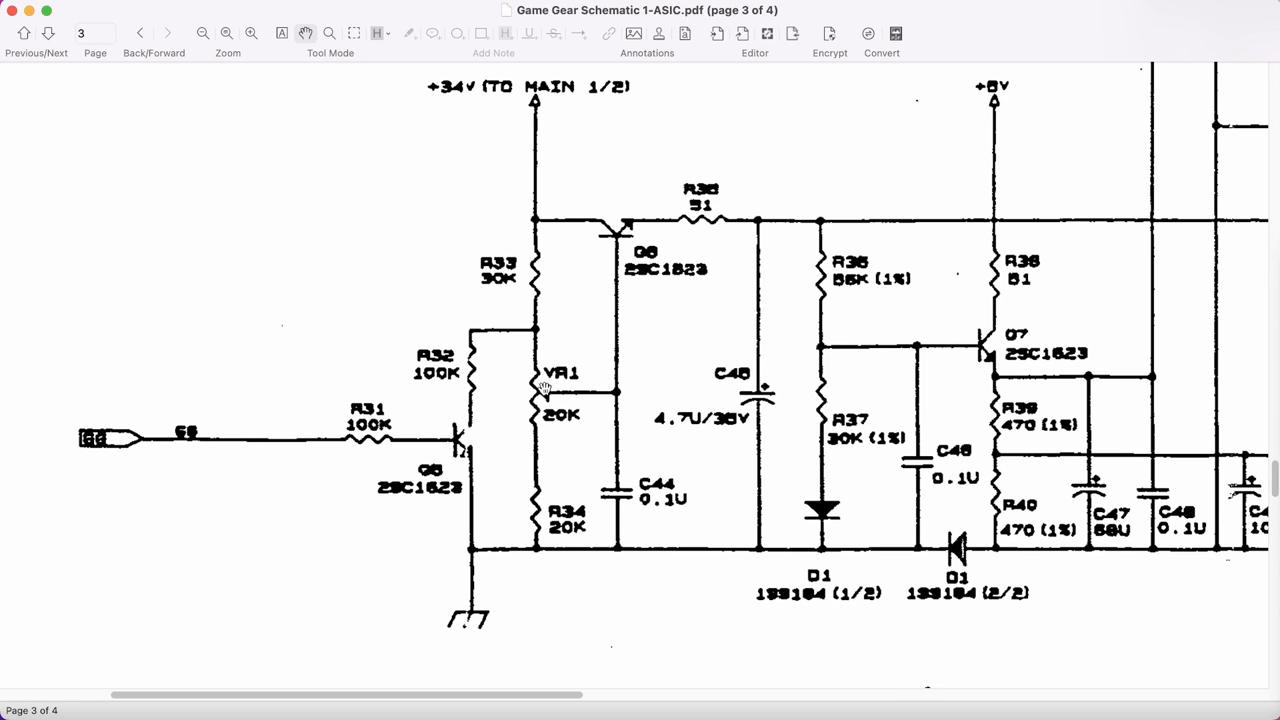
mouse_move(540, 556)
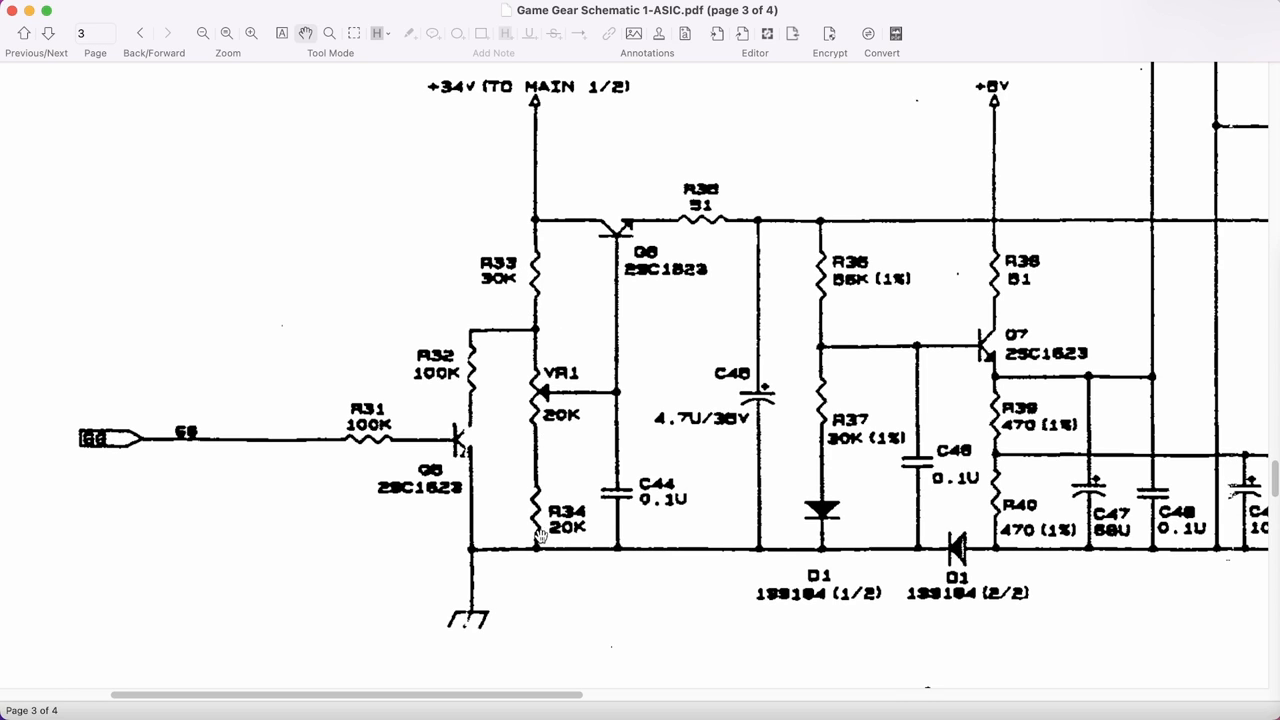
scroll(down, 3)
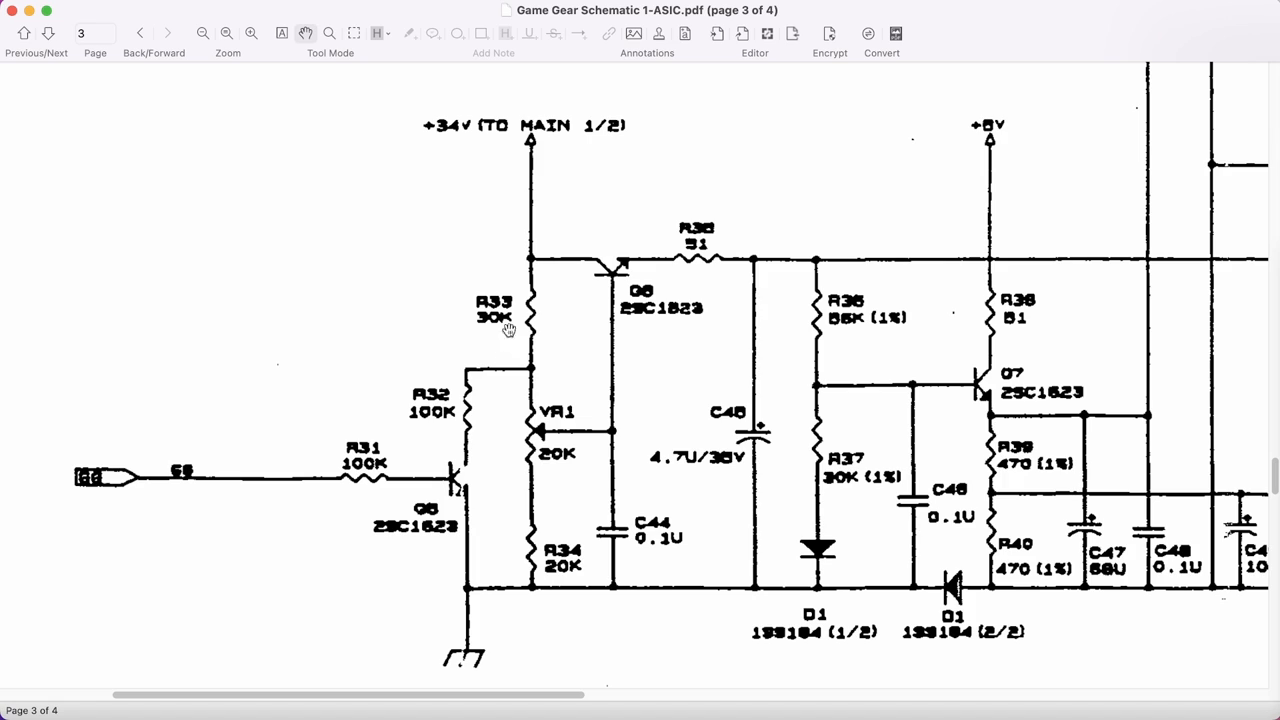
mouse_move(492, 374)
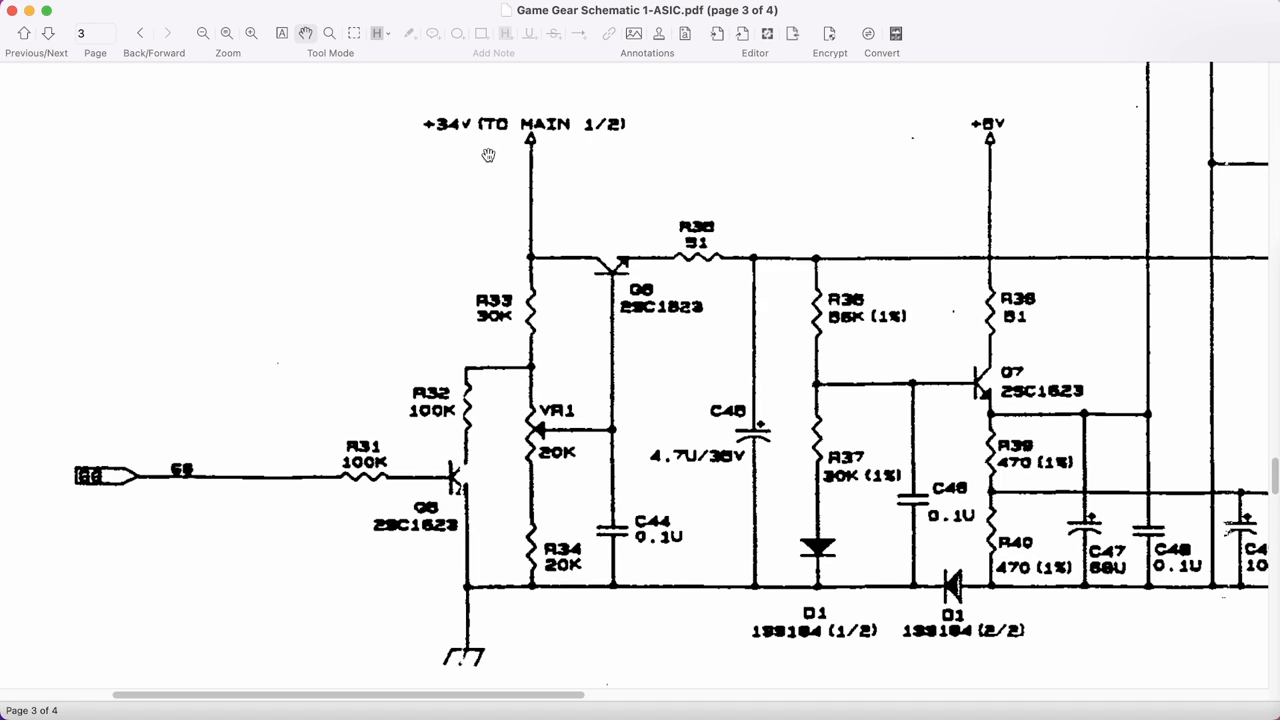
mouse_move(512, 346)
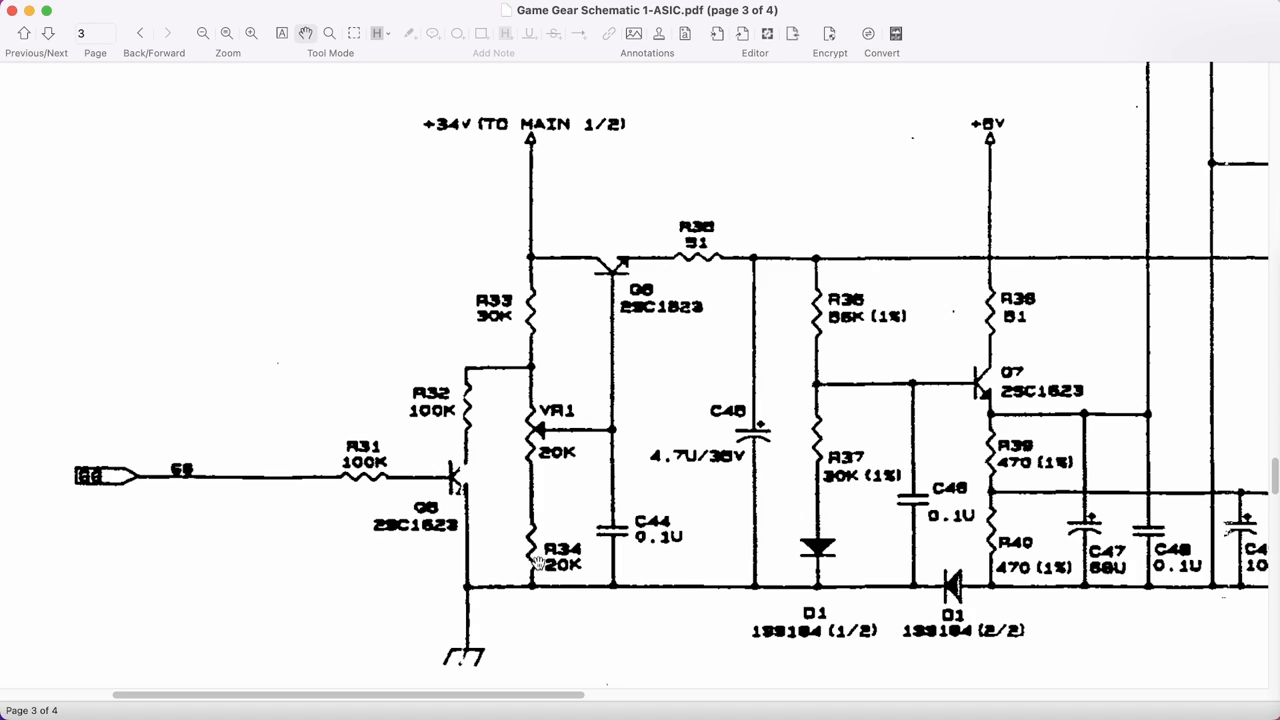
mouse_move(552, 428)
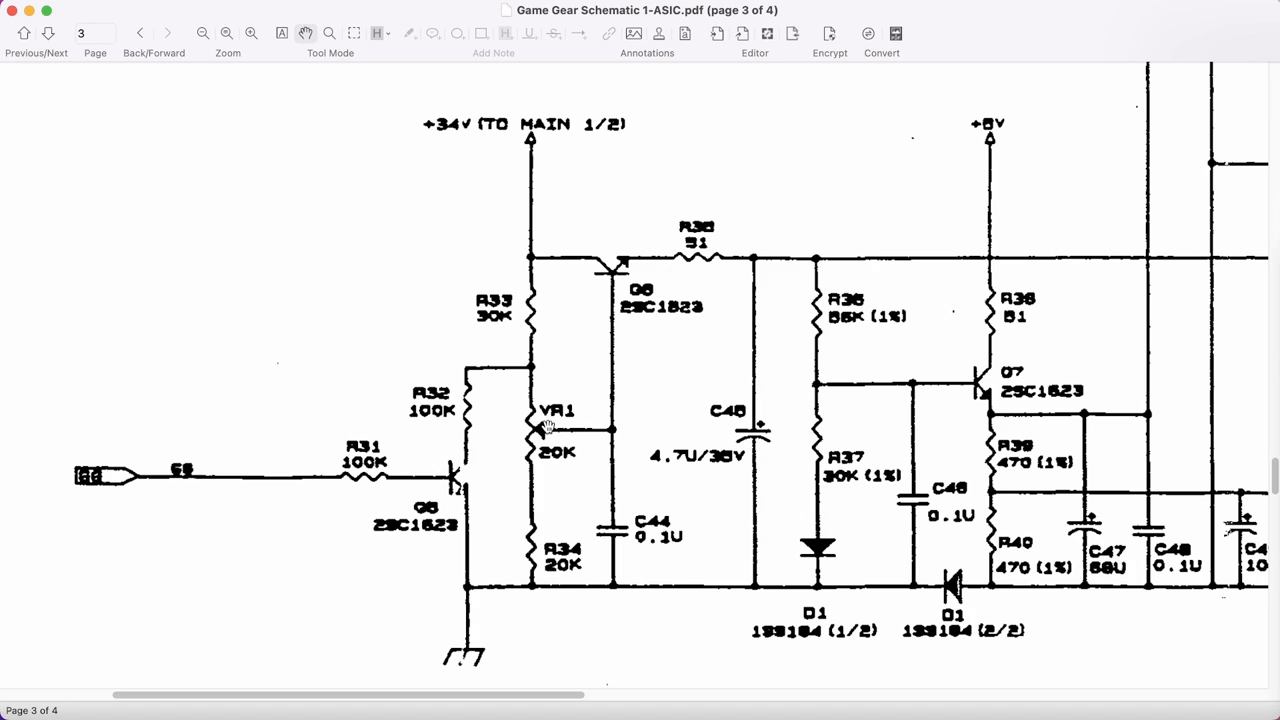
mouse_move(542, 452)
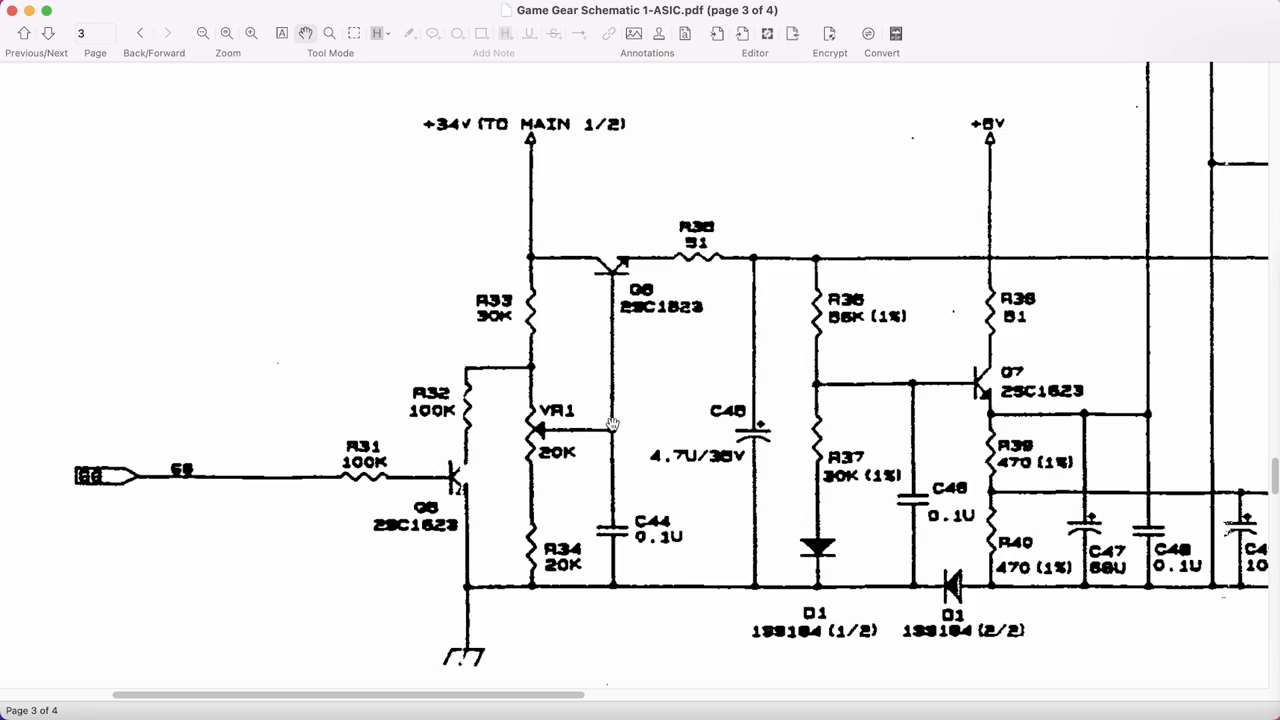
mouse_move(528, 490)
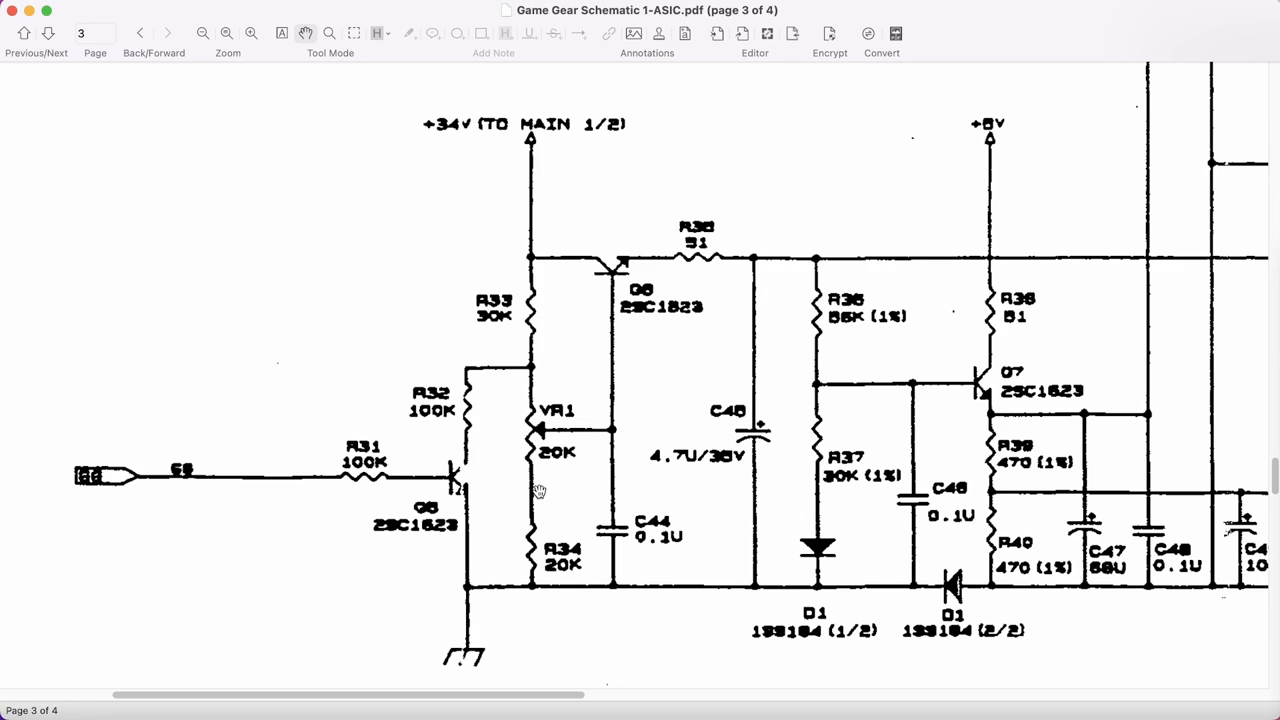
mouse_move(522, 466)
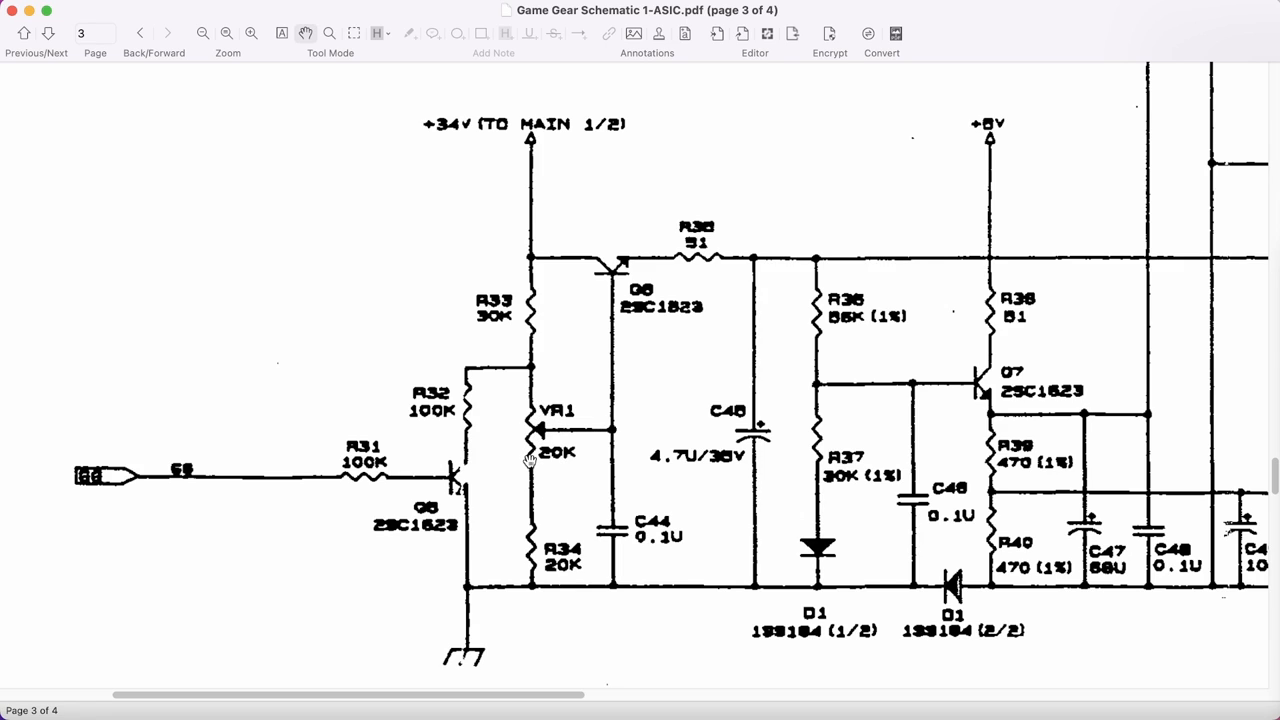
mouse_move(532, 464)
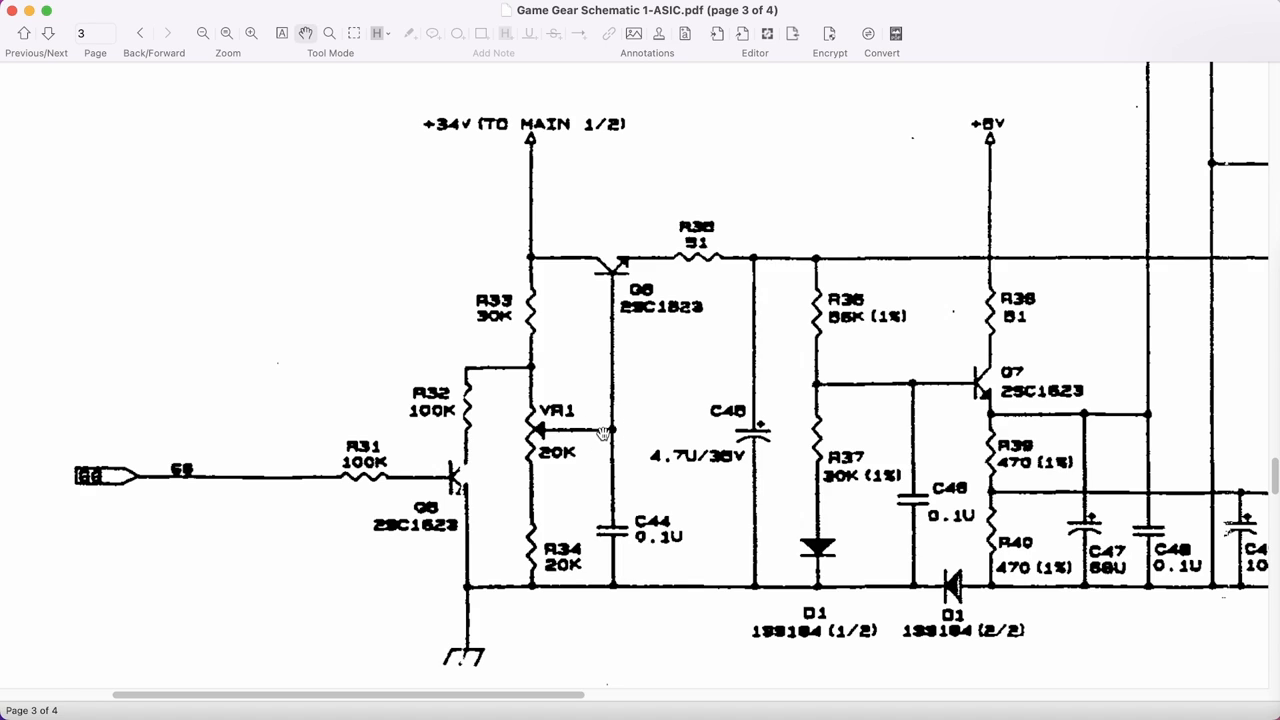
mouse_move(608, 436)
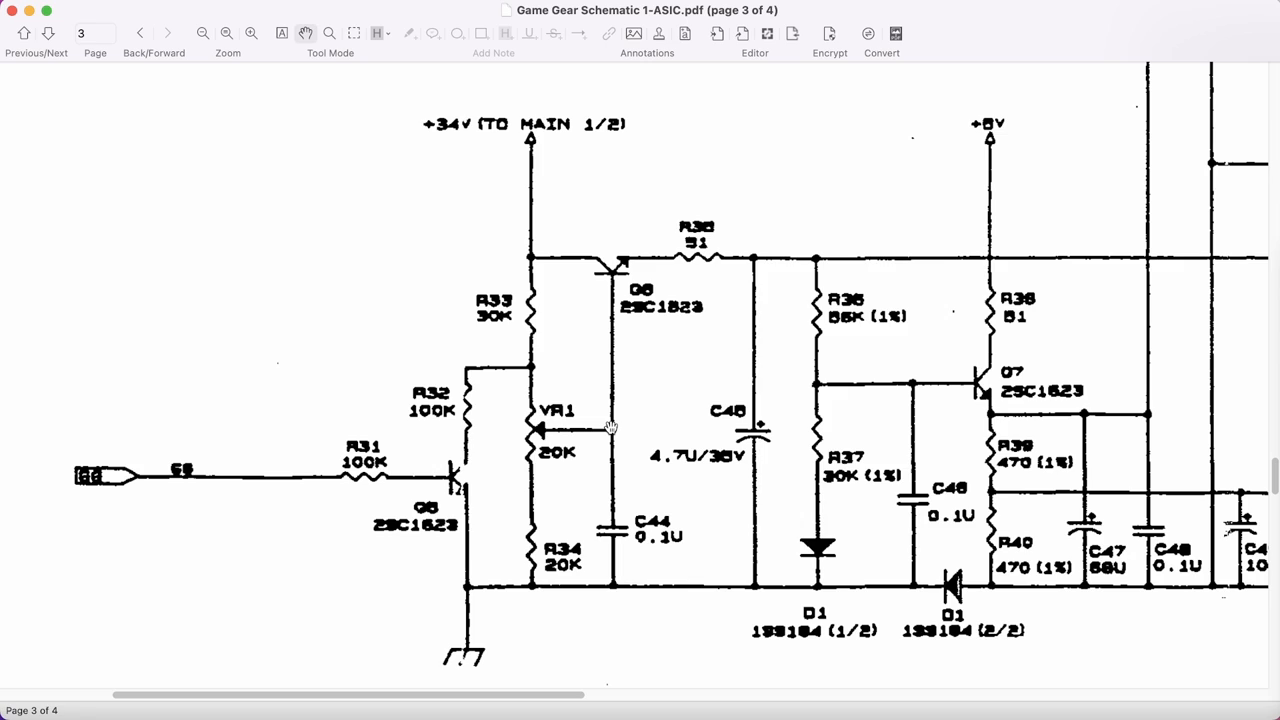
mouse_move(600, 426)
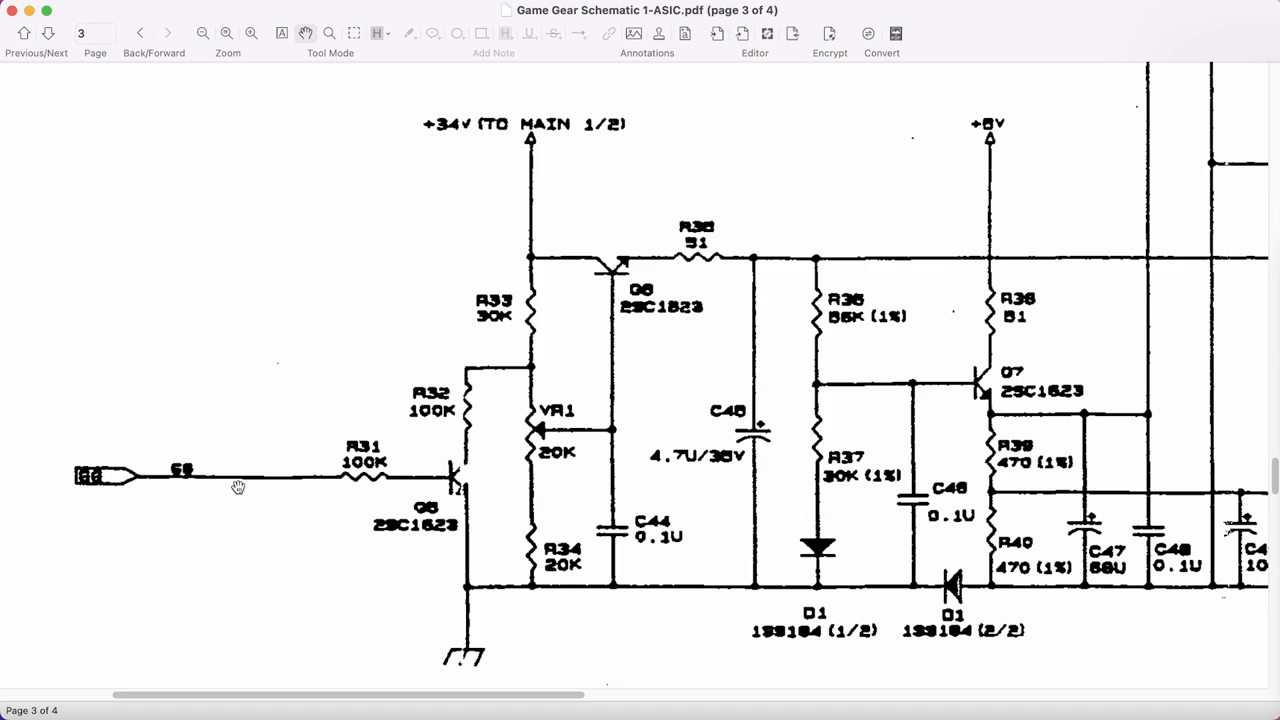
mouse_move(306, 486)
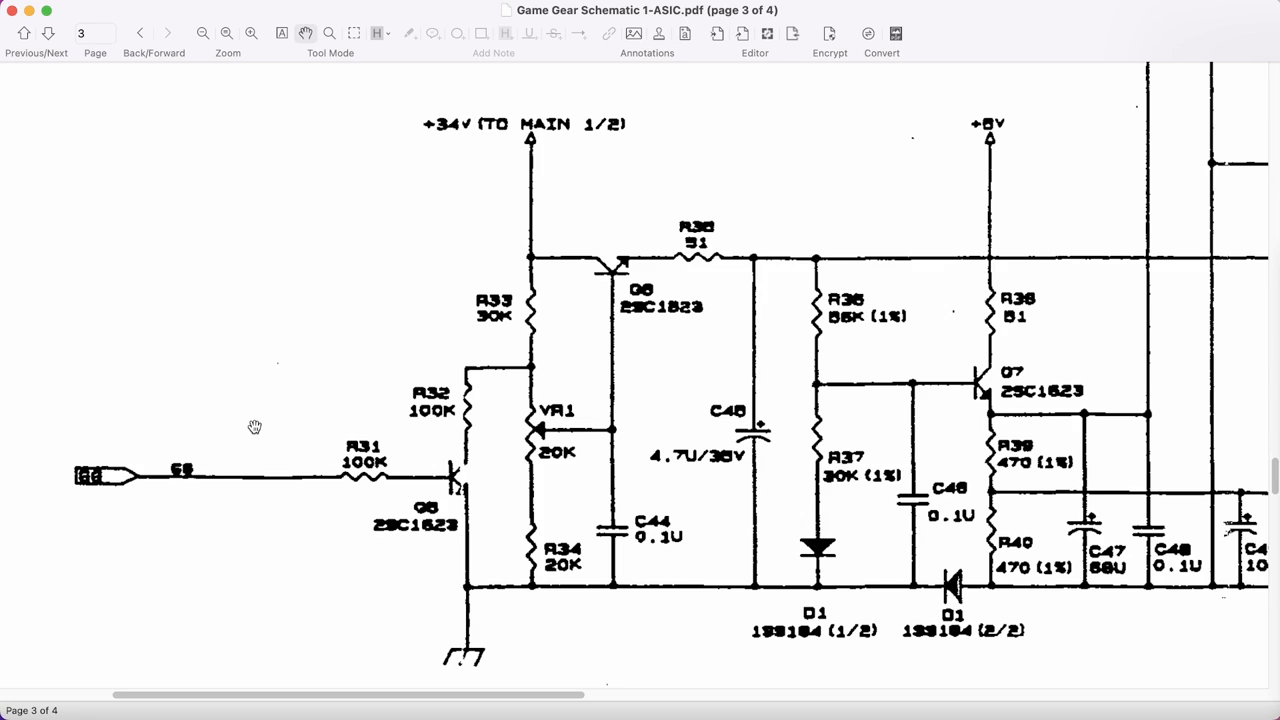
mouse_move(436, 504)
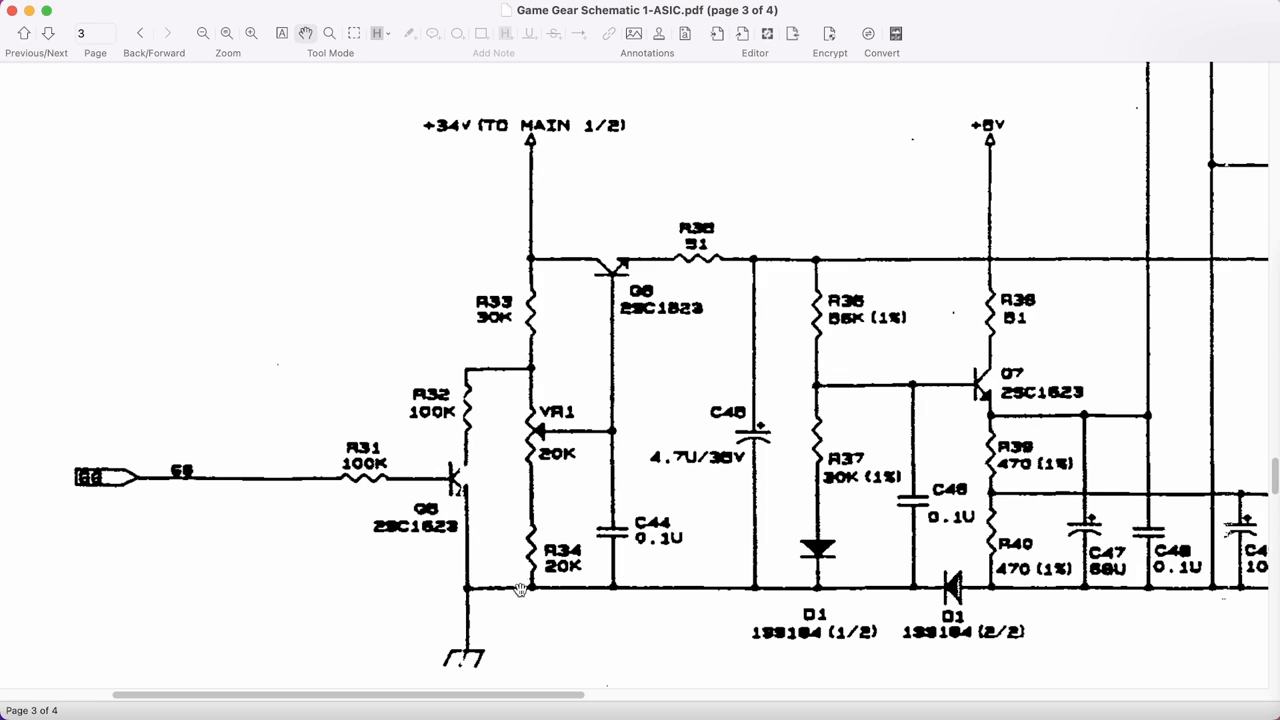
mouse_move(460, 406)
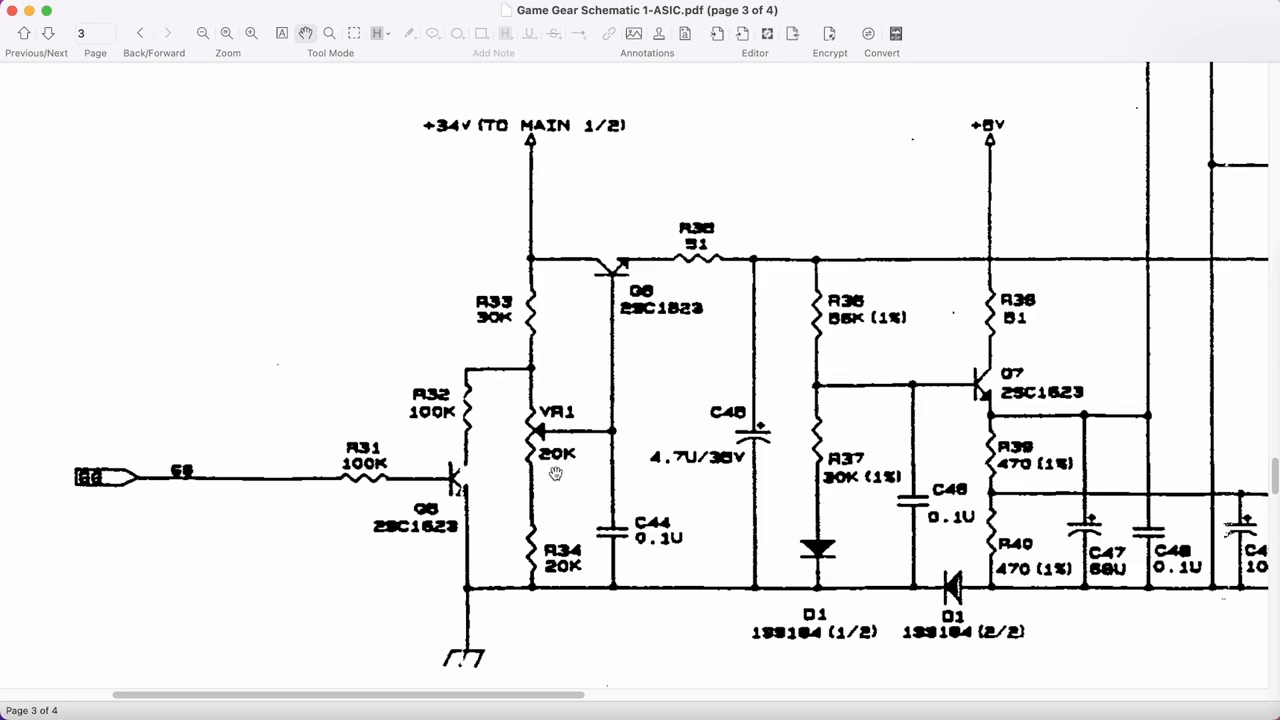
mouse_move(618, 430)
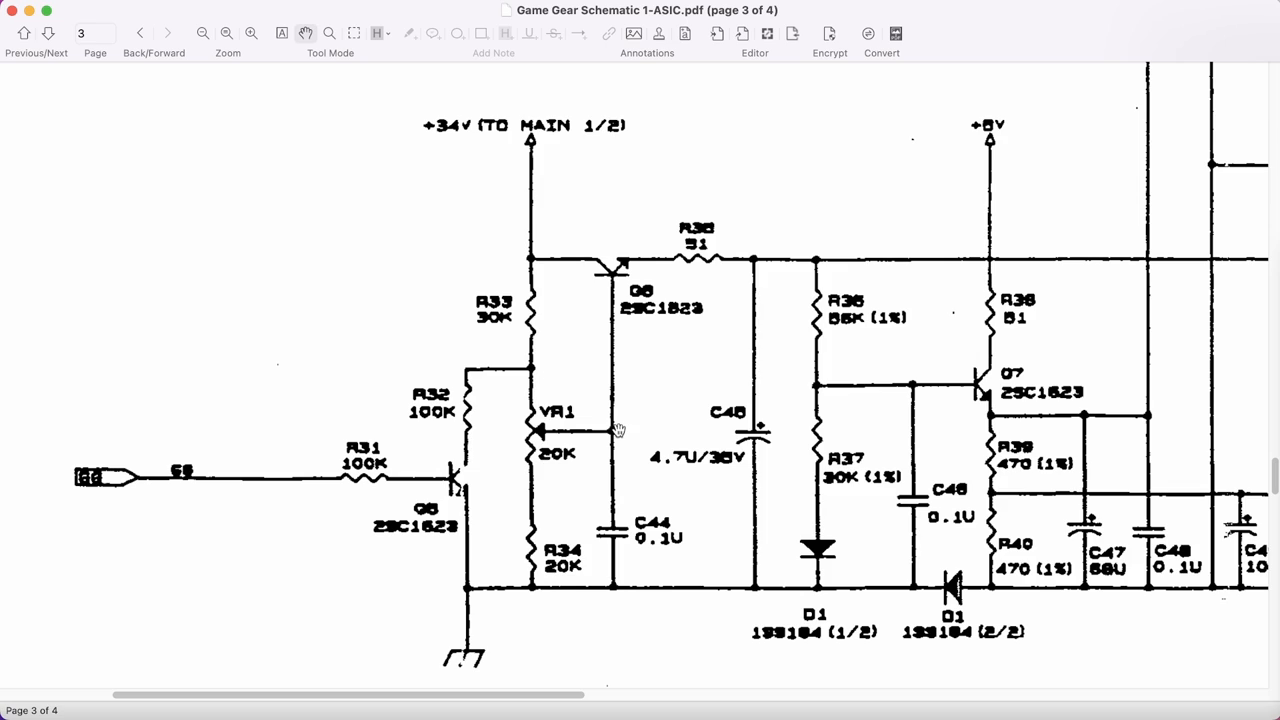
mouse_move(604, 456)
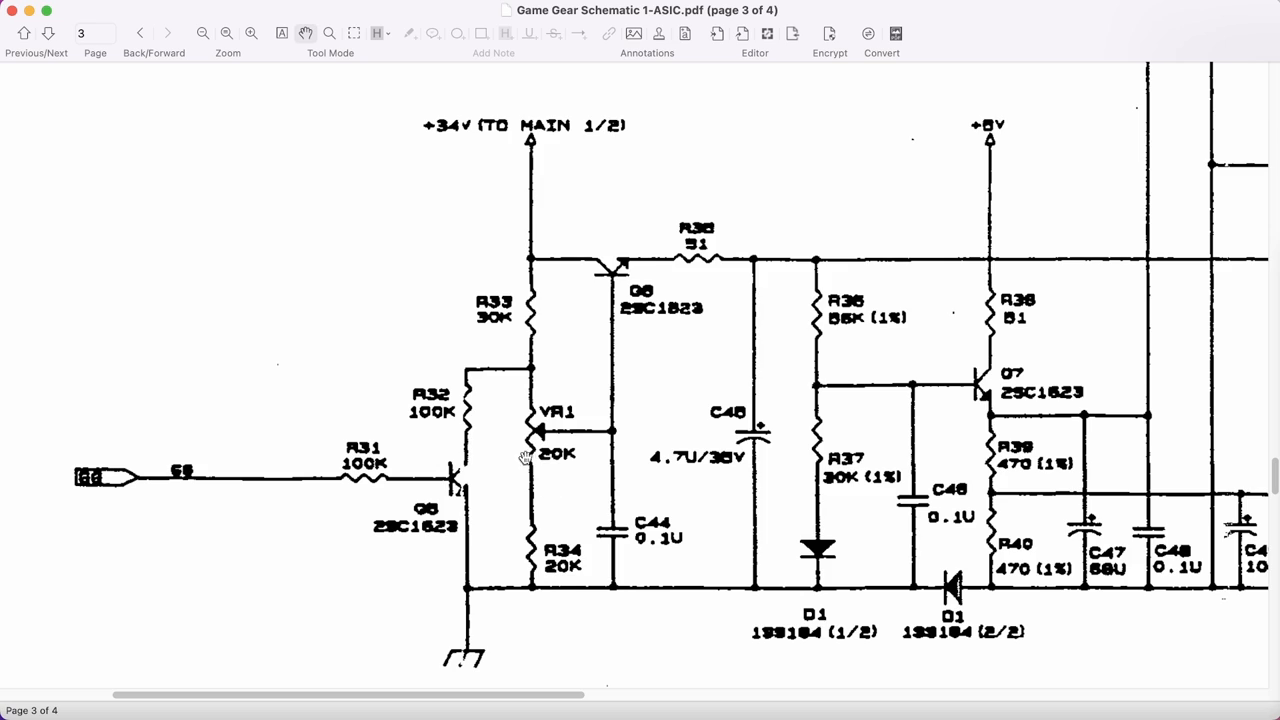
mouse_move(364, 492)
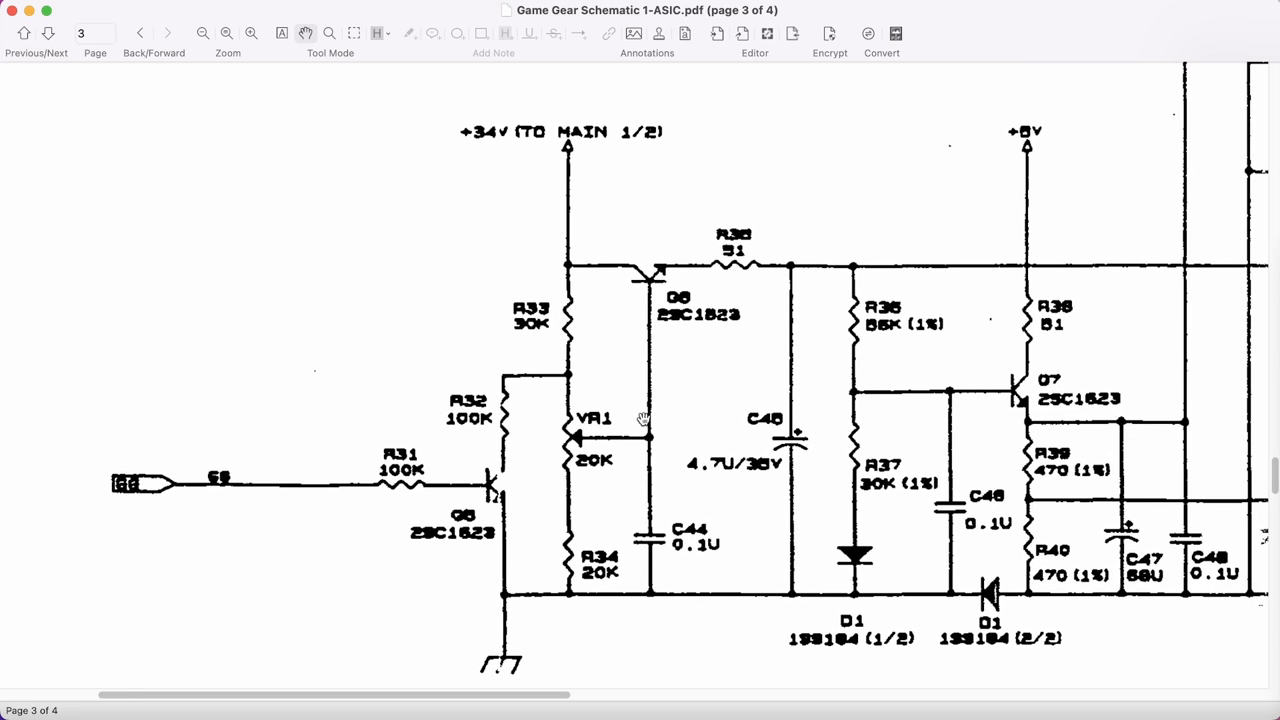
mouse_move(572, 464)
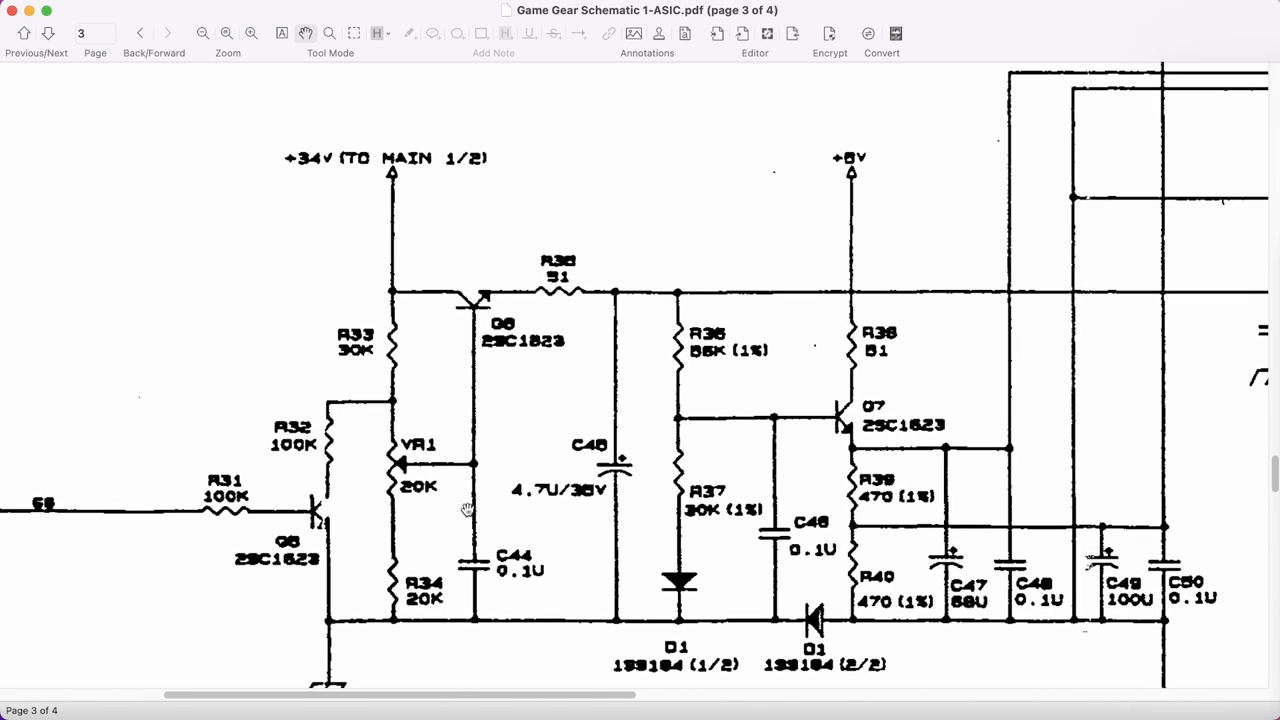
mouse_move(464, 352)
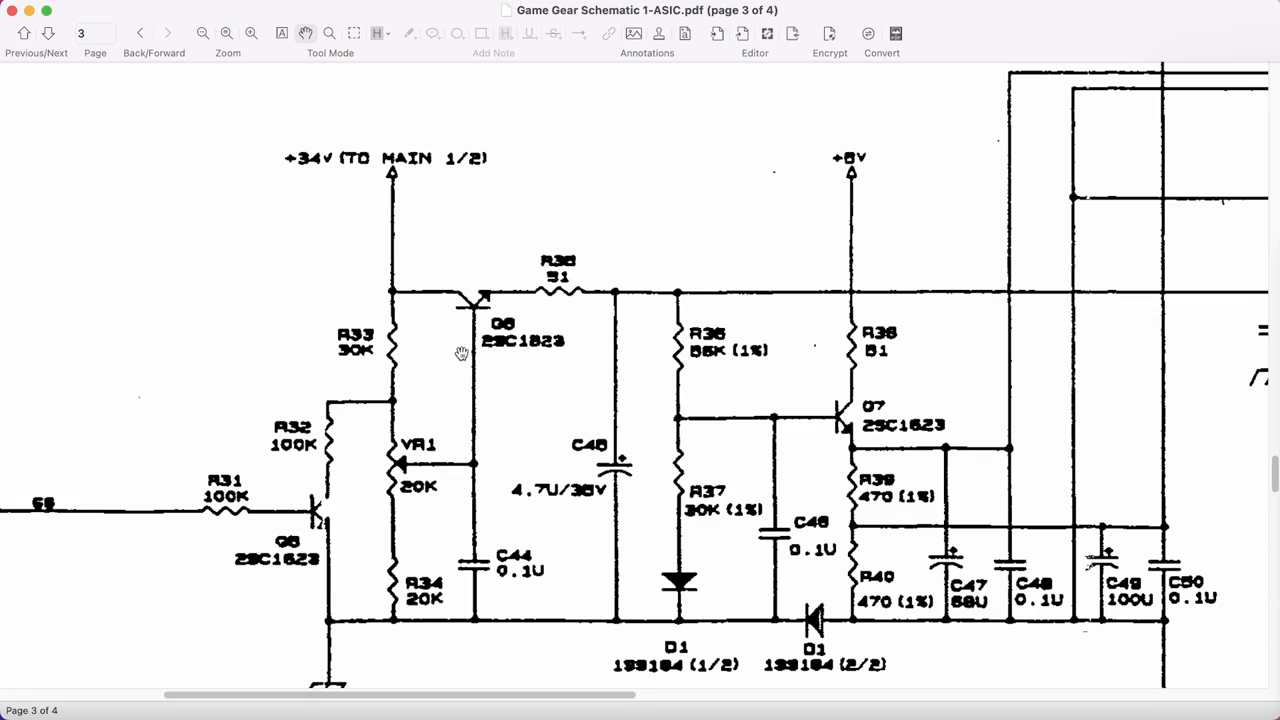
mouse_move(472, 300)
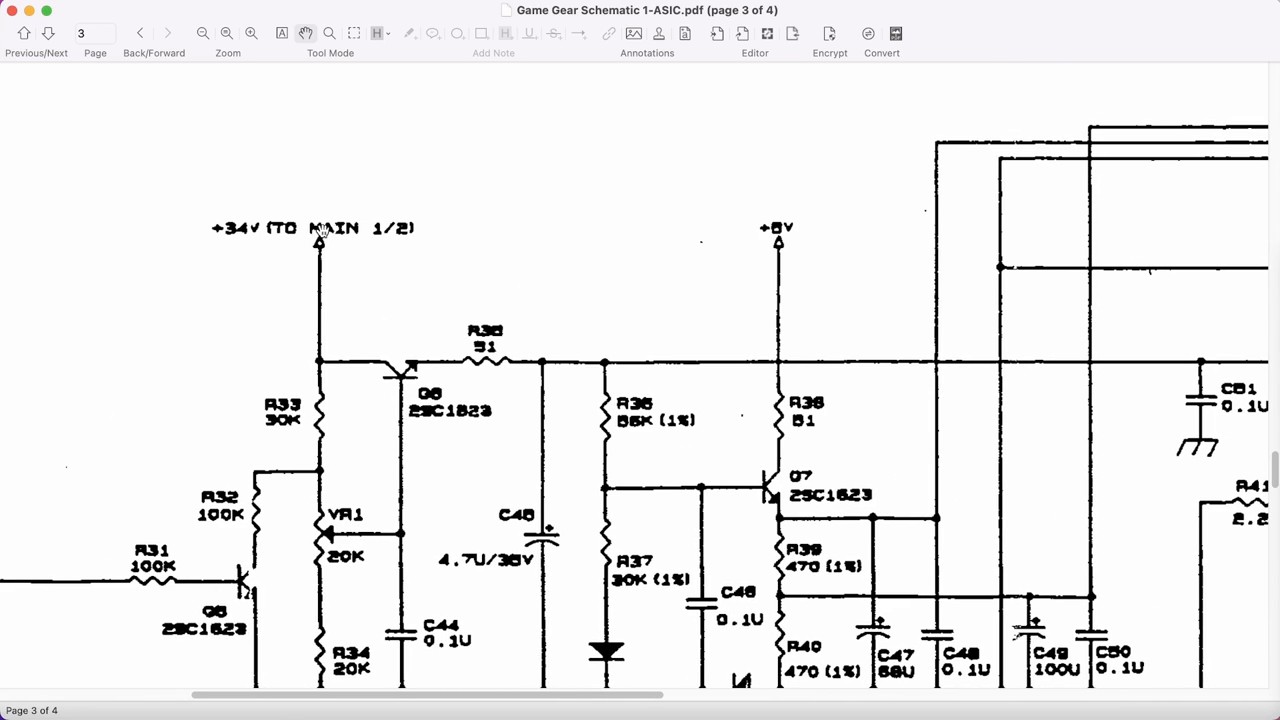
mouse_move(386, 348)
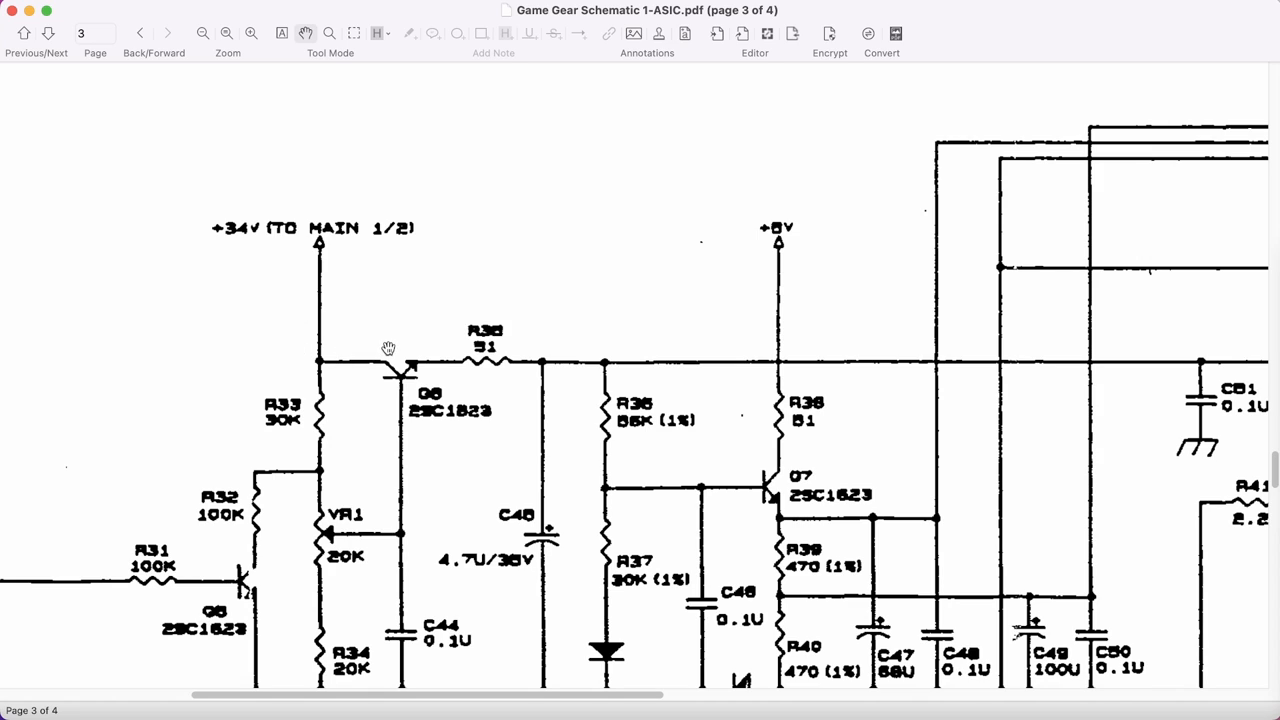
mouse_move(276, 230)
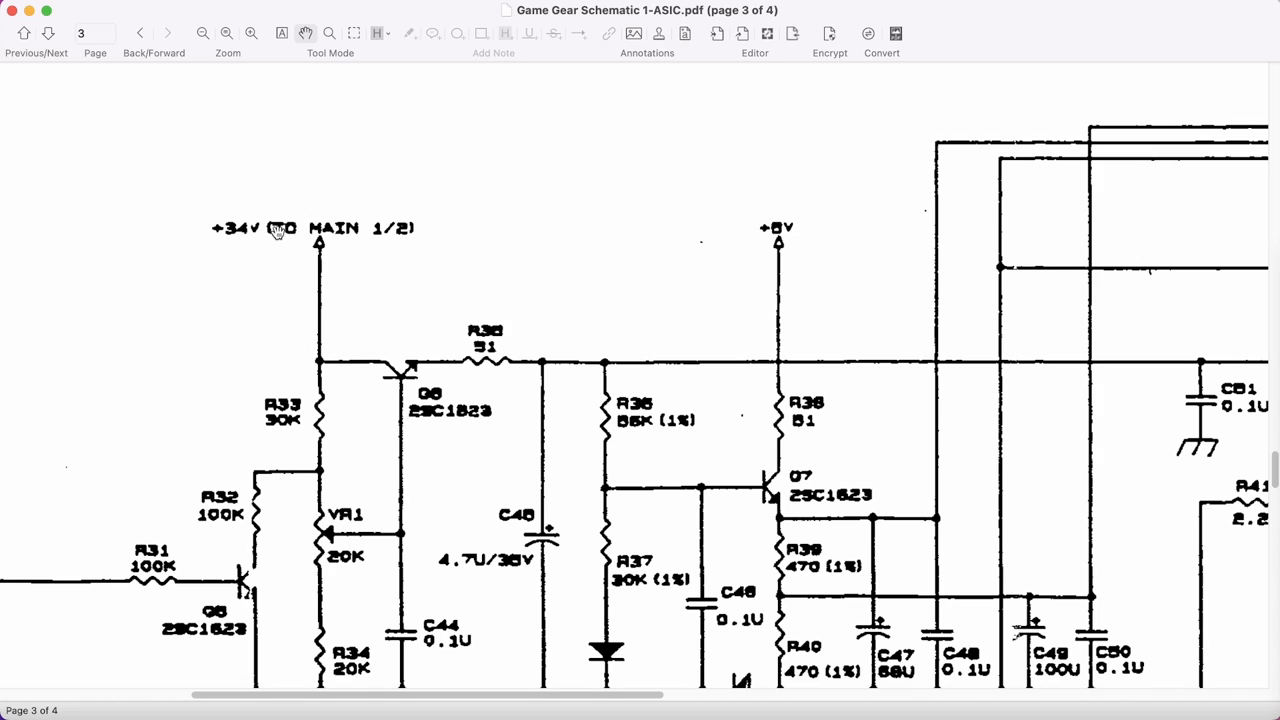
mouse_move(296, 360)
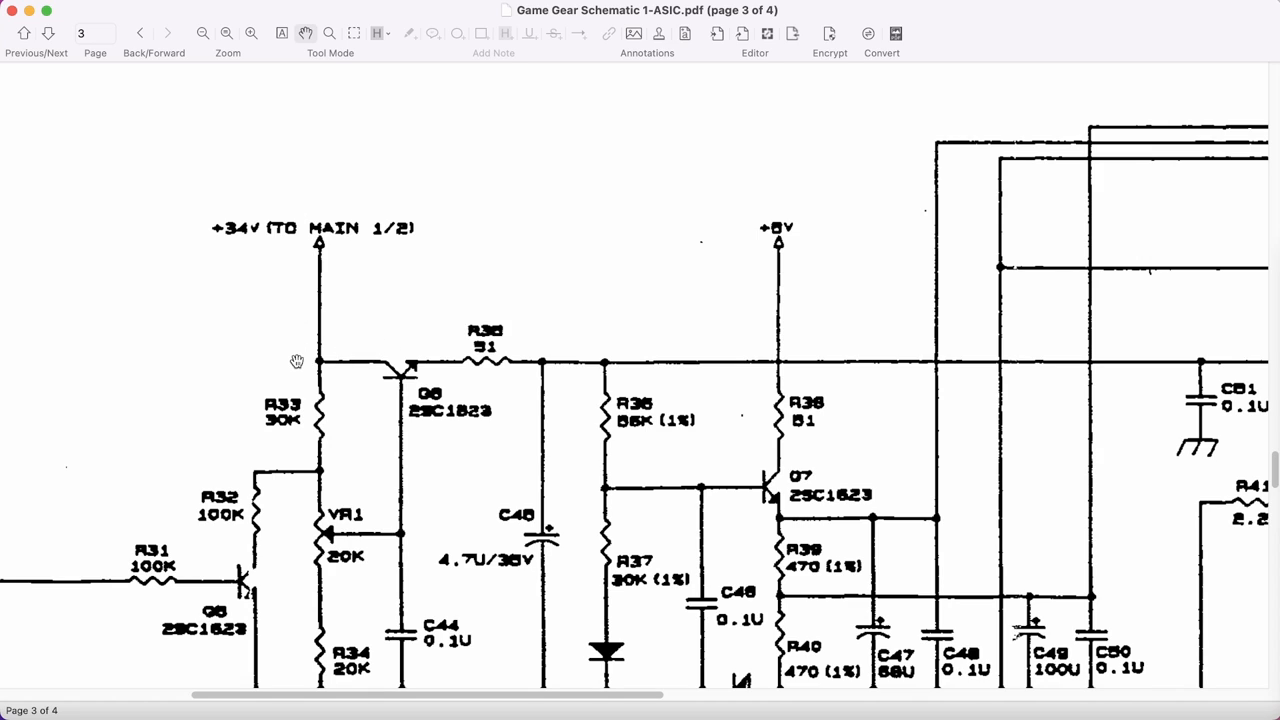
mouse_move(308, 306)
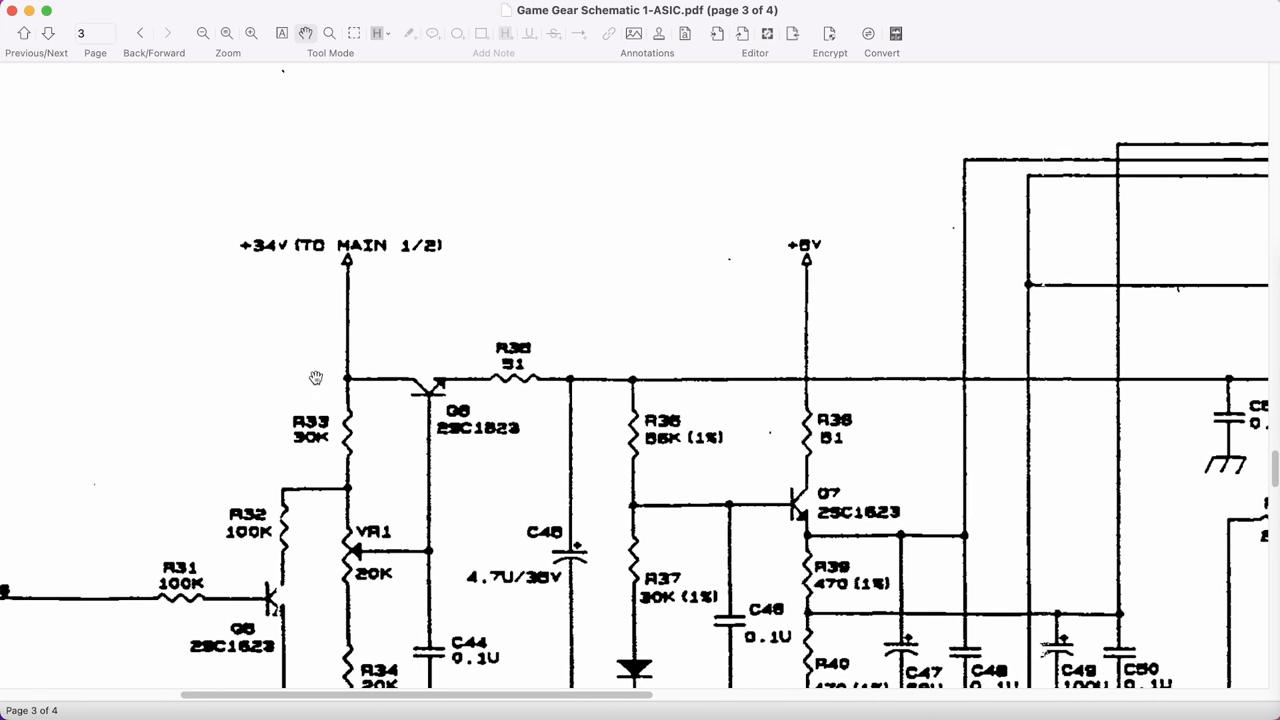
mouse_move(408, 378)
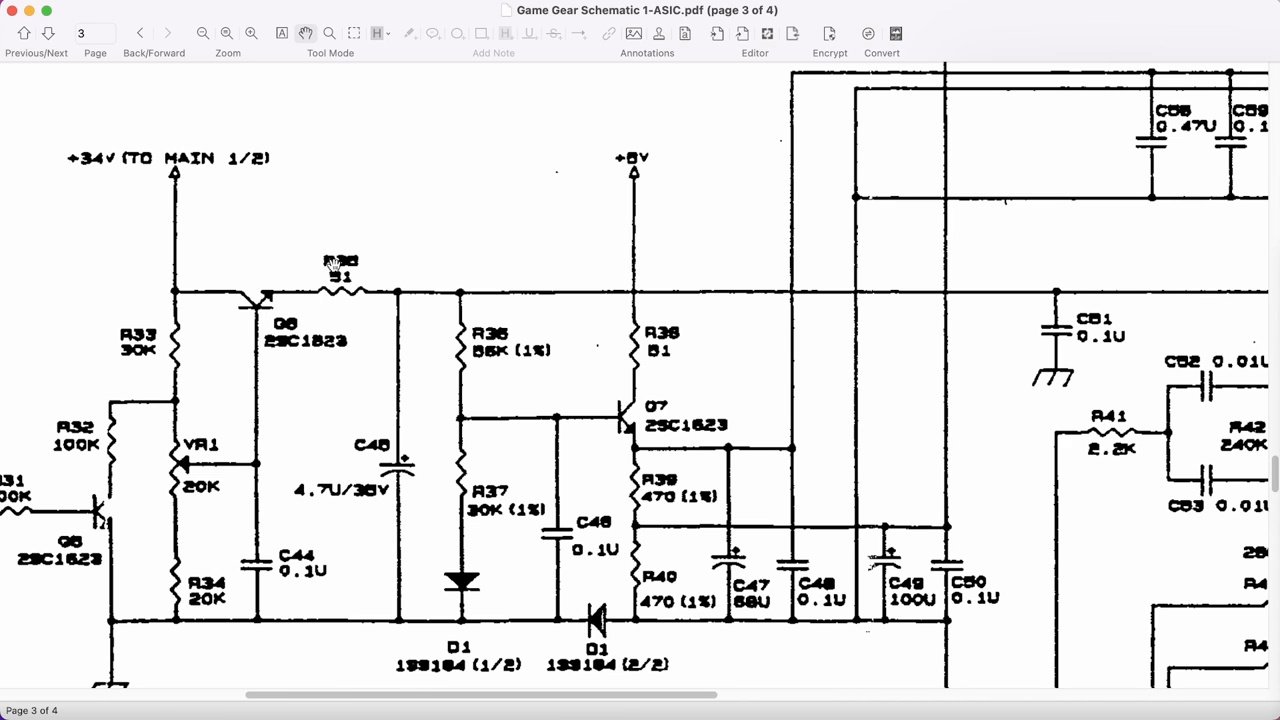
mouse_move(192, 480)
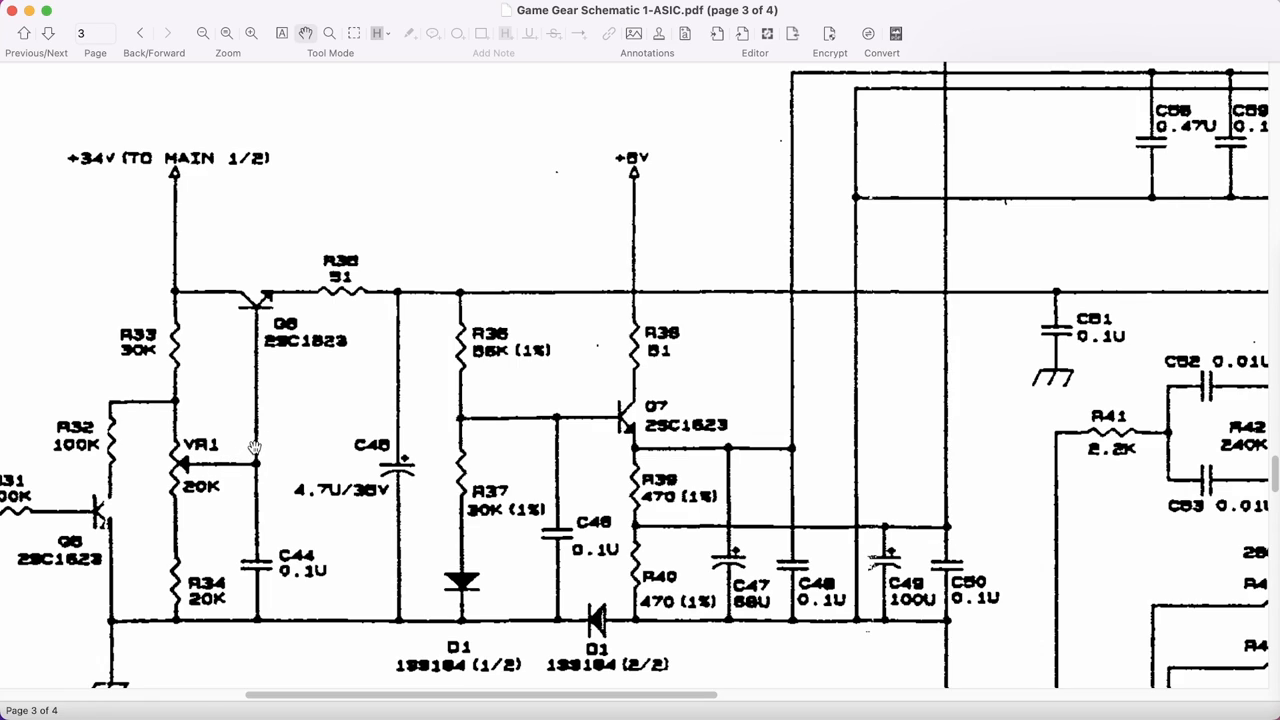
mouse_move(372, 304)
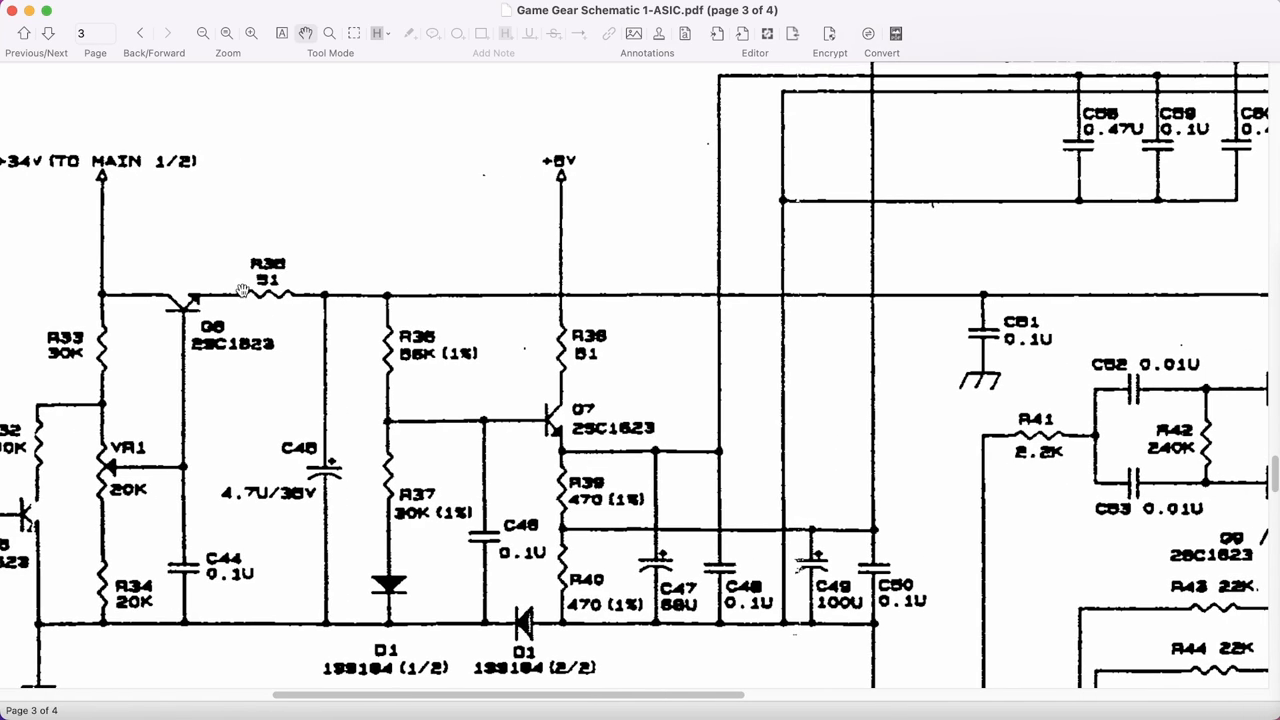
mouse_move(256, 300)
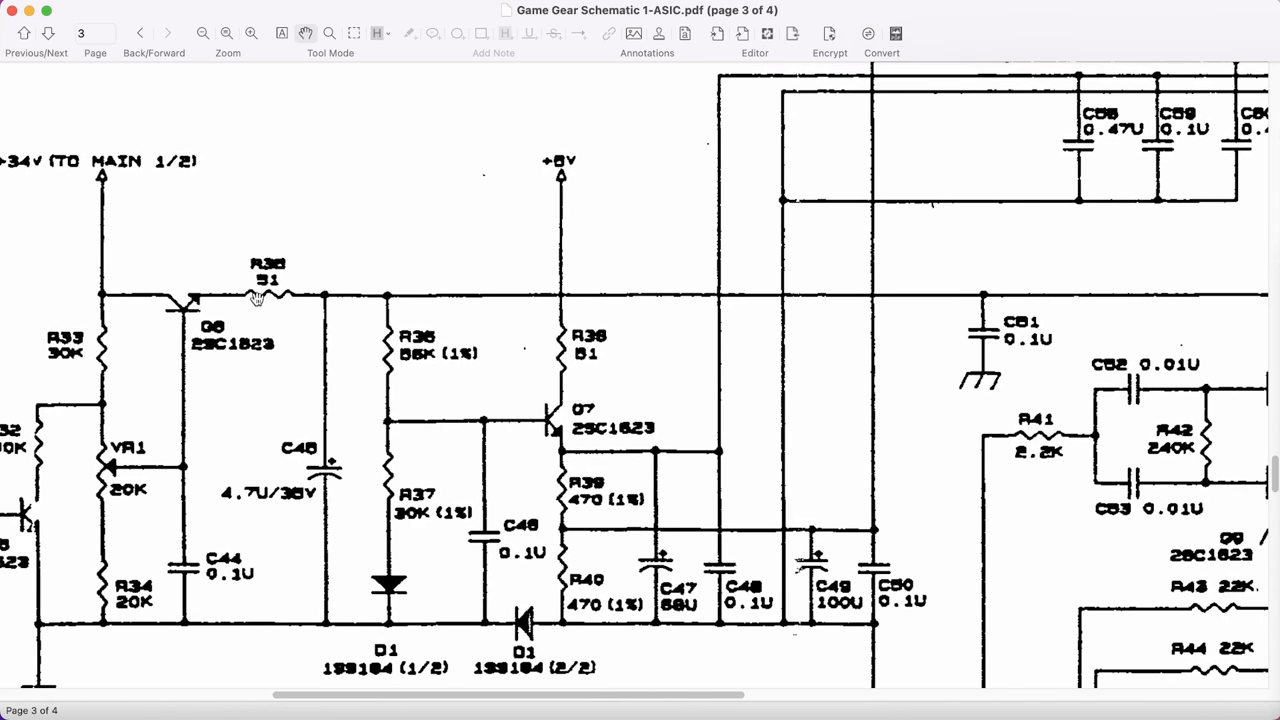
mouse_move(296, 300)
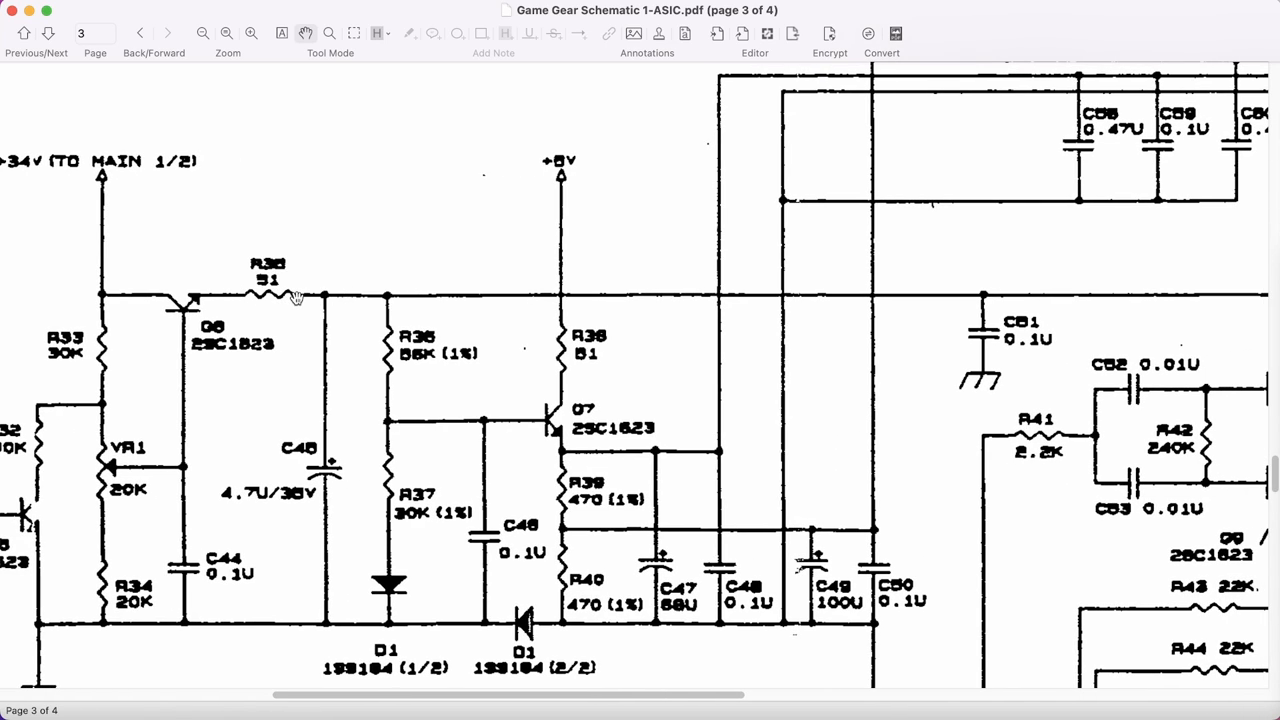
mouse_move(336, 236)
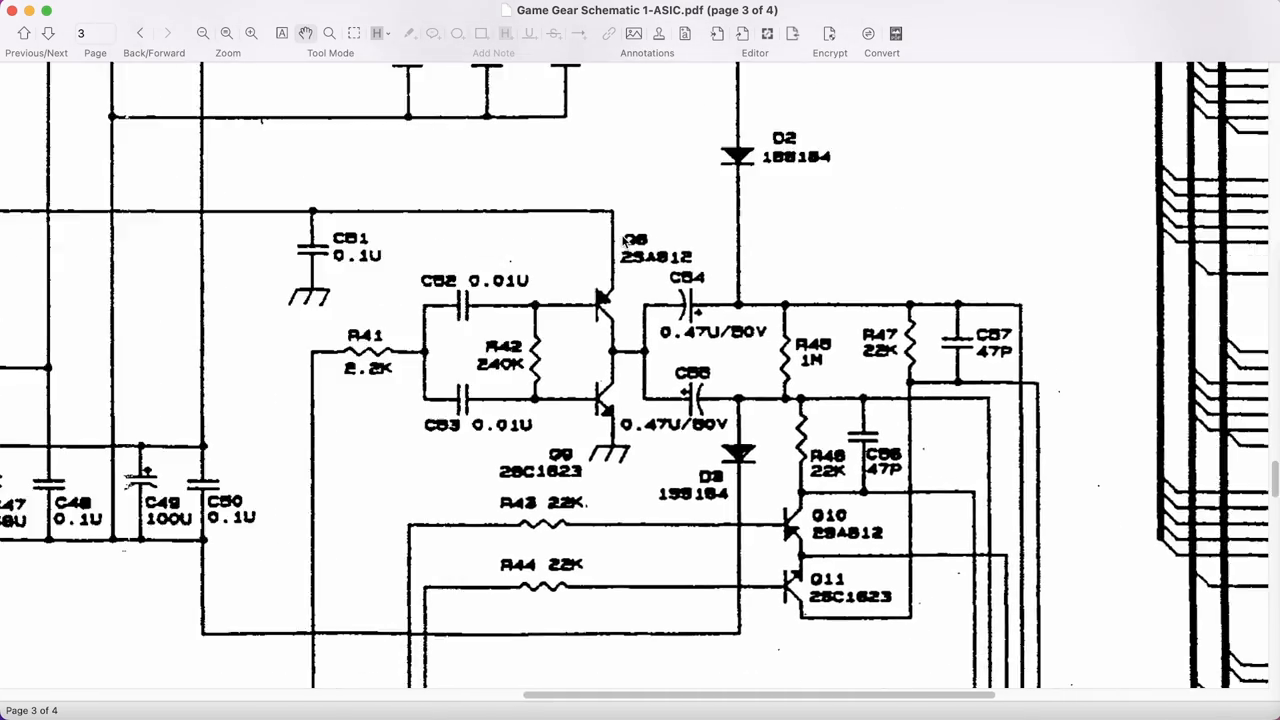
scroll(down, 3)
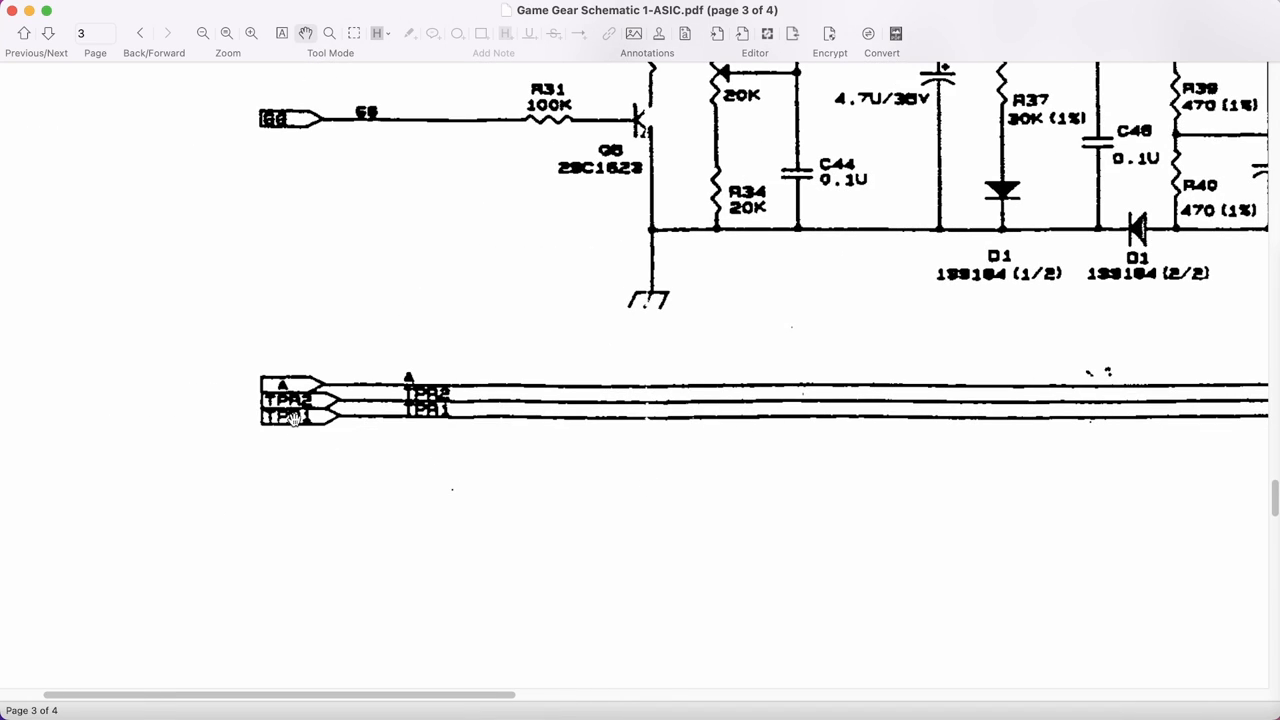
mouse_move(280, 440)
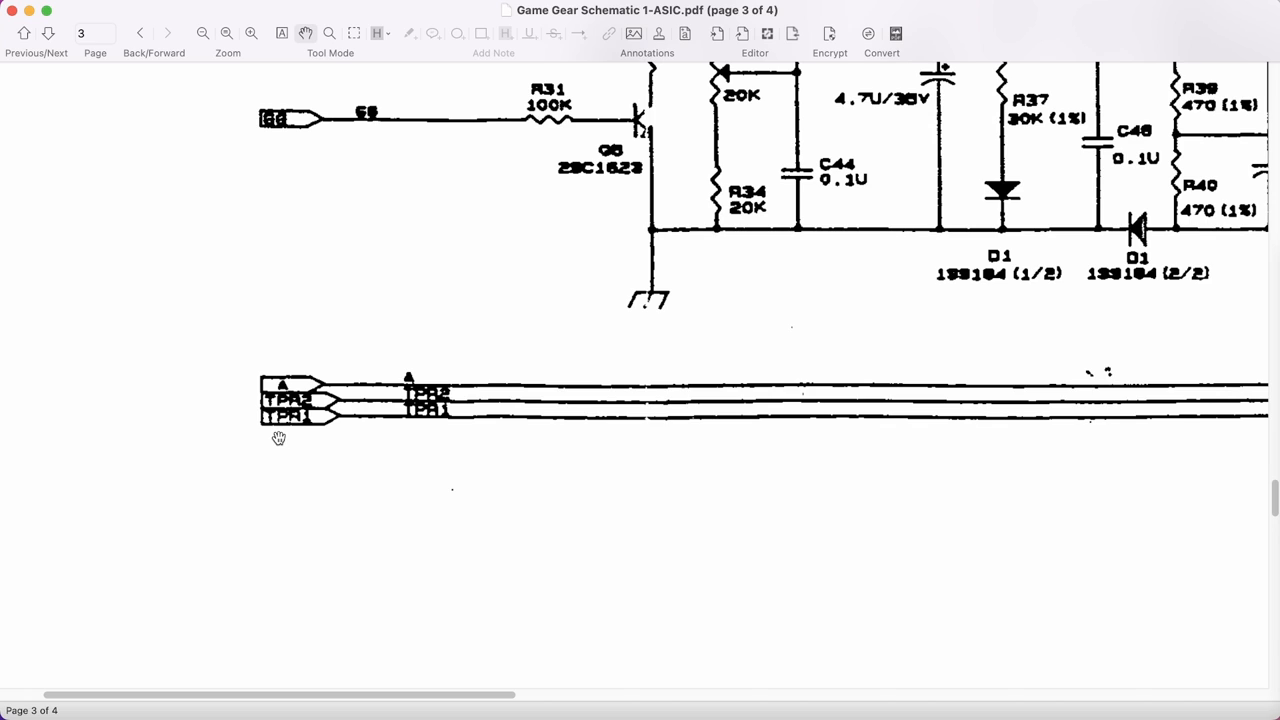
mouse_move(292, 468)
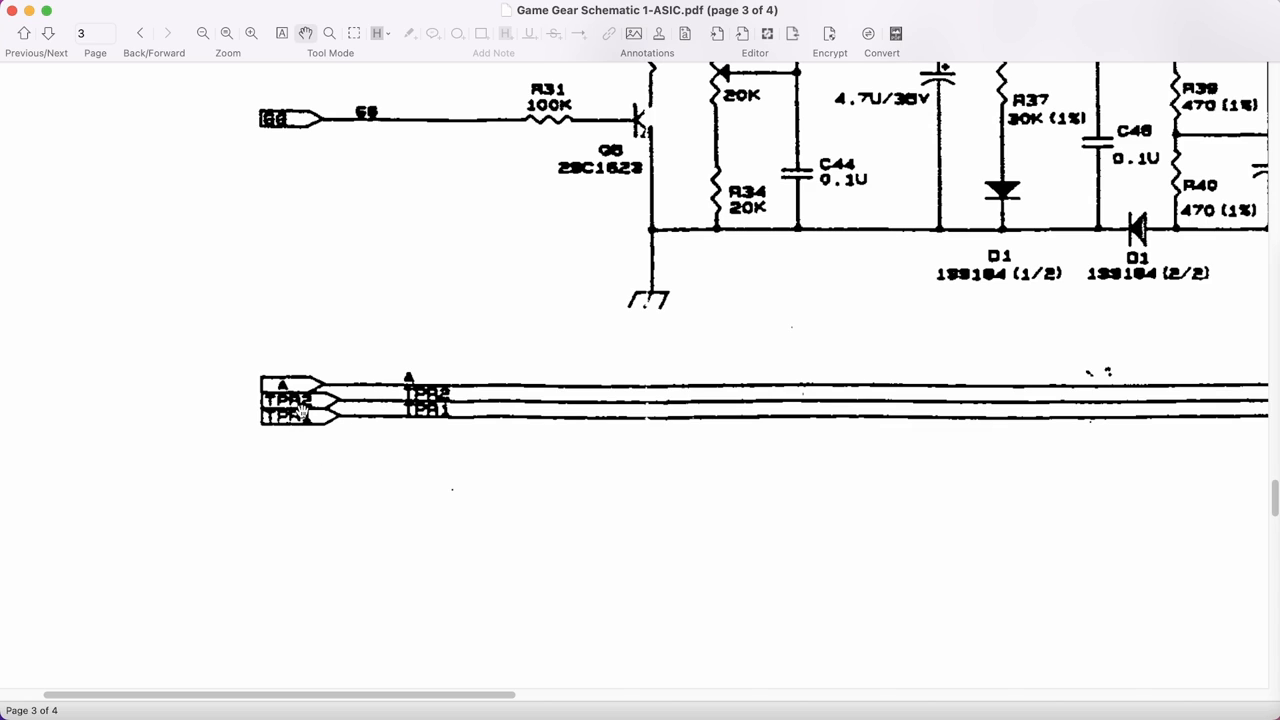
mouse_move(294, 426)
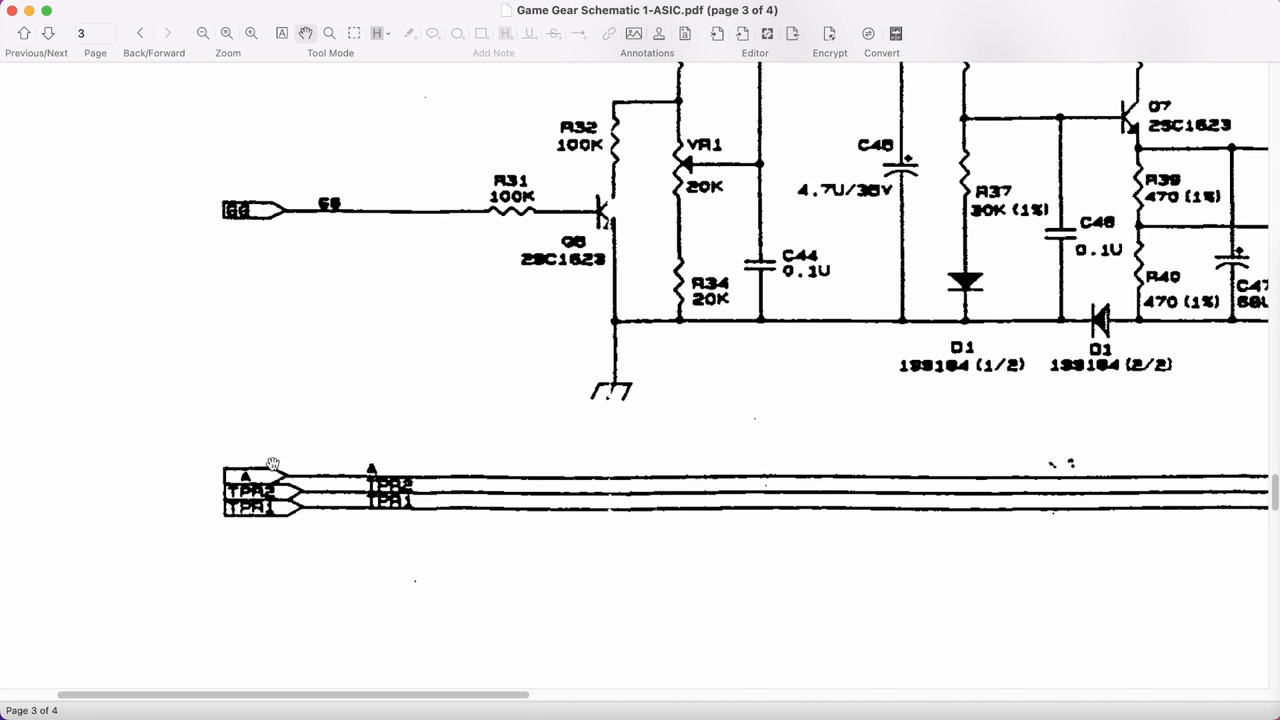
mouse_move(612, 454)
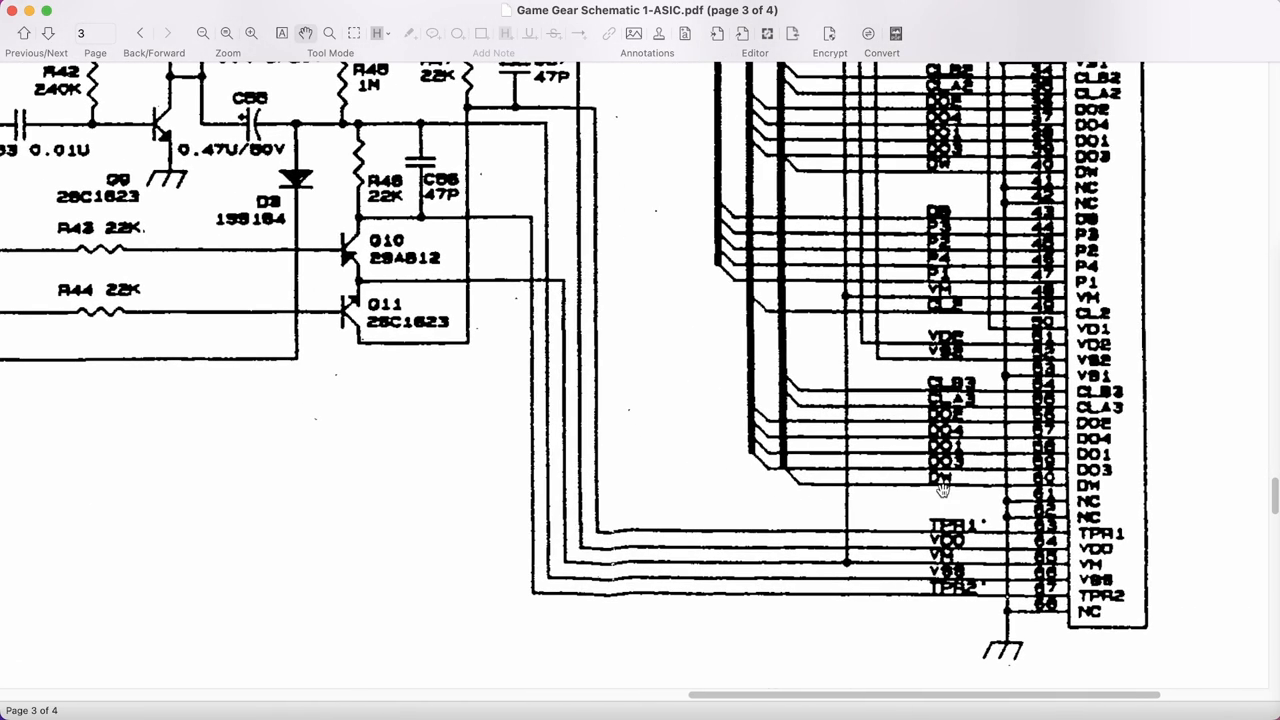
mouse_move(980, 518)
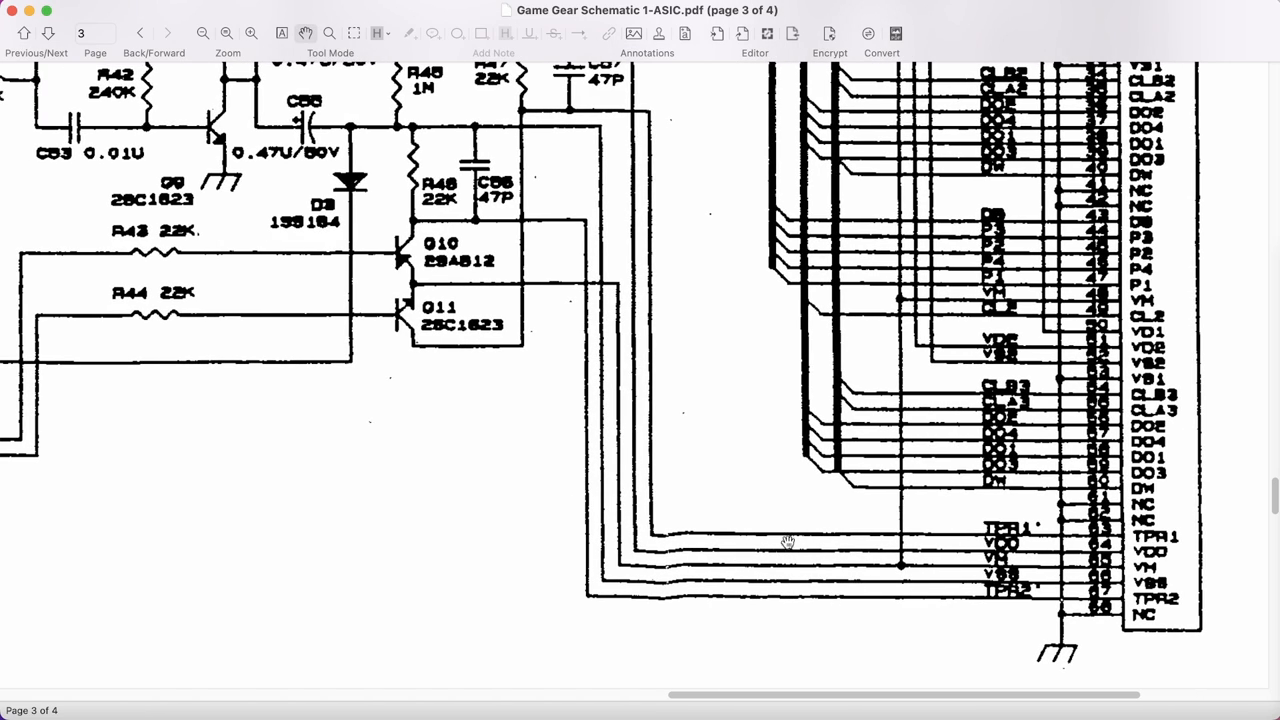
mouse_move(684, 452)
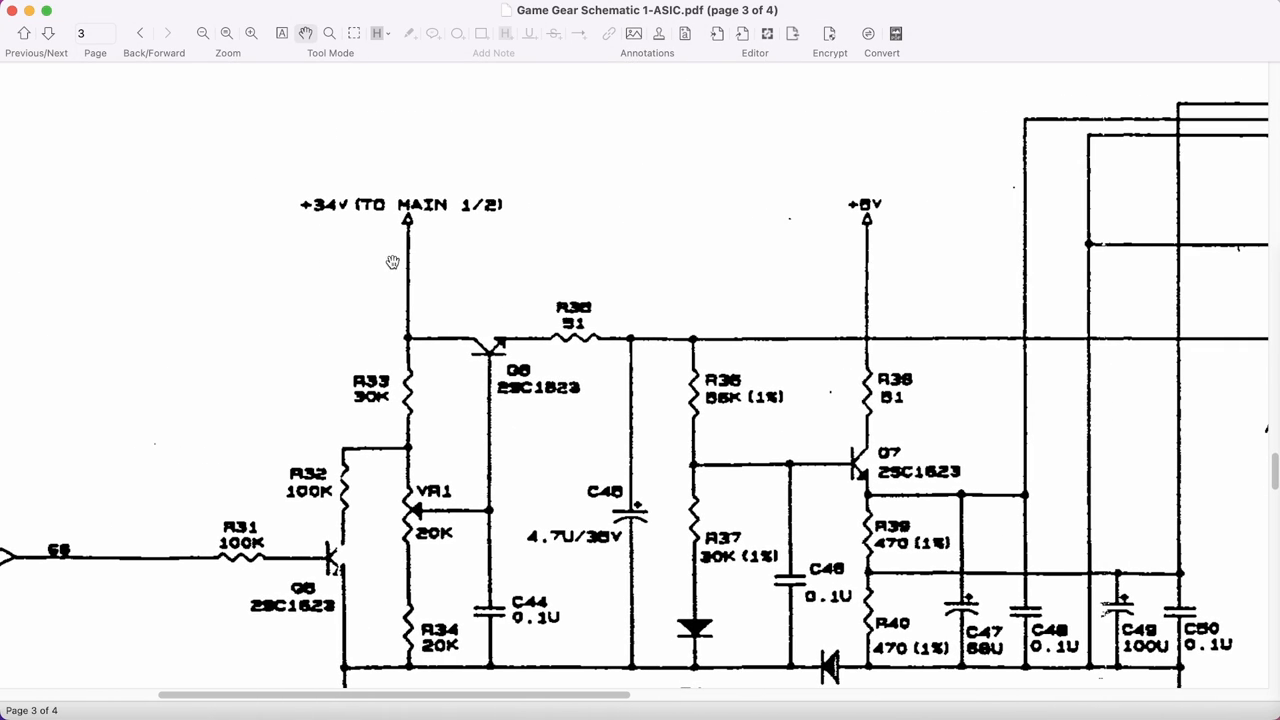
mouse_move(474, 340)
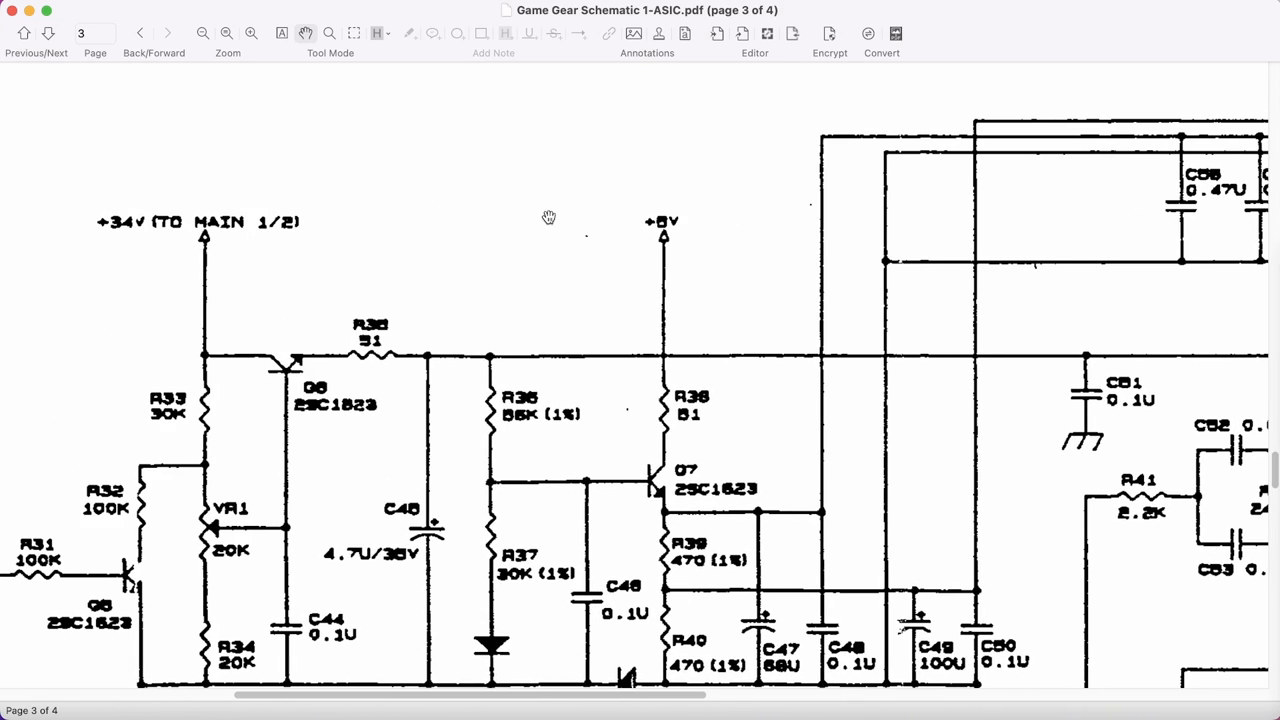
mouse_move(690, 284)
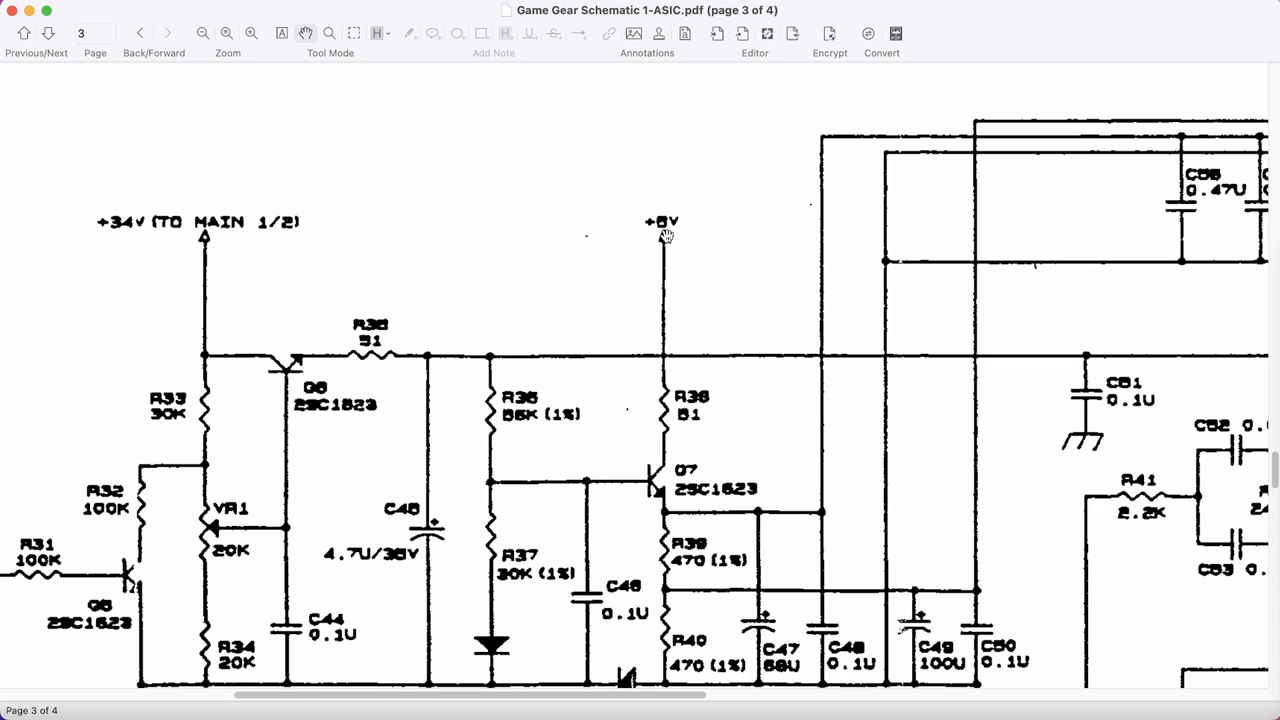
scroll(down, 3)
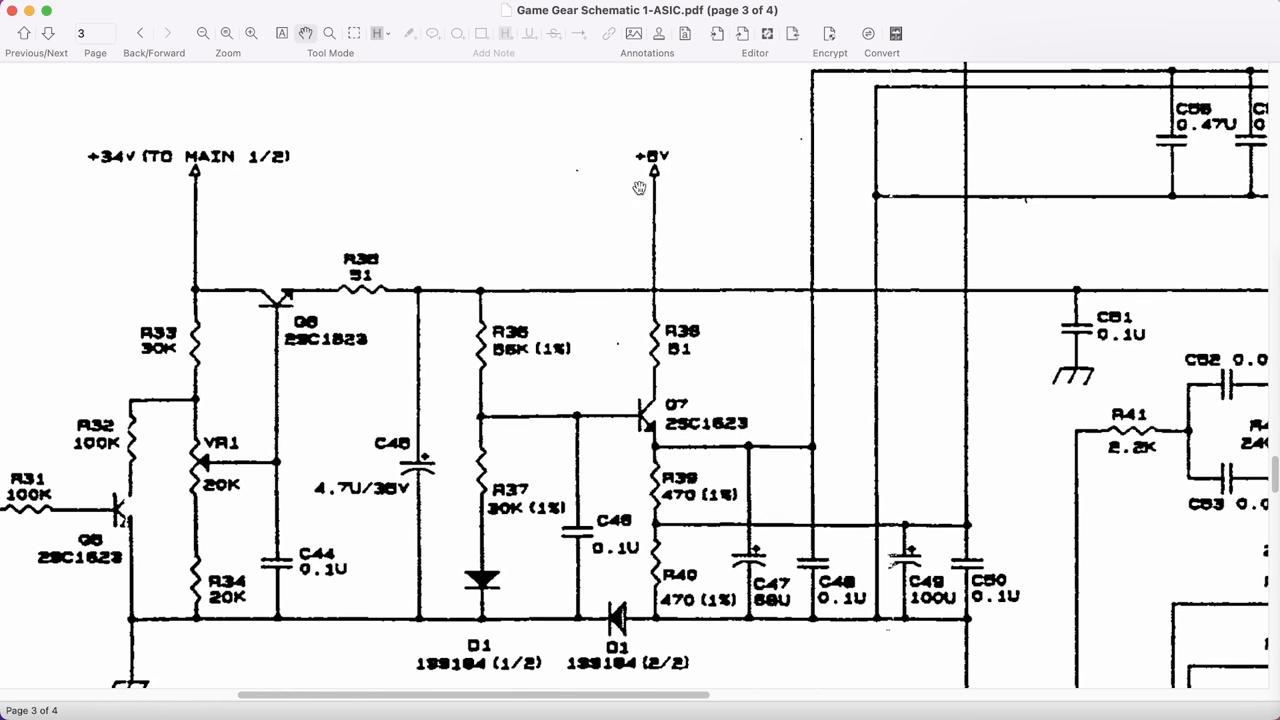
scroll(down, 3)
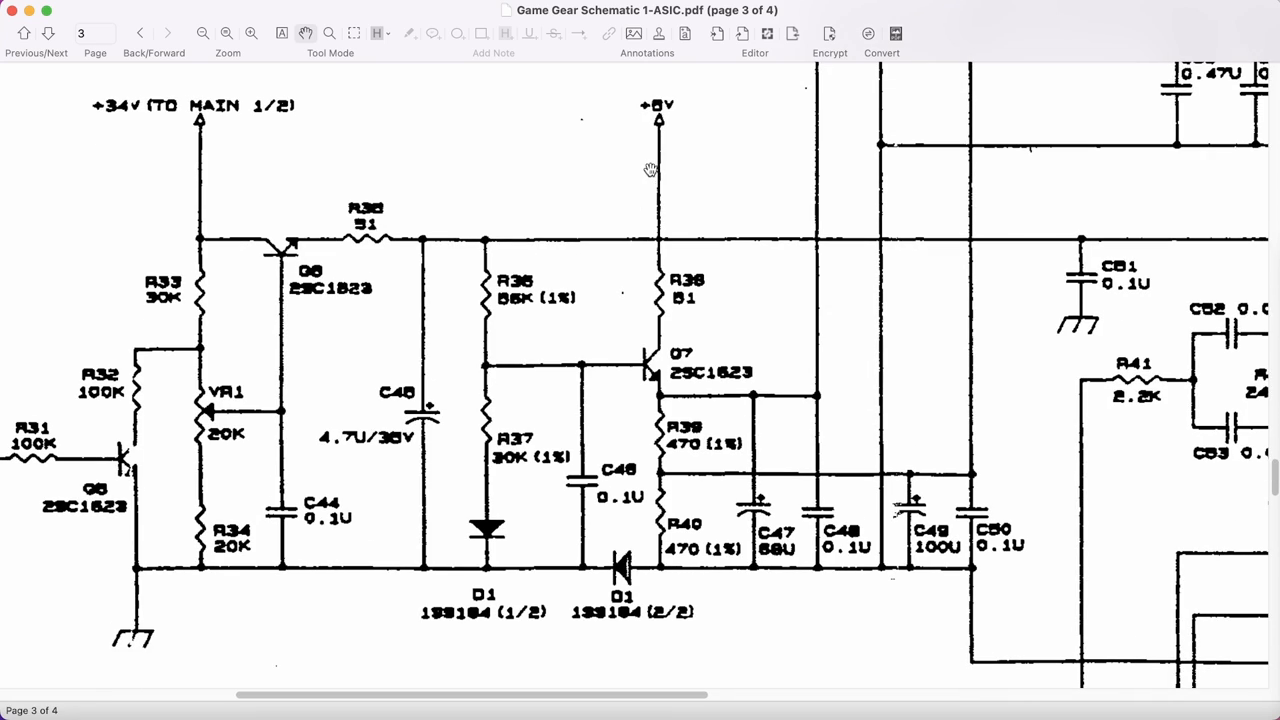
mouse_move(644, 328)
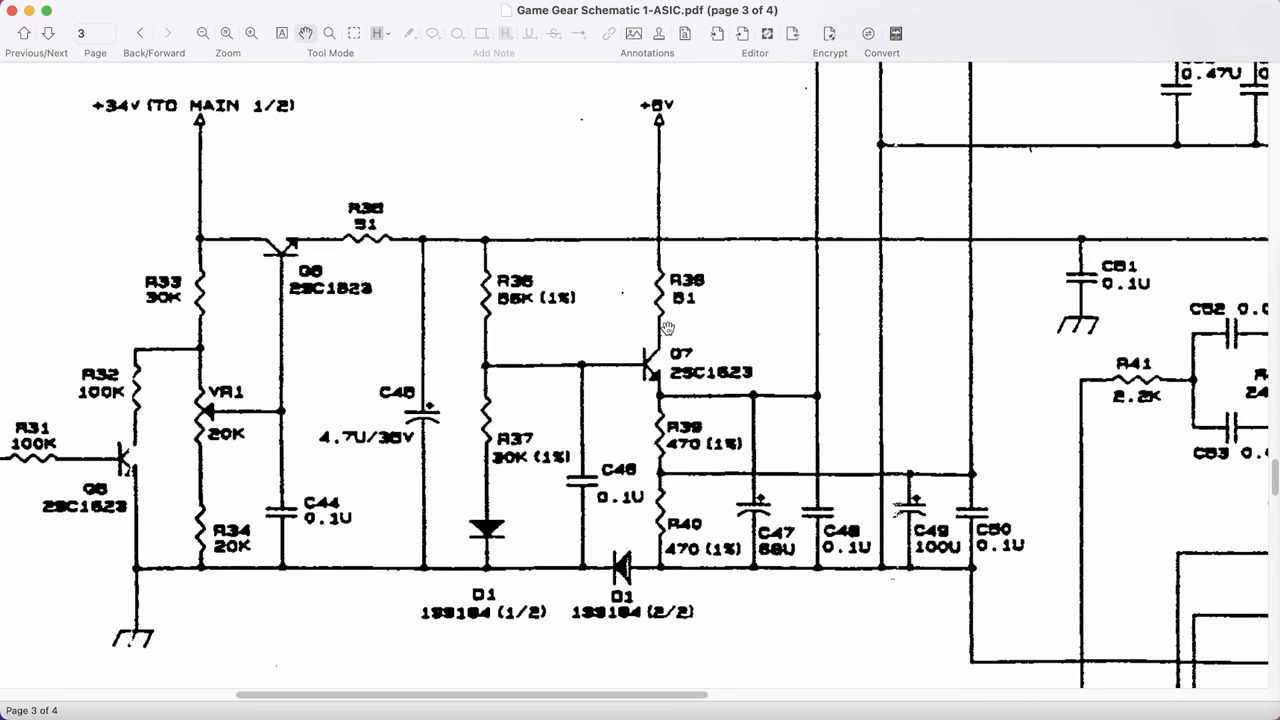
mouse_move(662, 320)
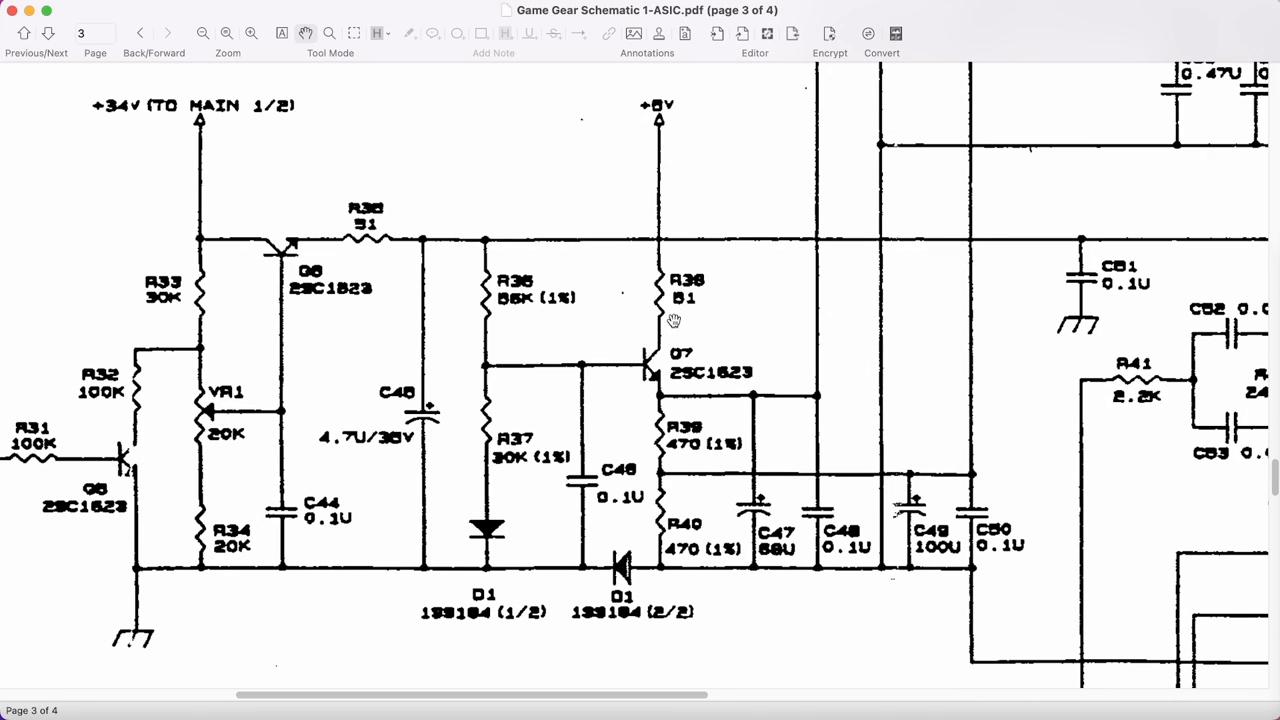
mouse_move(684, 308)
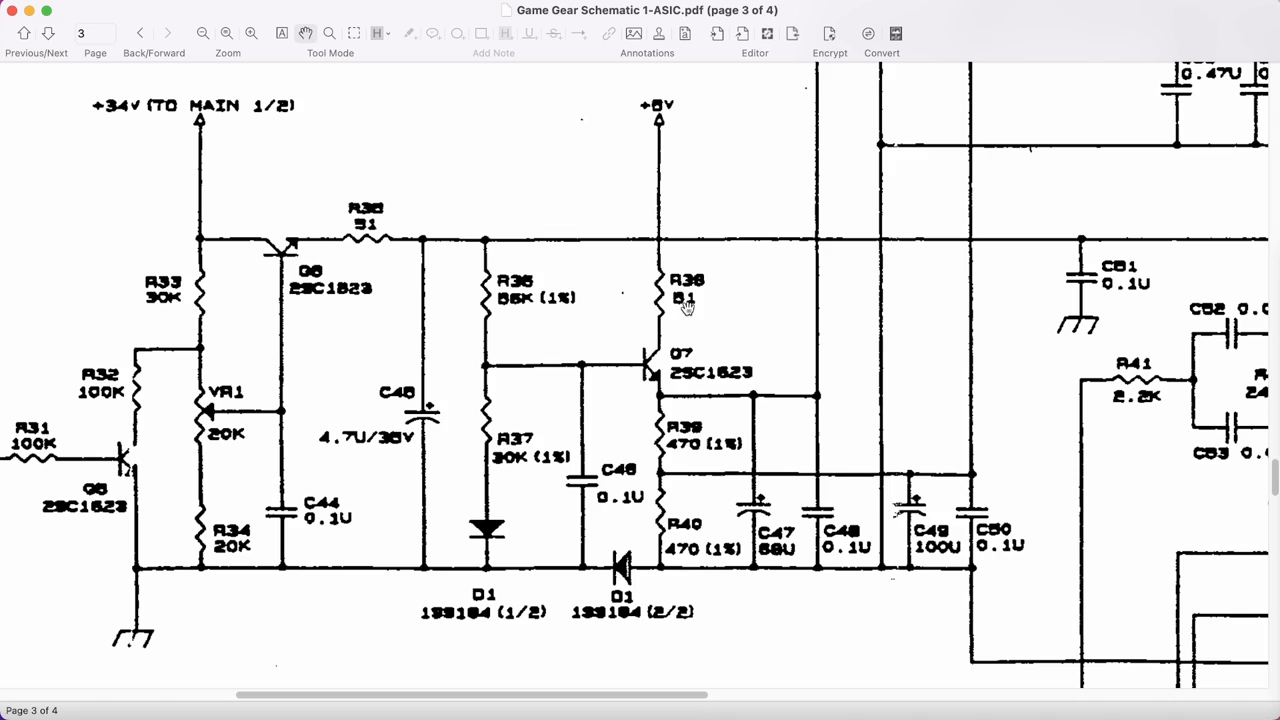
mouse_move(700, 332)
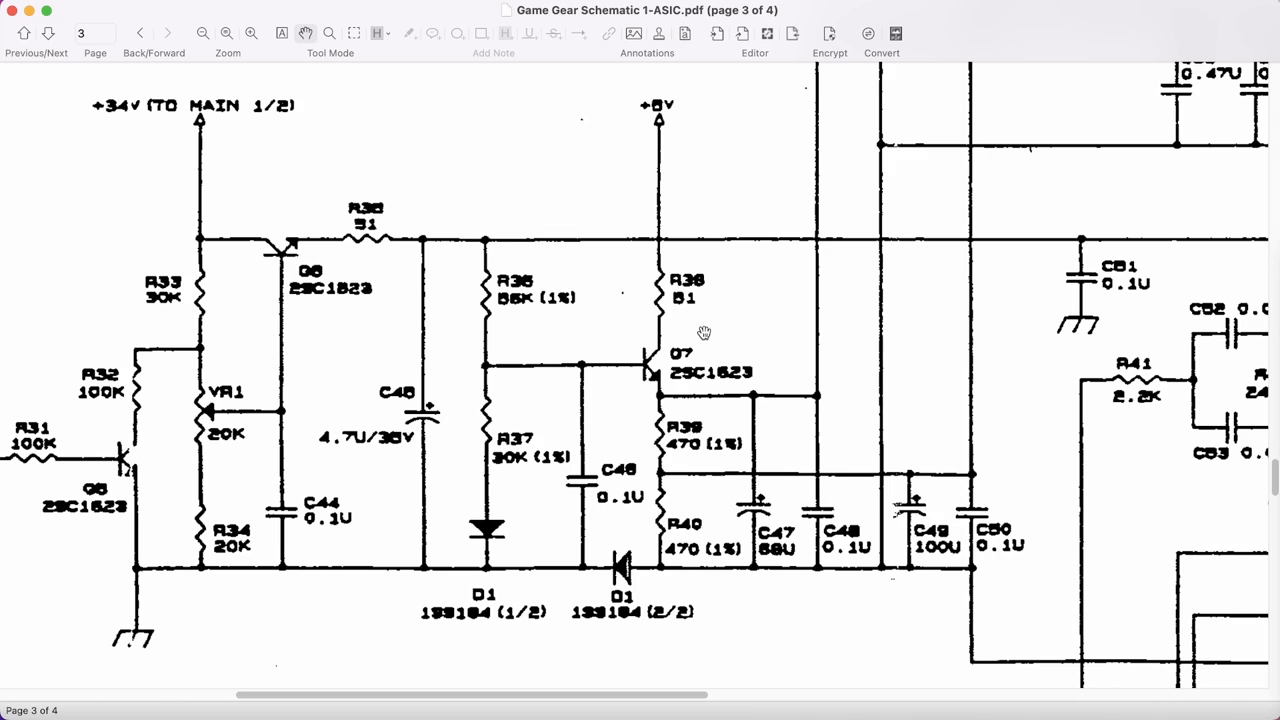
mouse_move(692, 334)
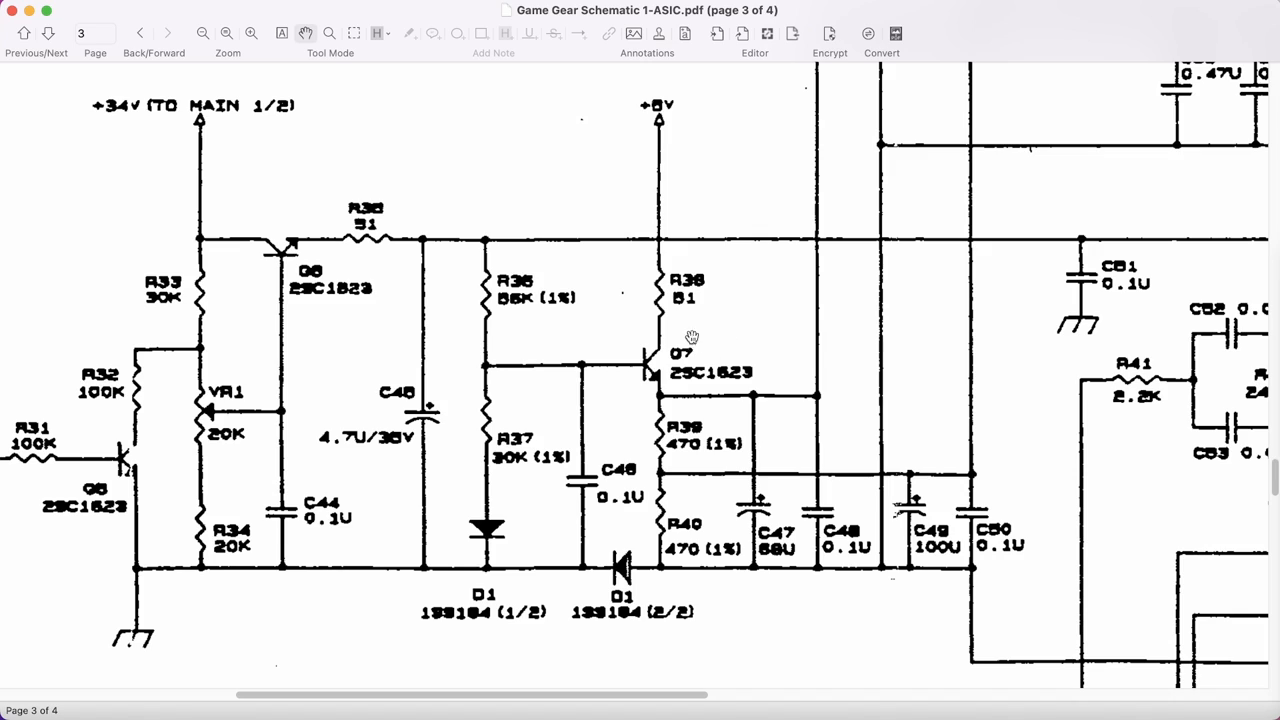
mouse_move(682, 304)
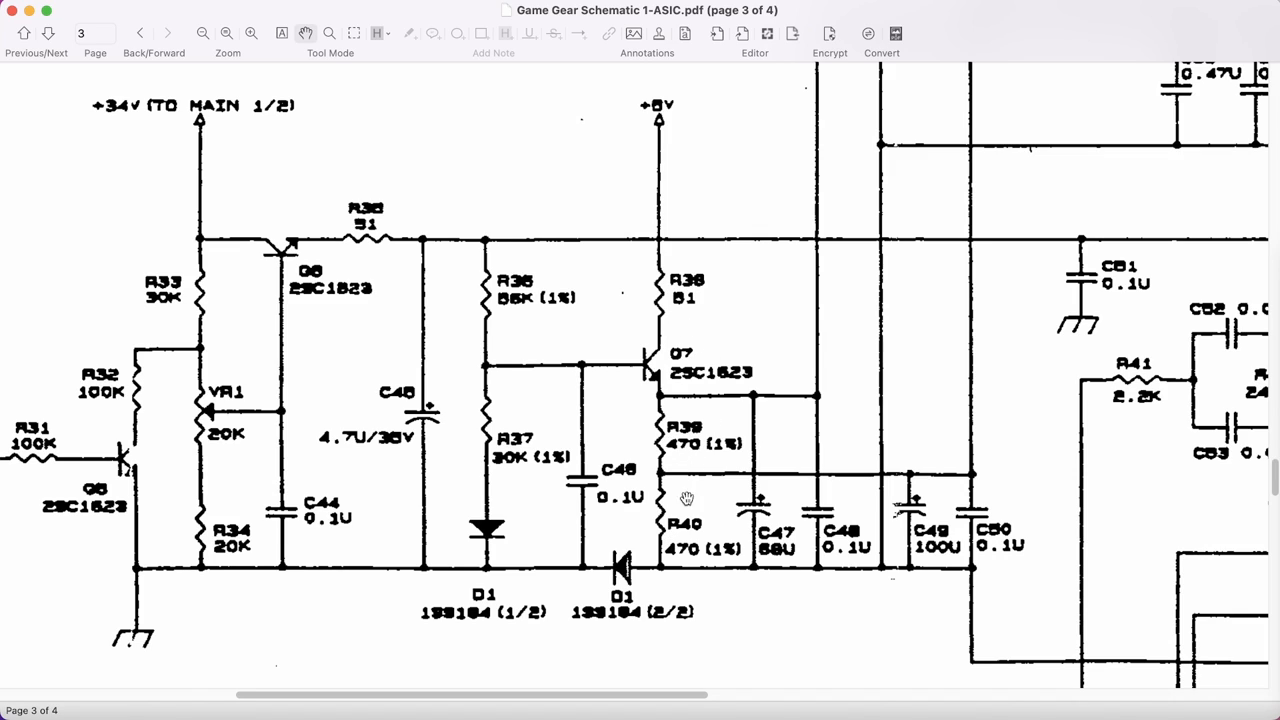
mouse_move(668, 468)
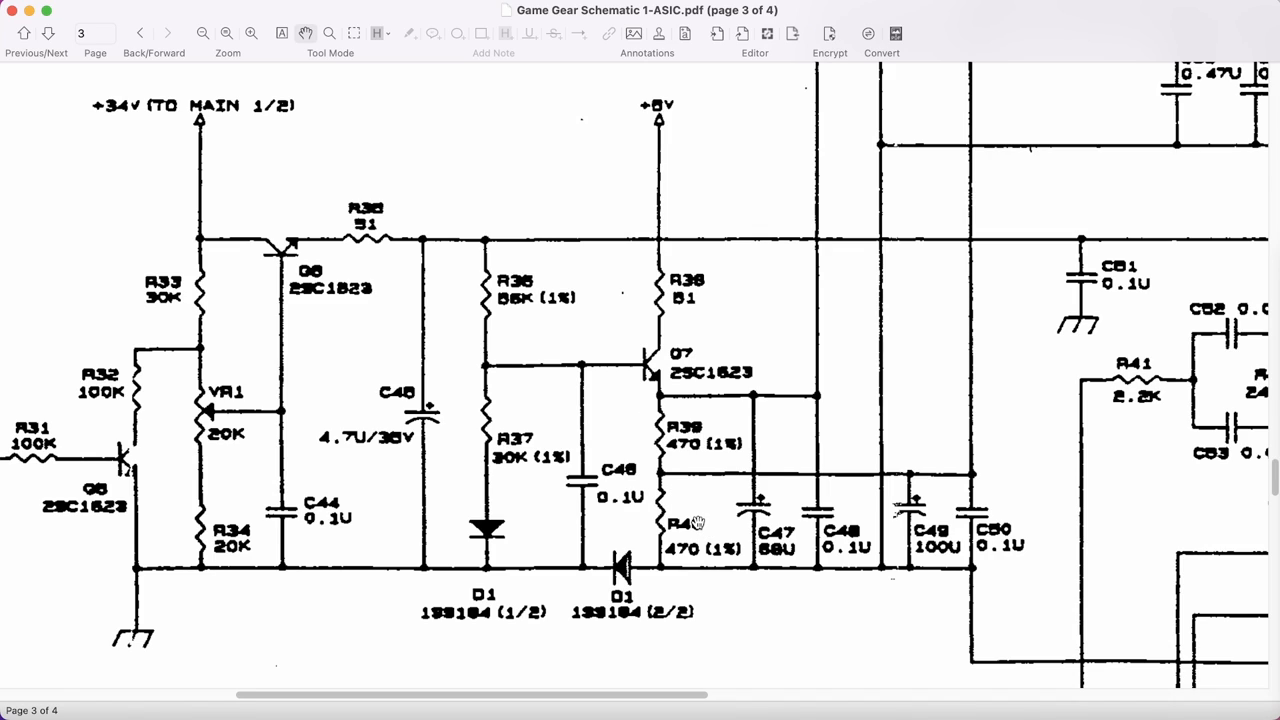
mouse_move(660, 356)
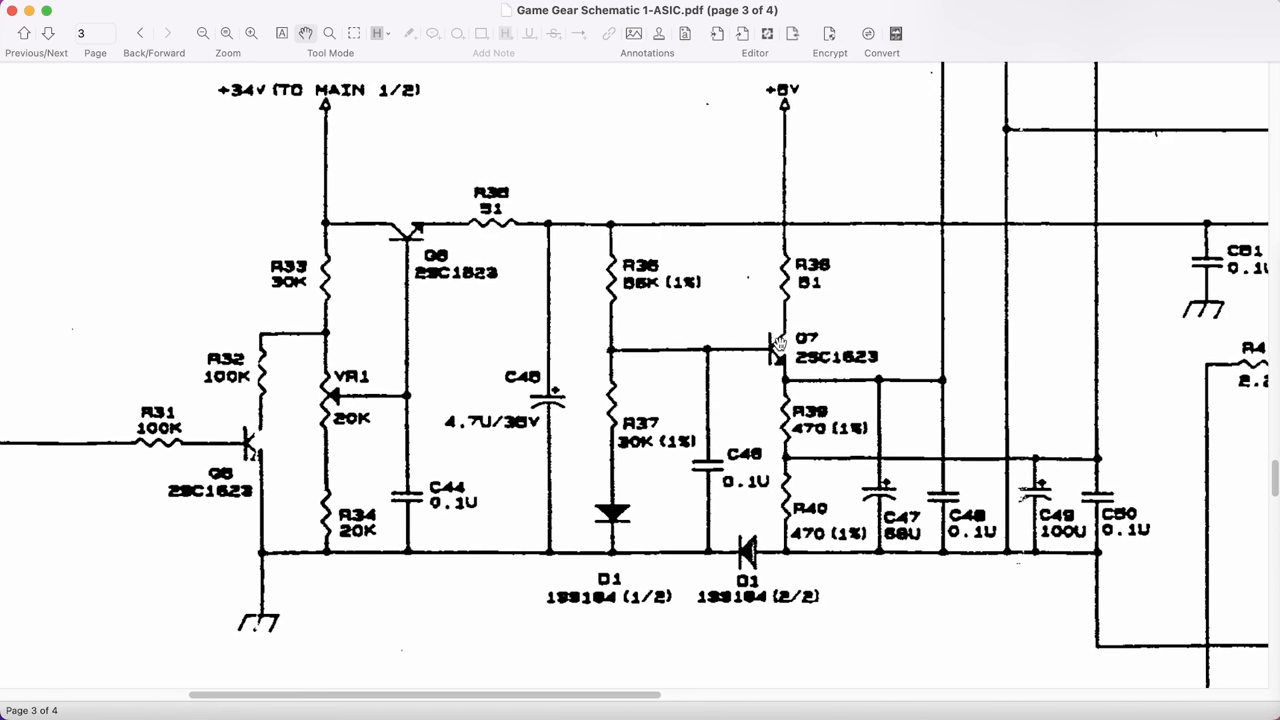
mouse_move(632, 348)
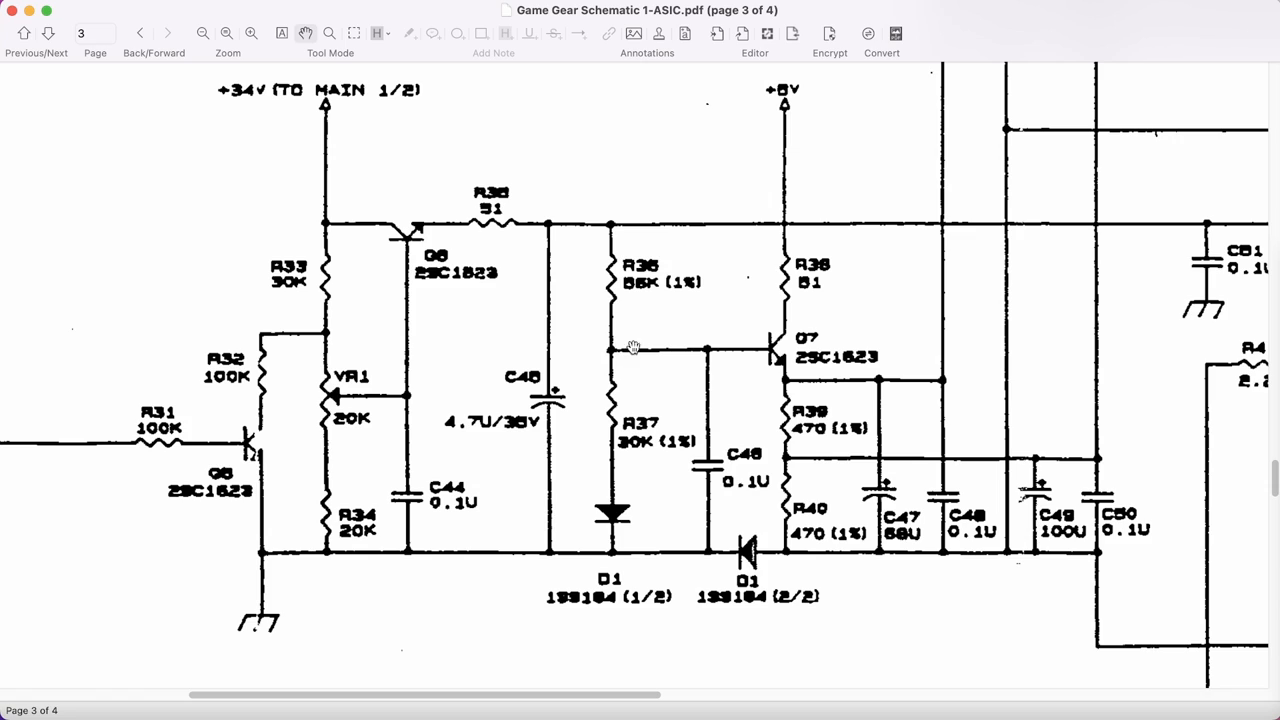
mouse_move(612, 308)
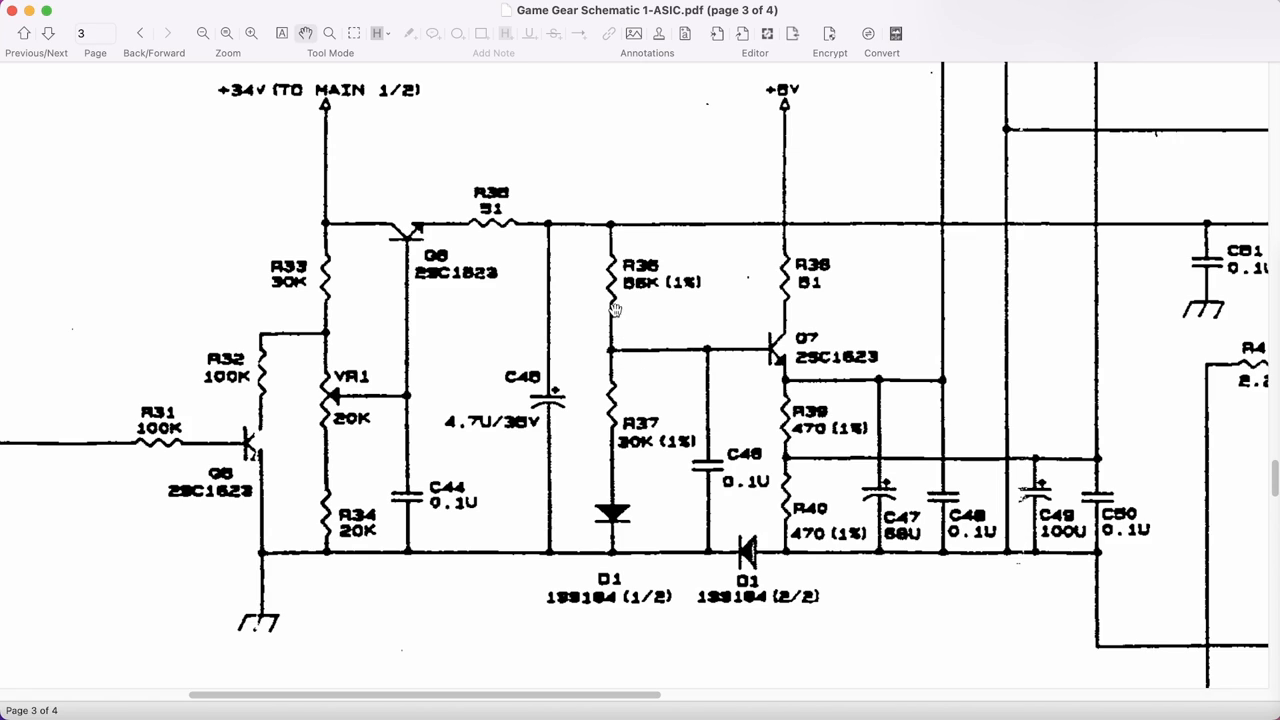
mouse_move(444, 216)
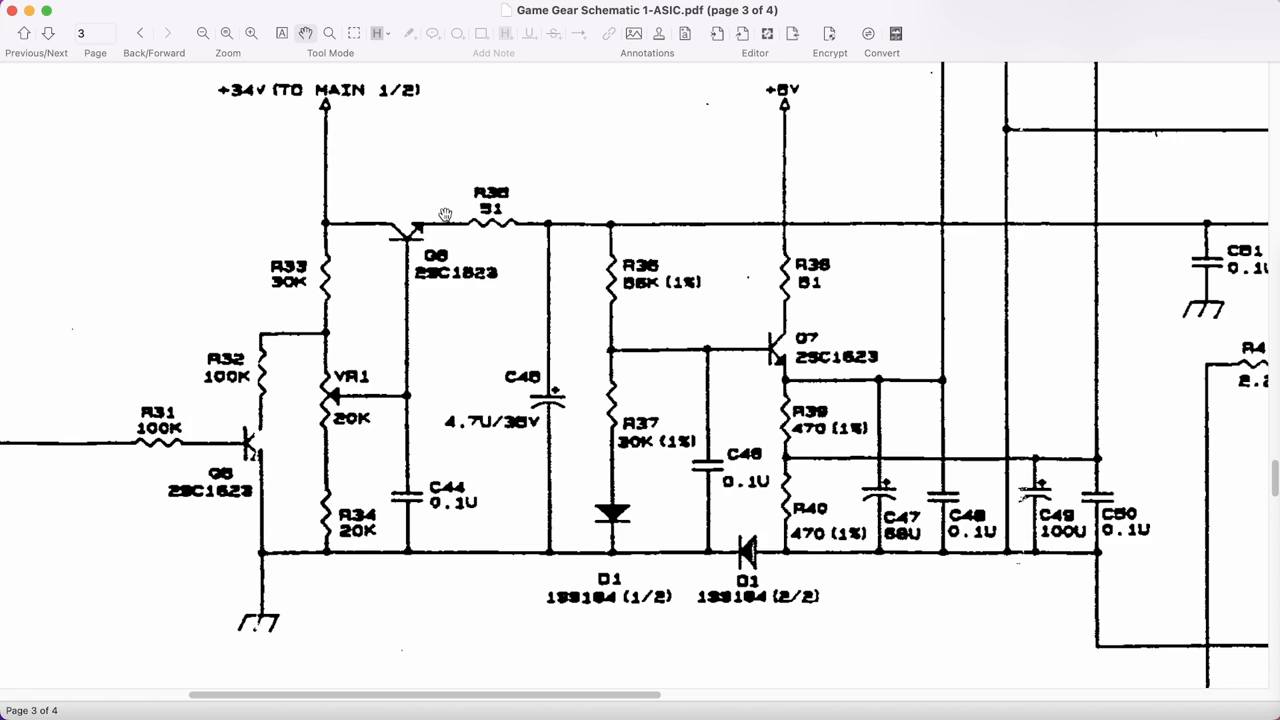
mouse_move(408, 198)
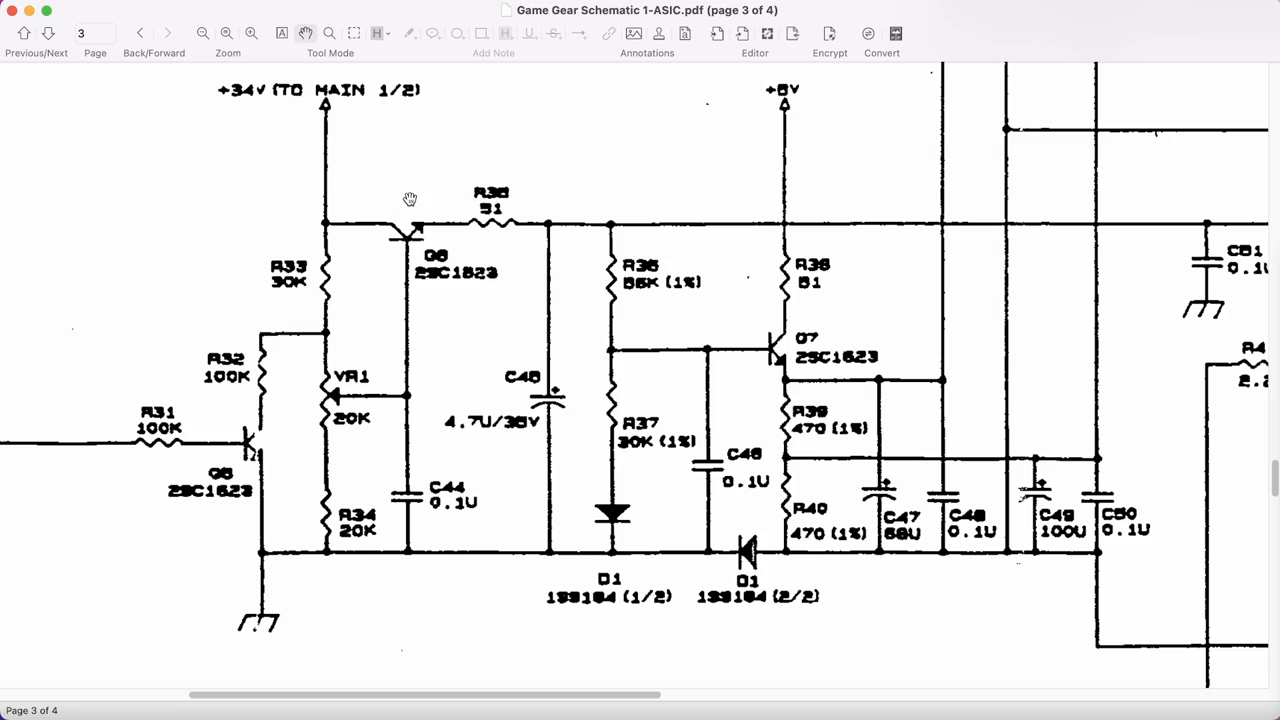
mouse_move(332, 396)
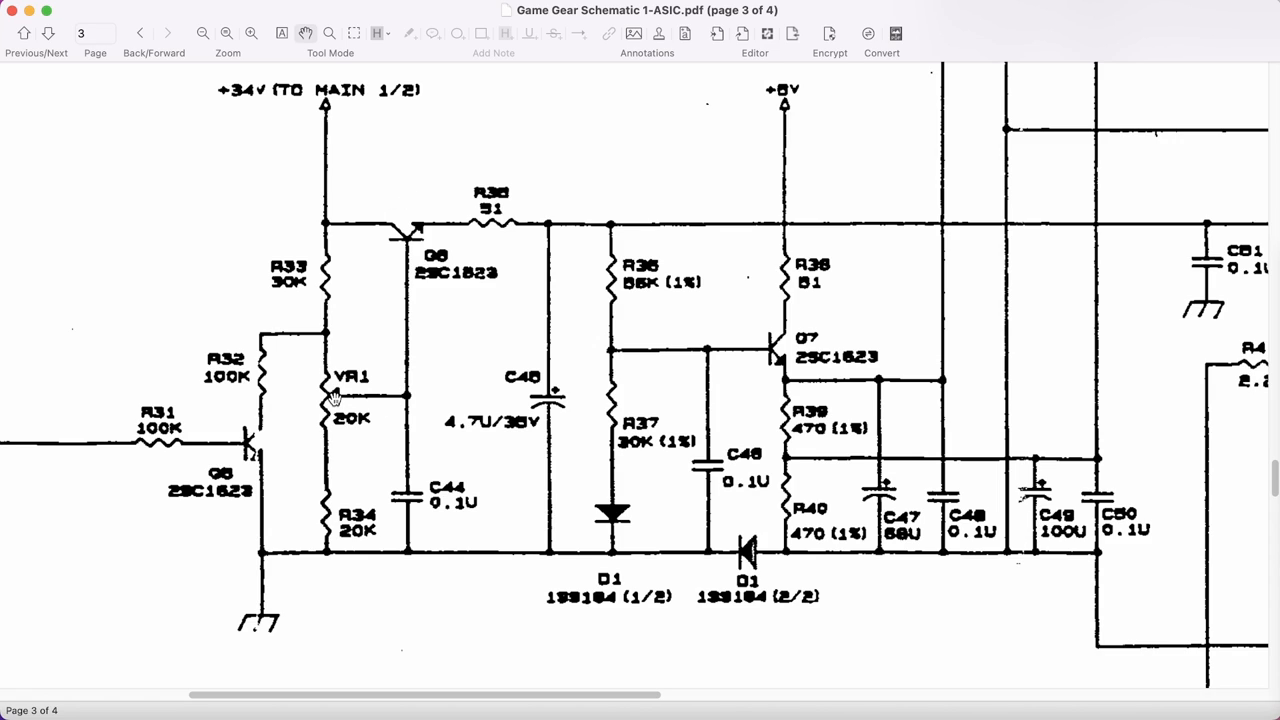
mouse_move(416, 282)
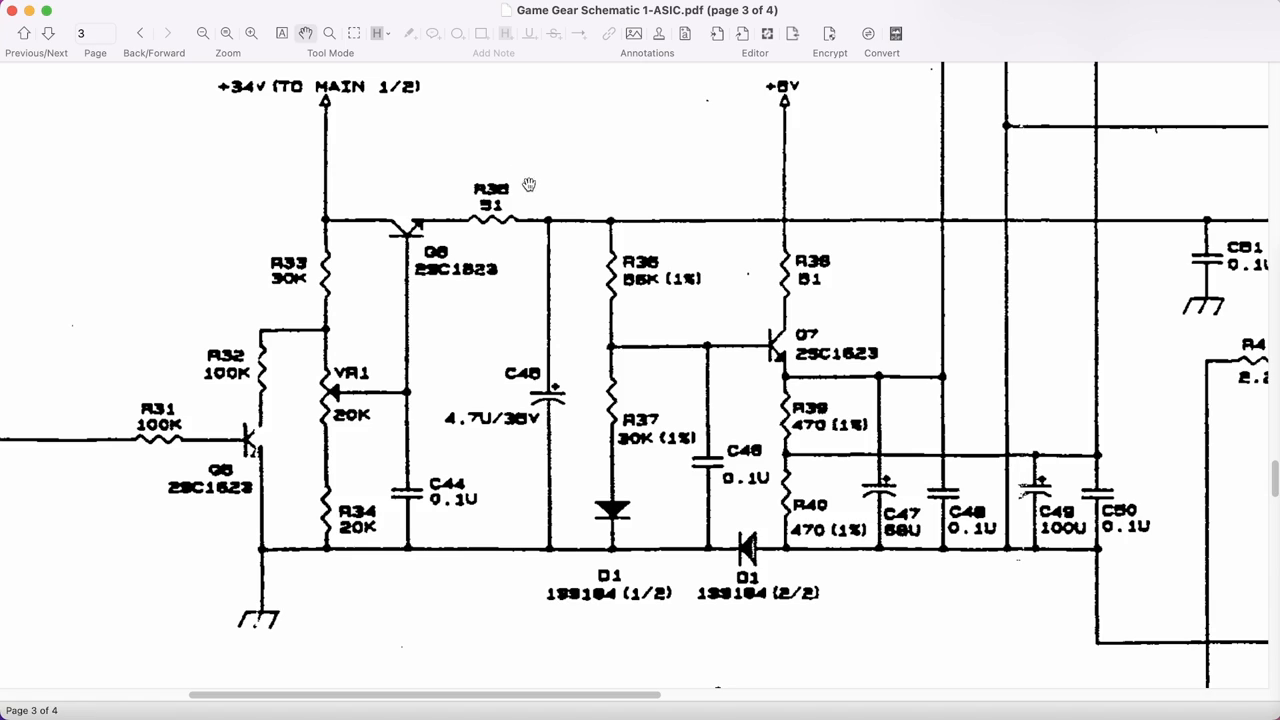
mouse_move(618, 352)
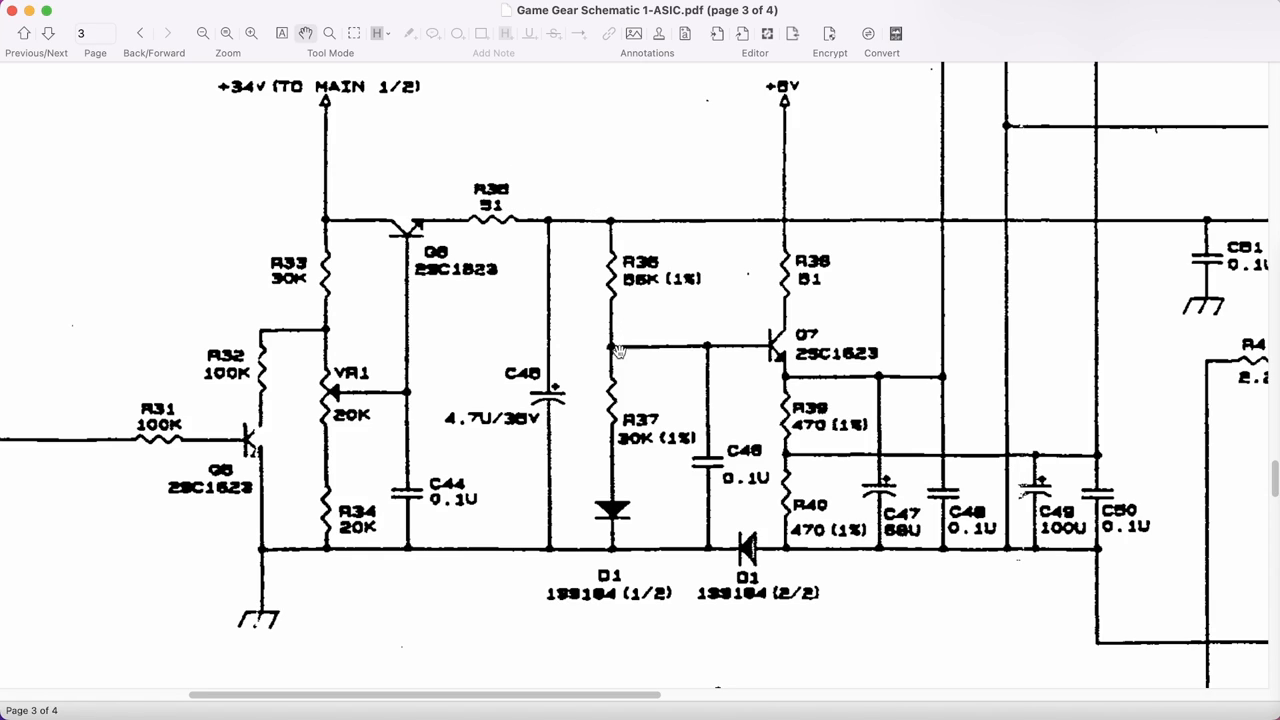
mouse_move(774, 336)
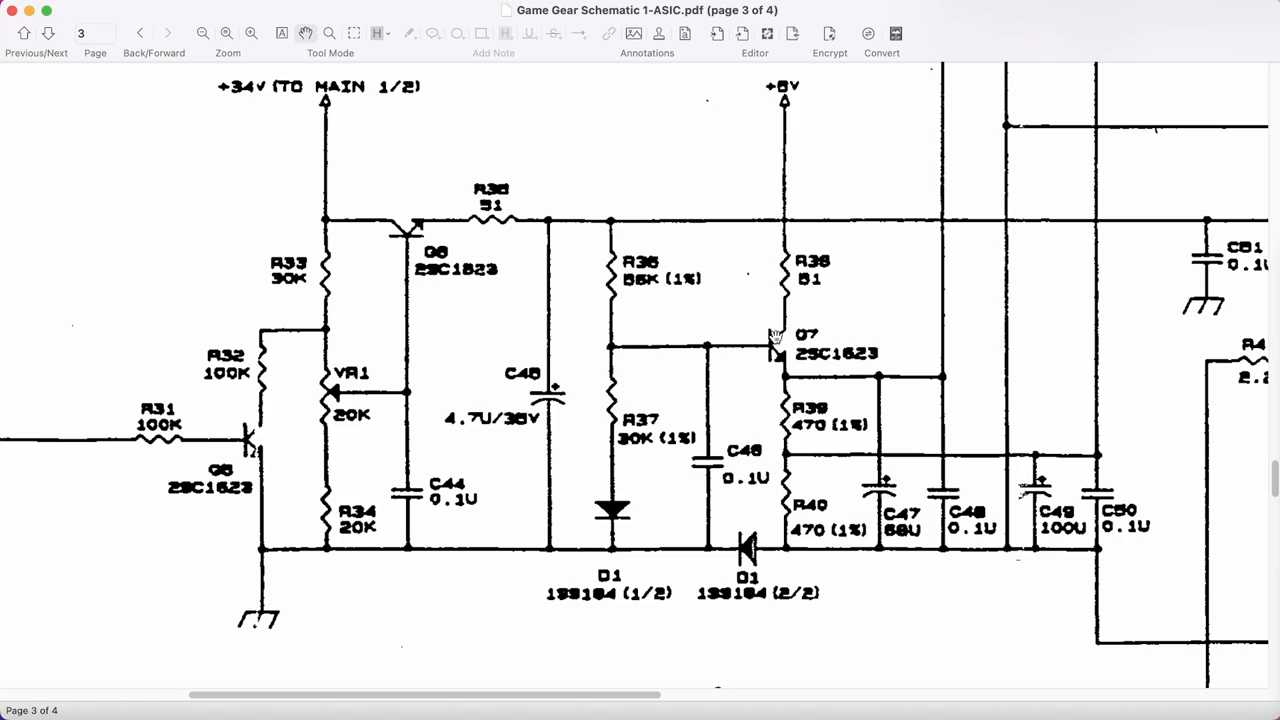
mouse_move(790, 122)
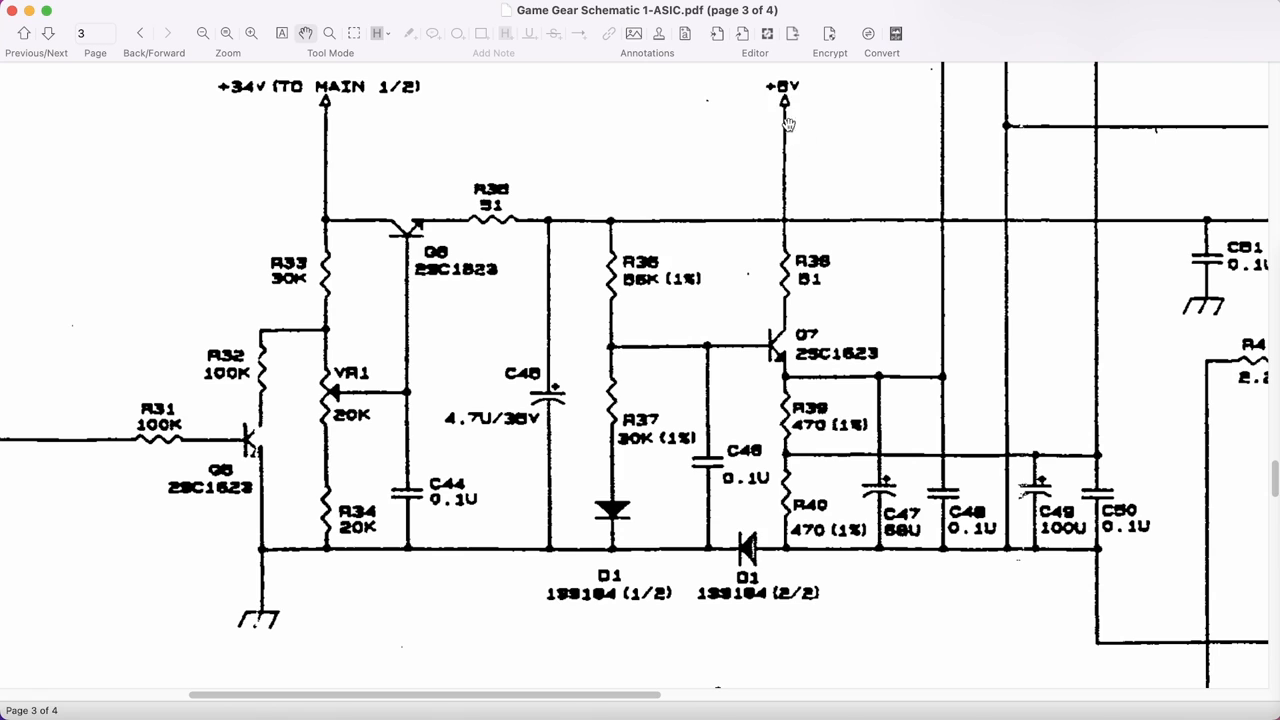
mouse_move(782, 212)
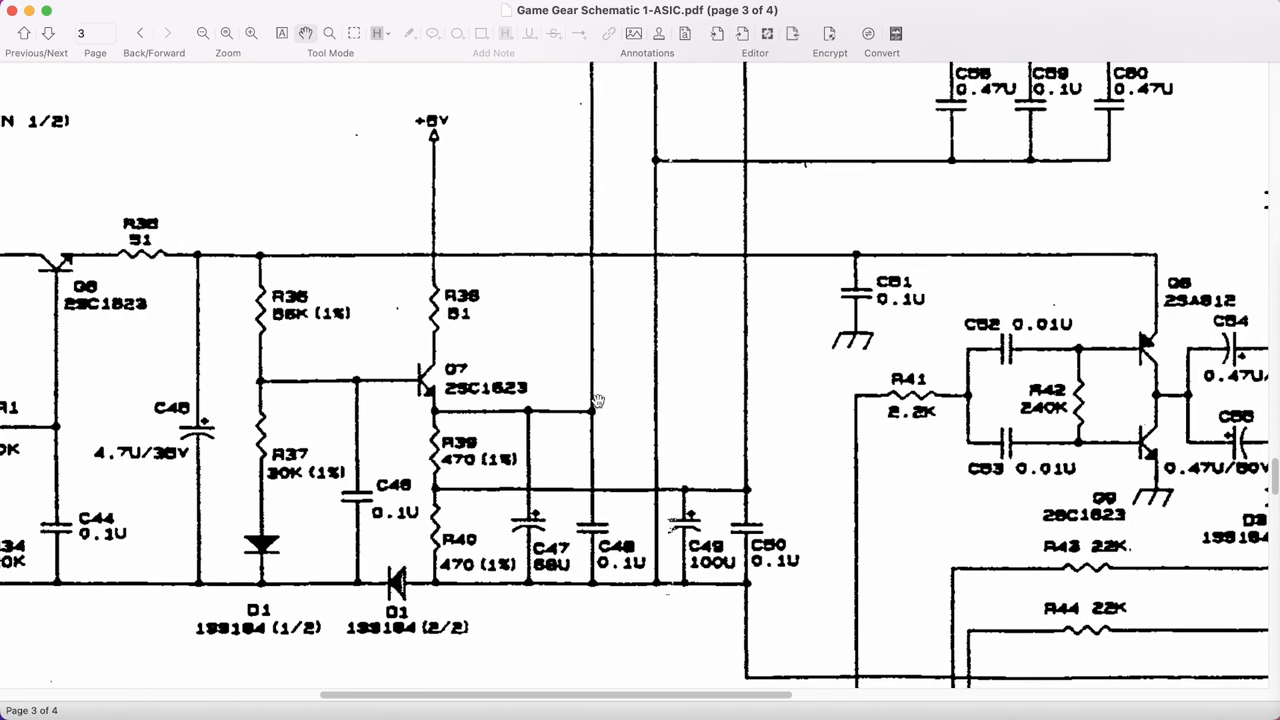
mouse_move(544, 376)
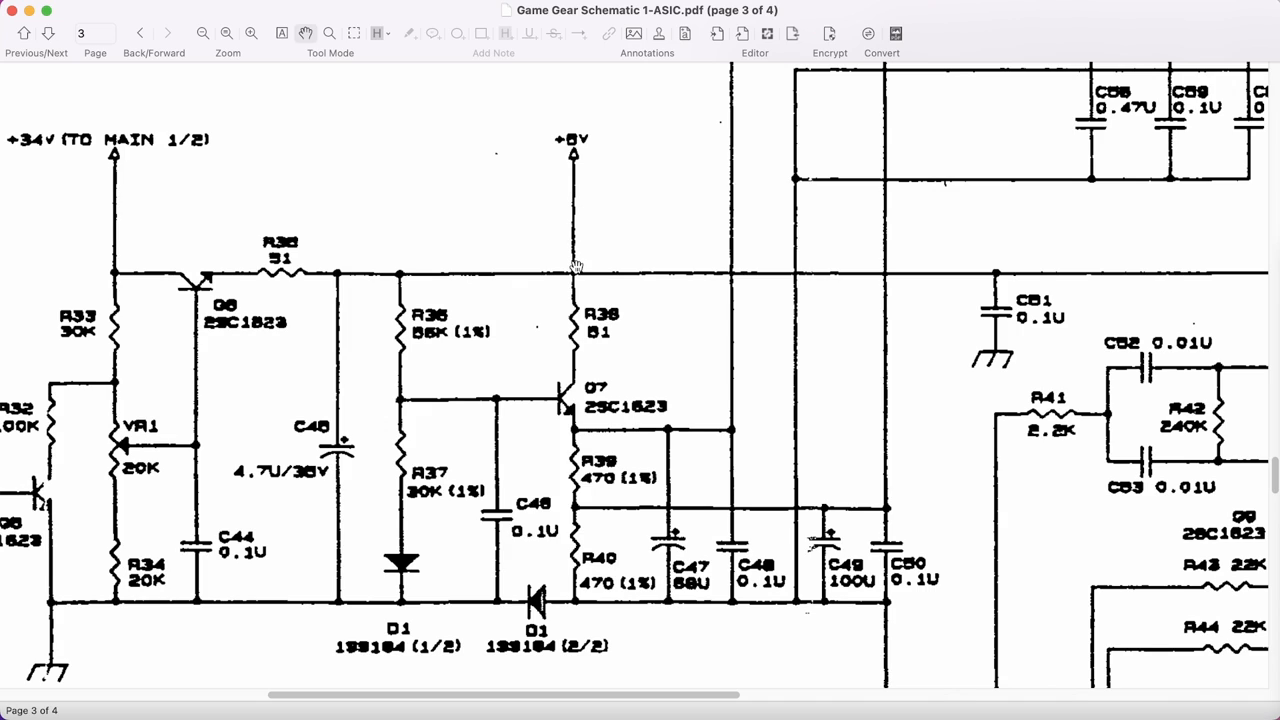
mouse_move(578, 248)
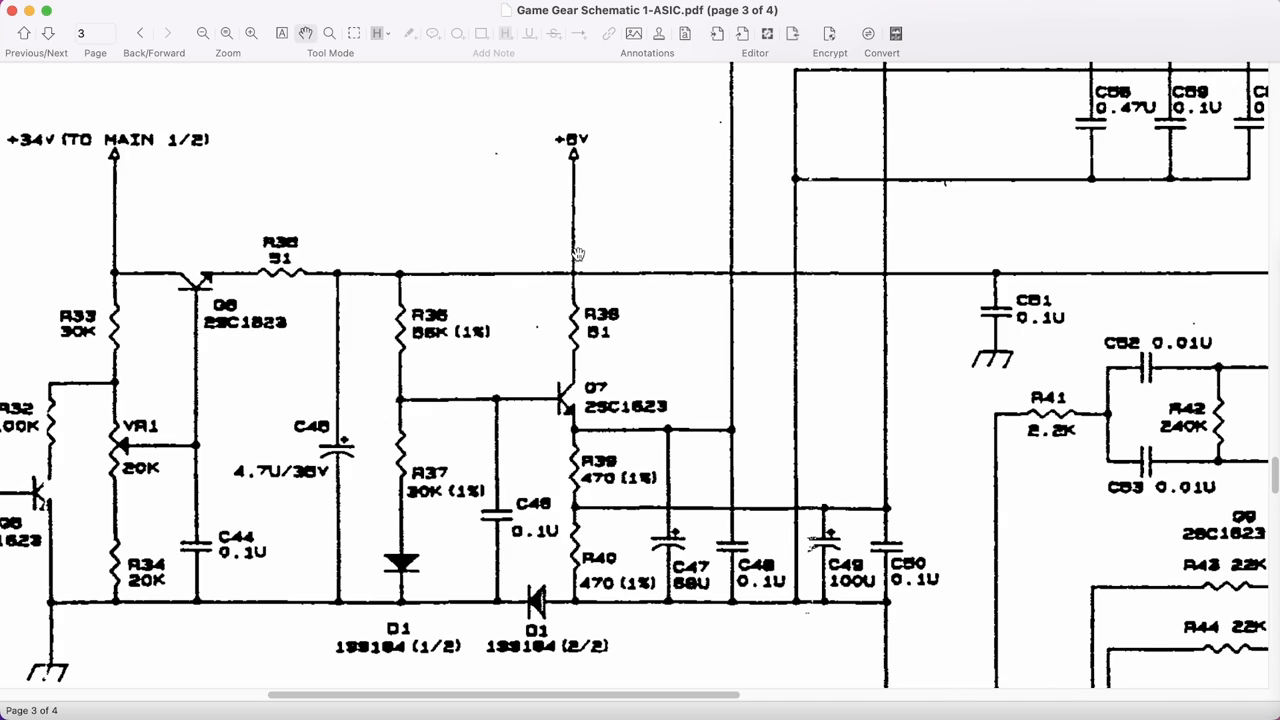
mouse_move(574, 304)
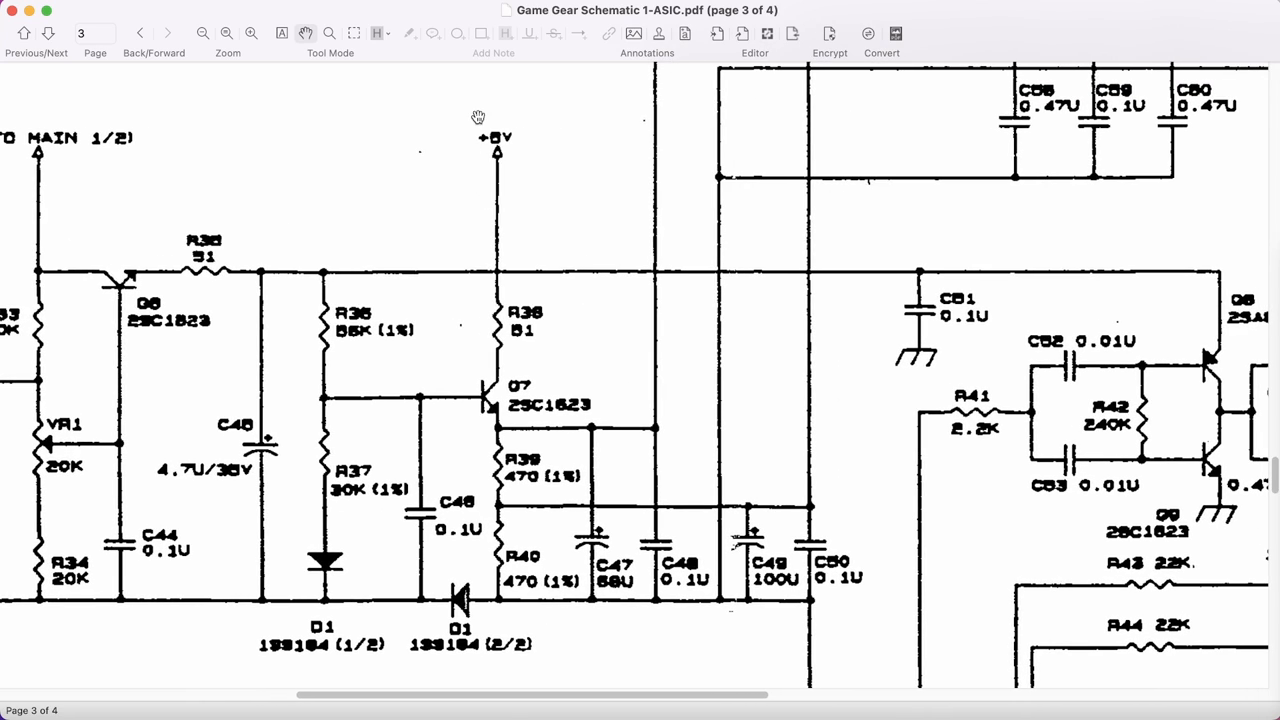
mouse_move(484, 330)
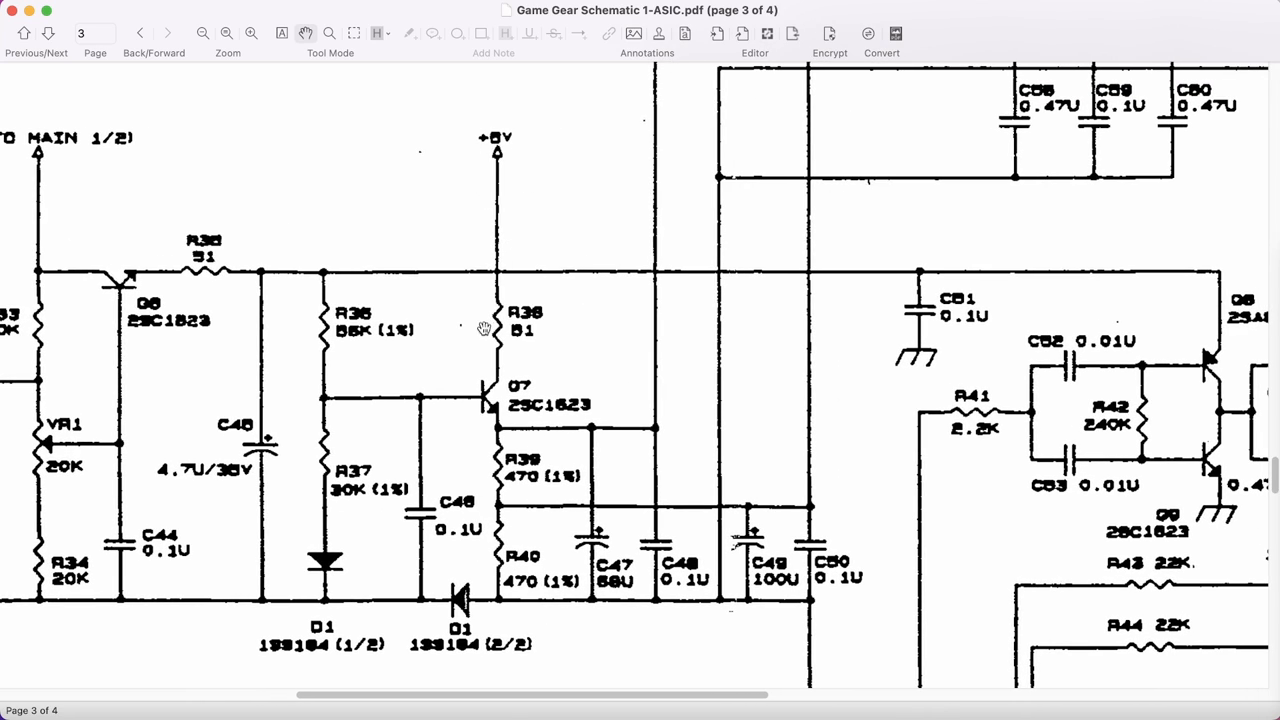
scroll(down, 3)
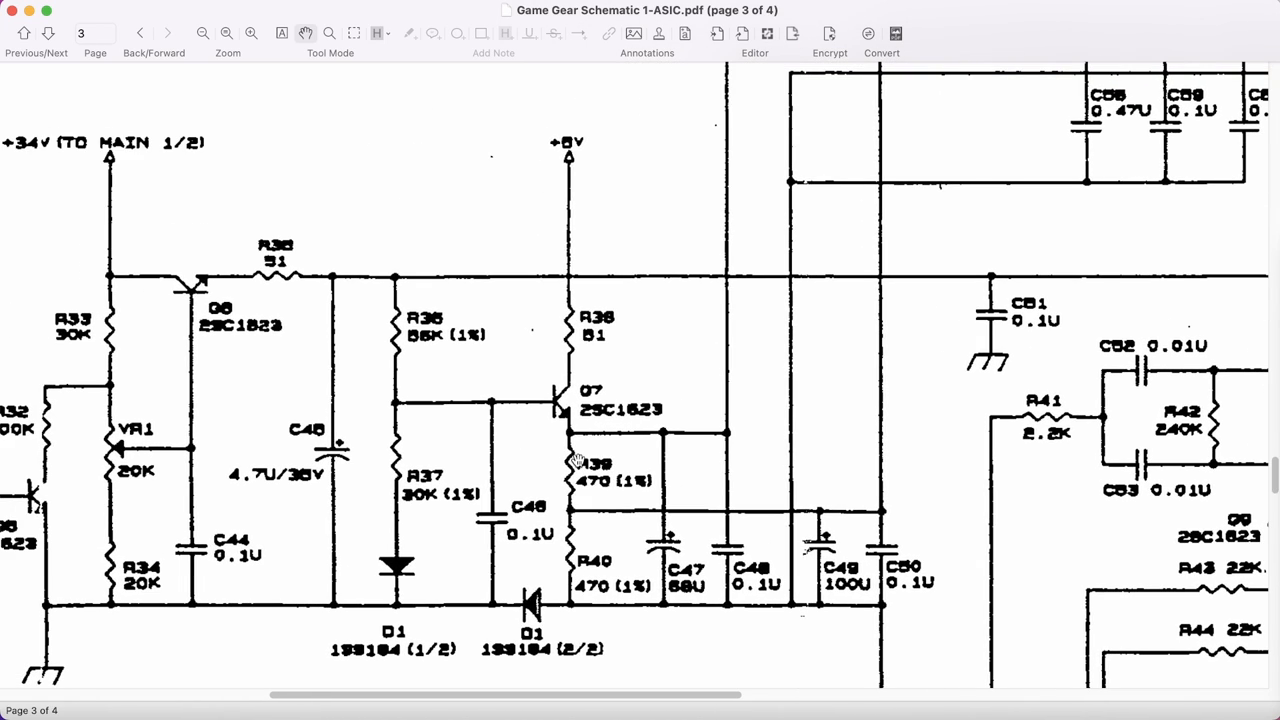
mouse_move(162, 490)
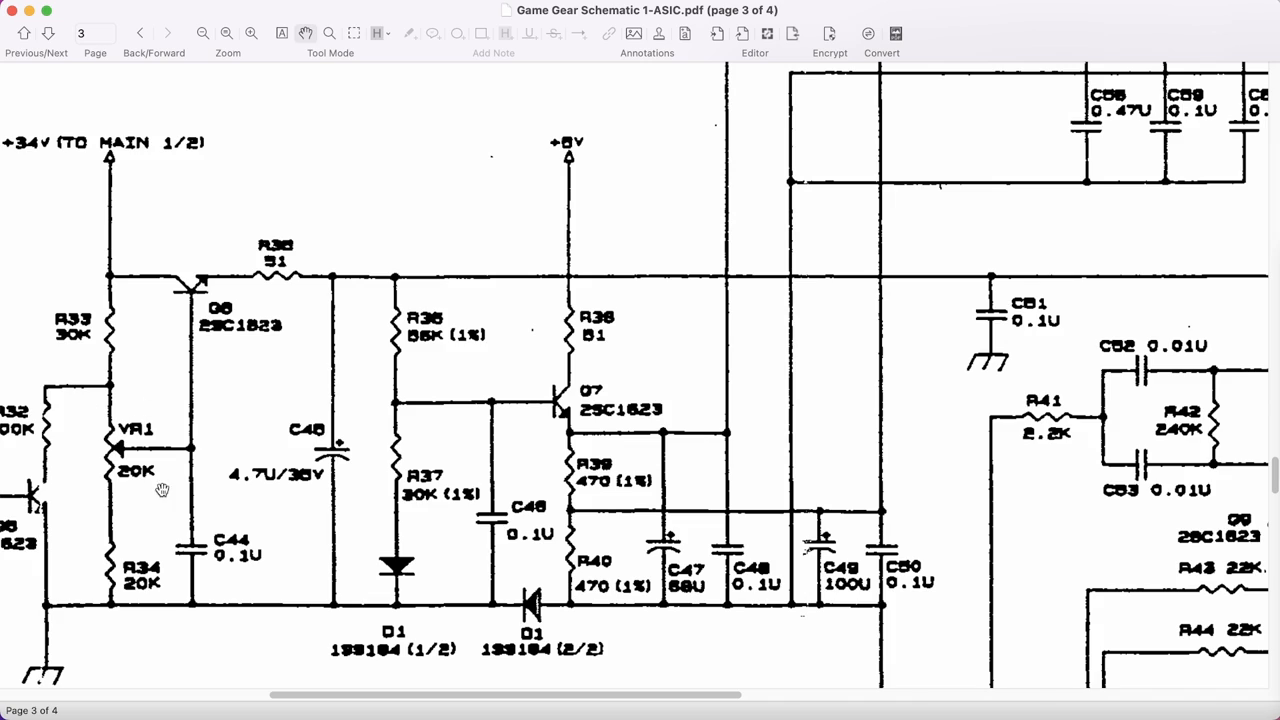
mouse_move(174, 444)
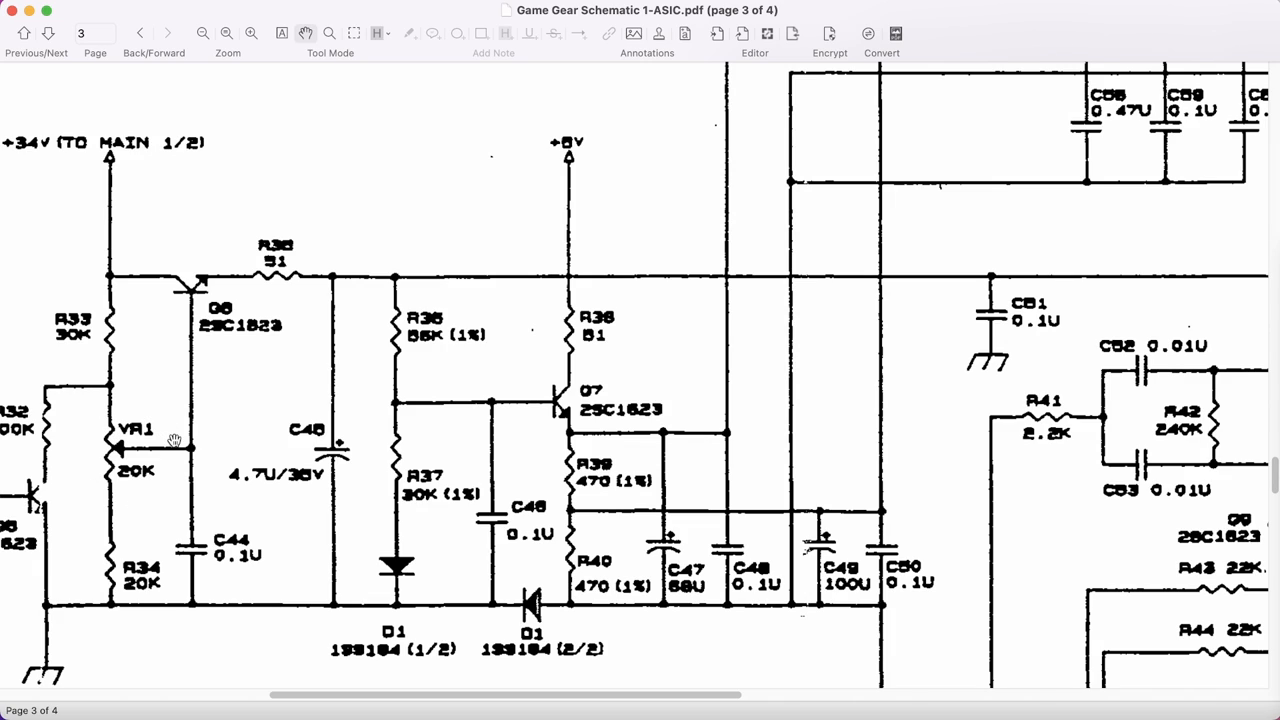
mouse_move(576, 486)
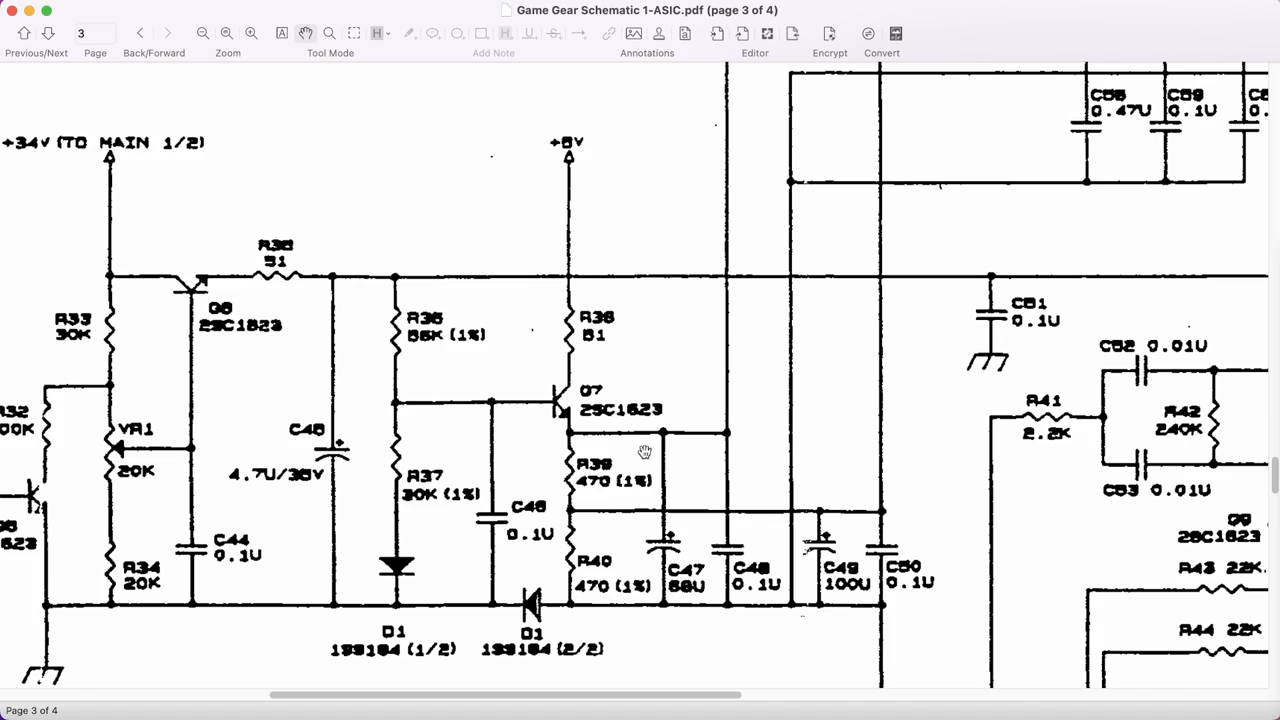
mouse_move(644, 434)
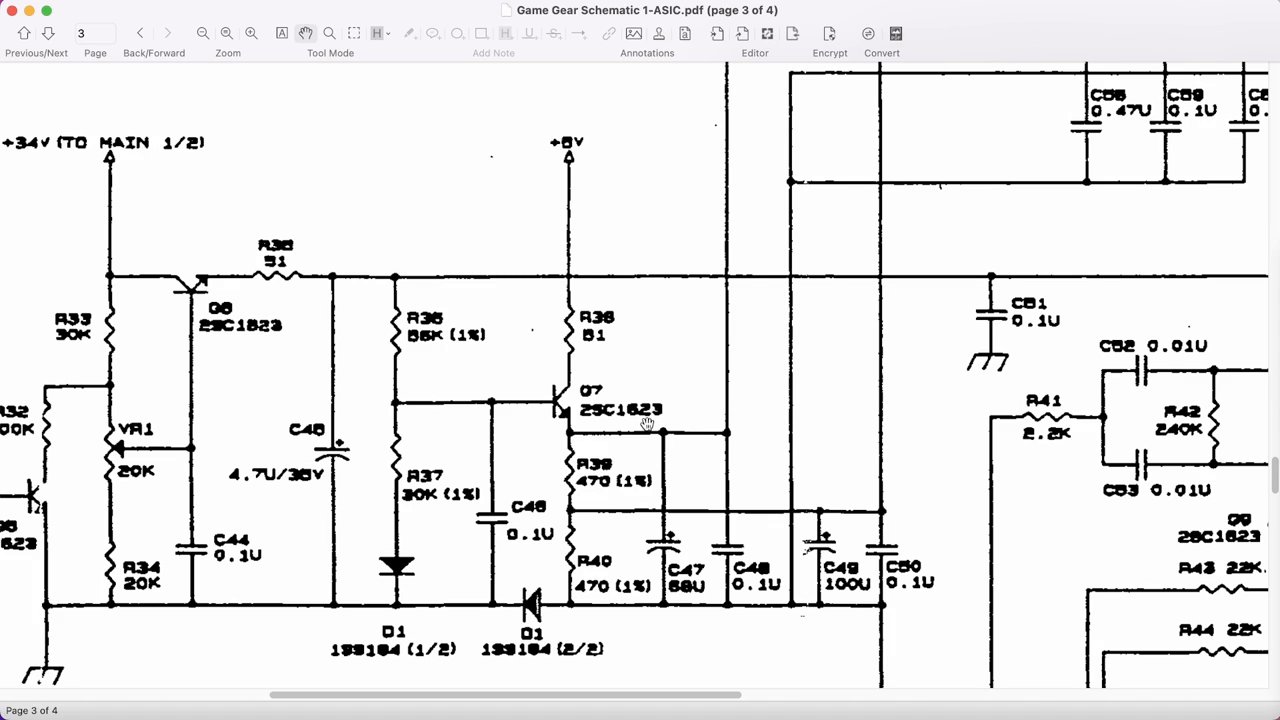
mouse_move(662, 436)
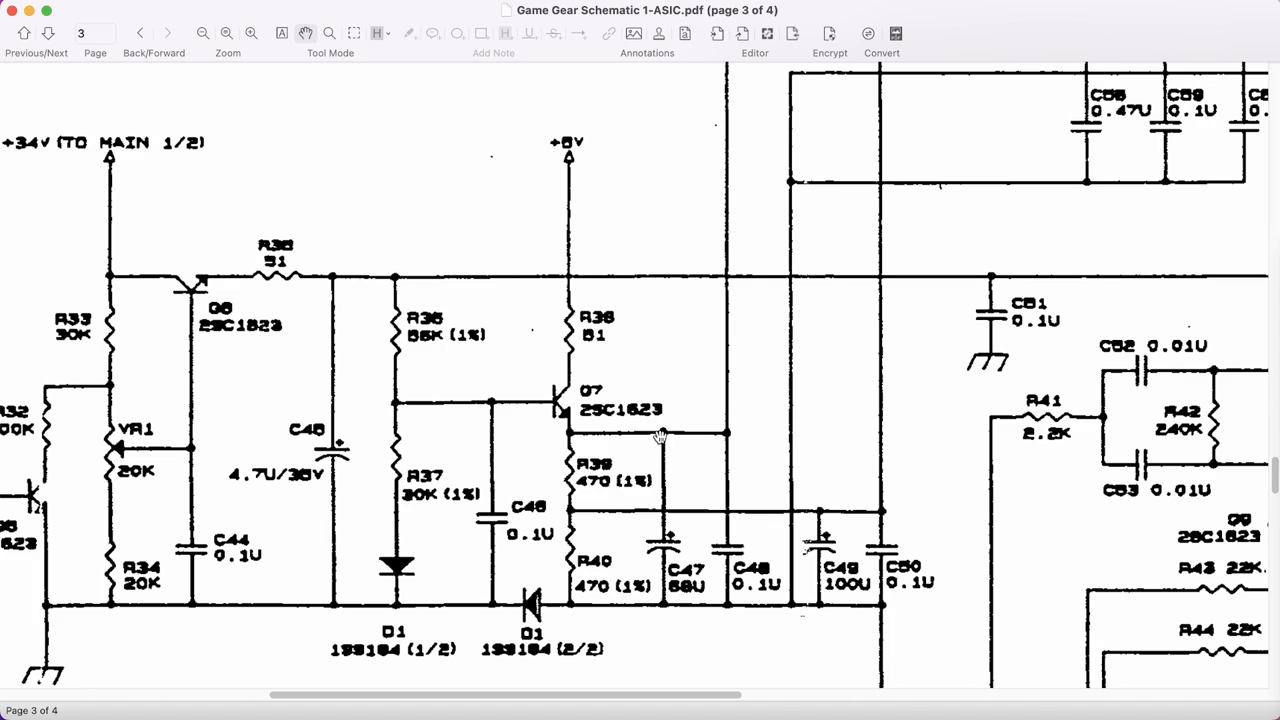
mouse_move(636, 482)
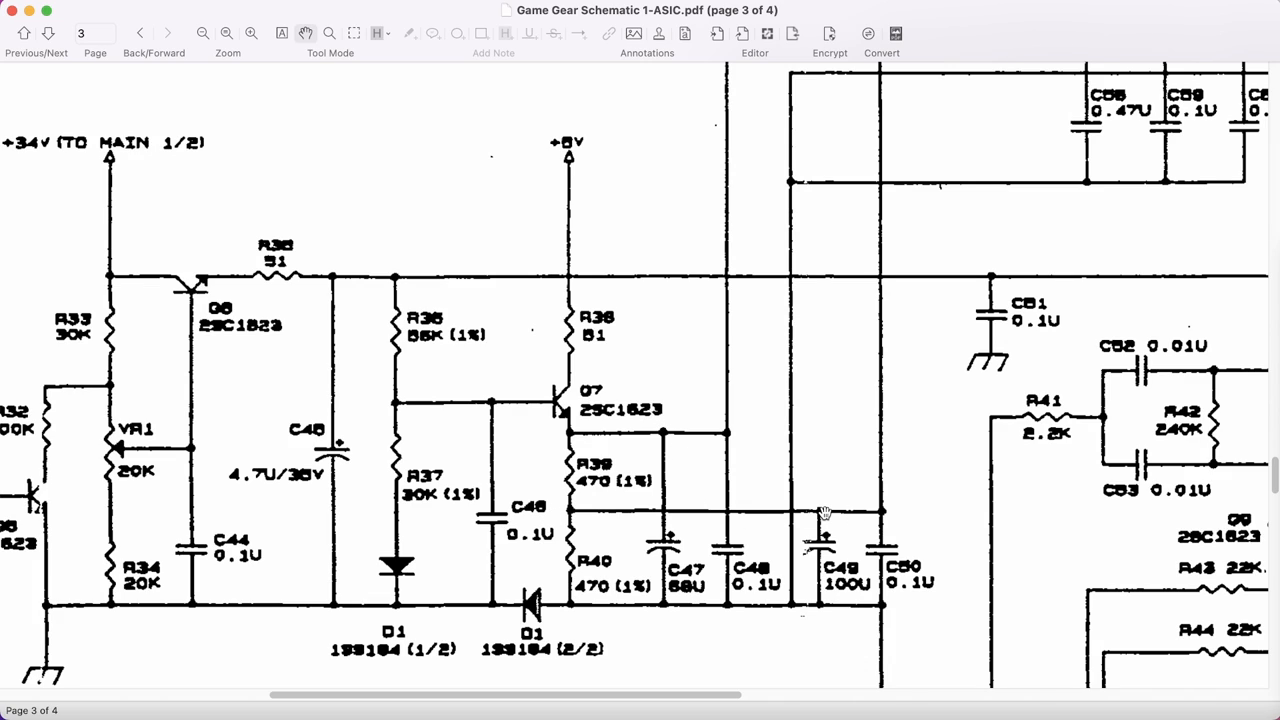
mouse_move(564, 376)
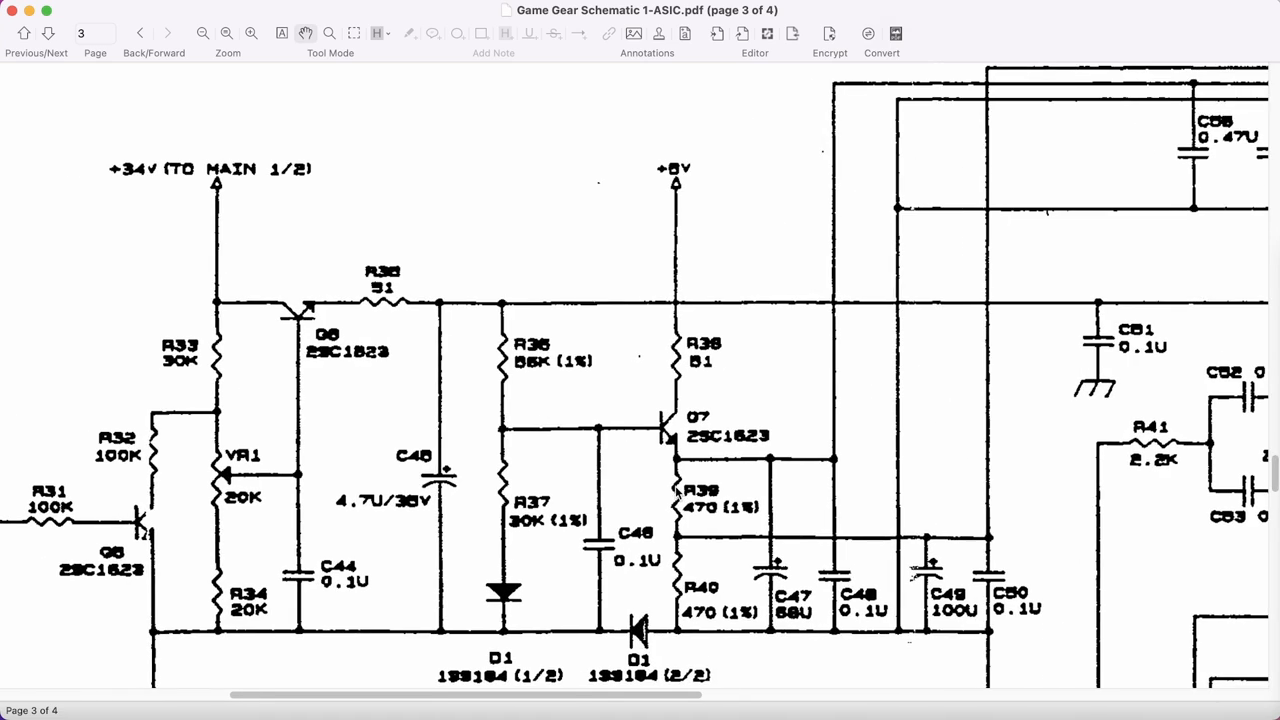
scroll(down, 3)
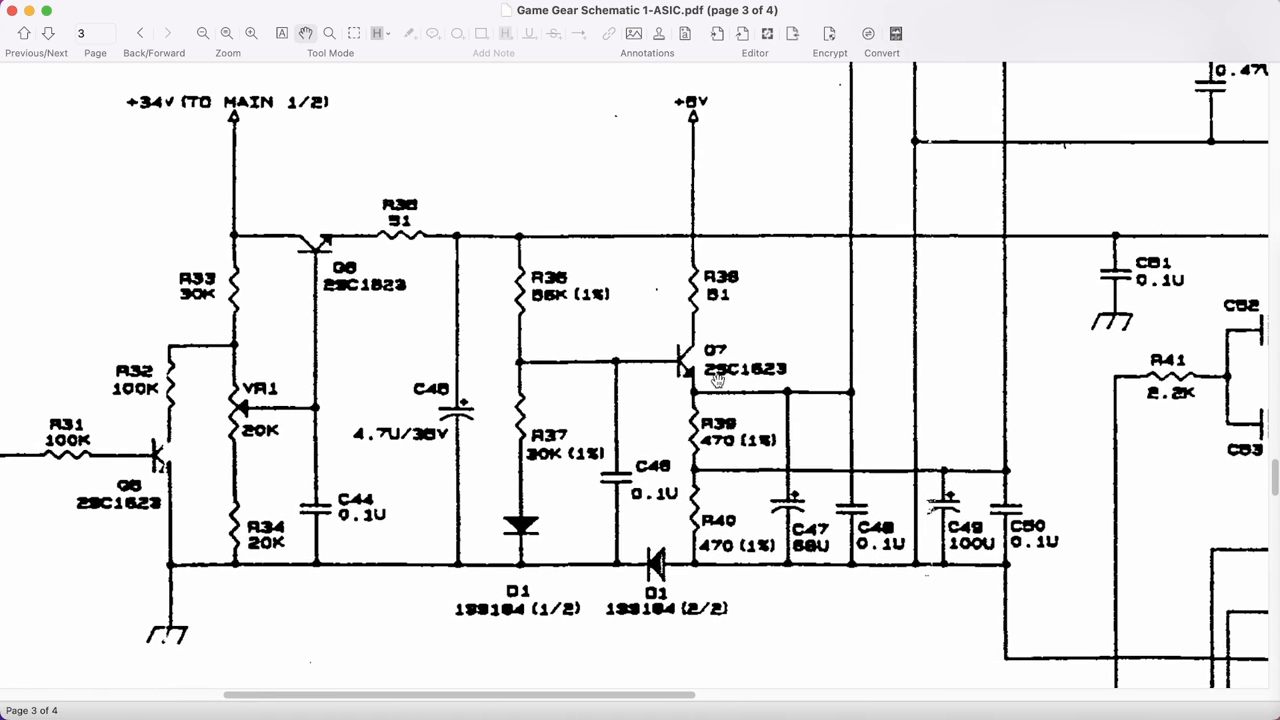
scroll(right, 3)
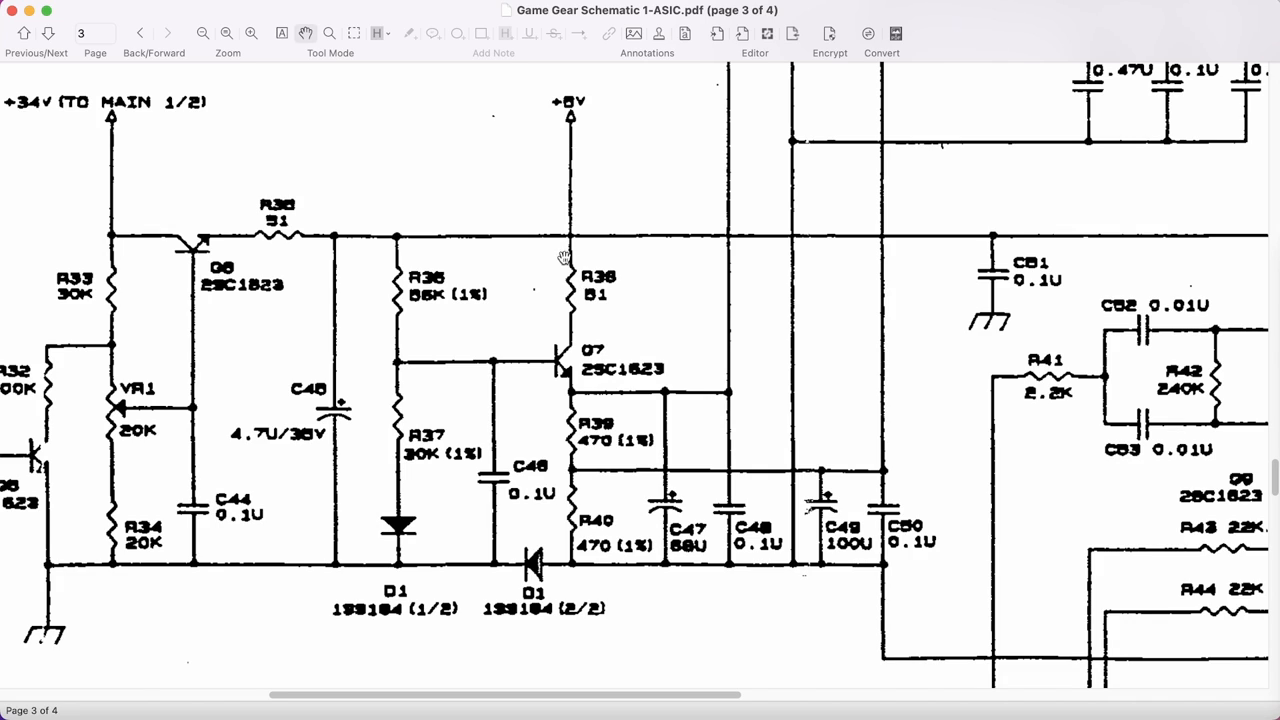
mouse_move(620, 450)
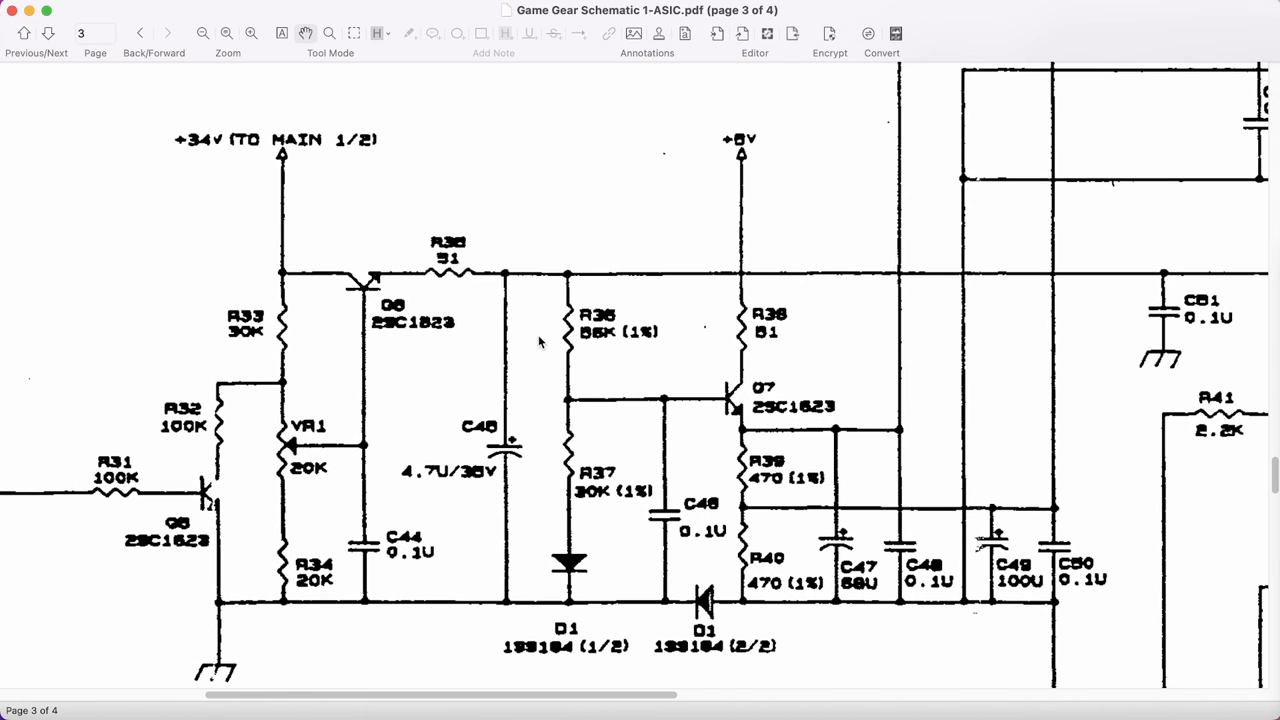
mouse_move(448, 212)
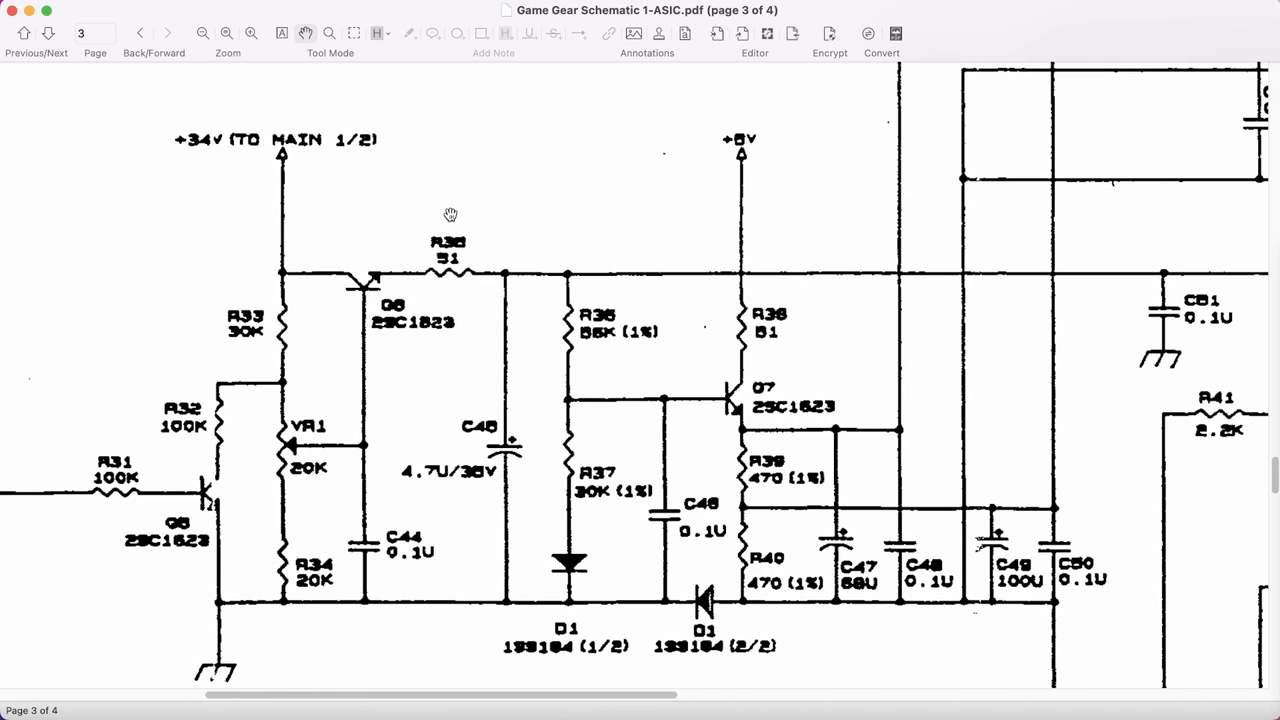
mouse_move(492, 256)
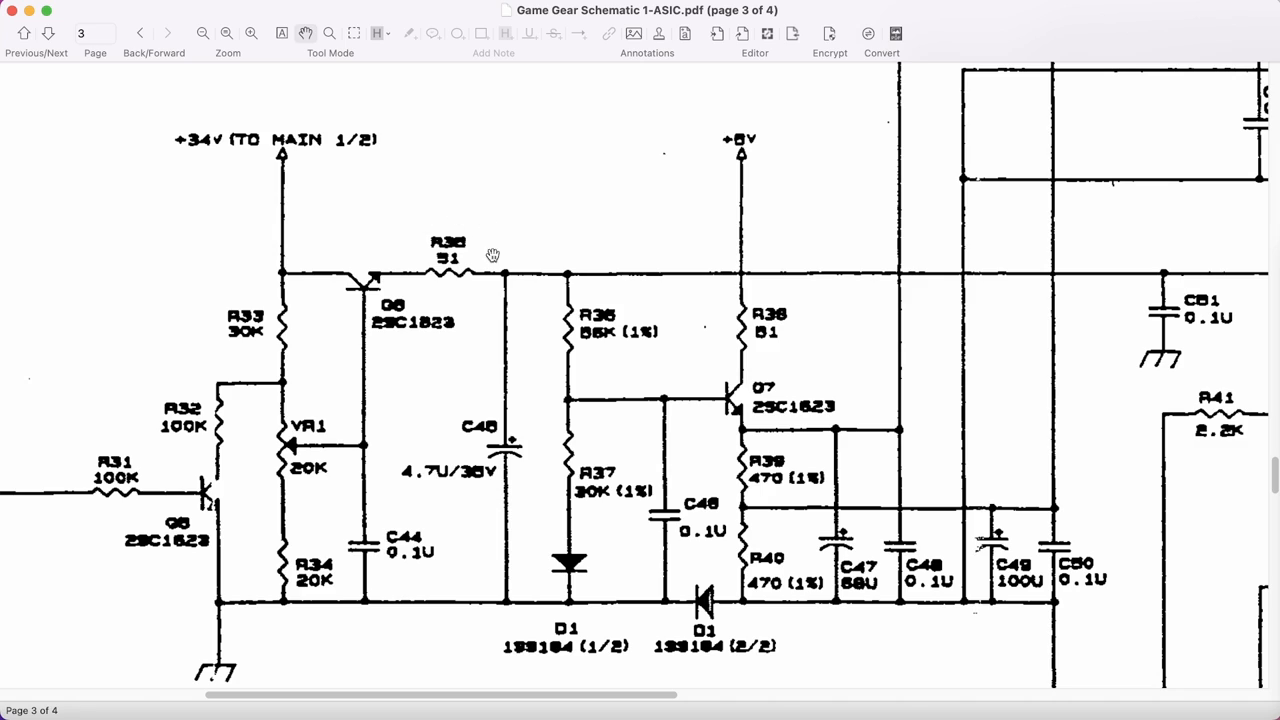
mouse_move(418, 206)
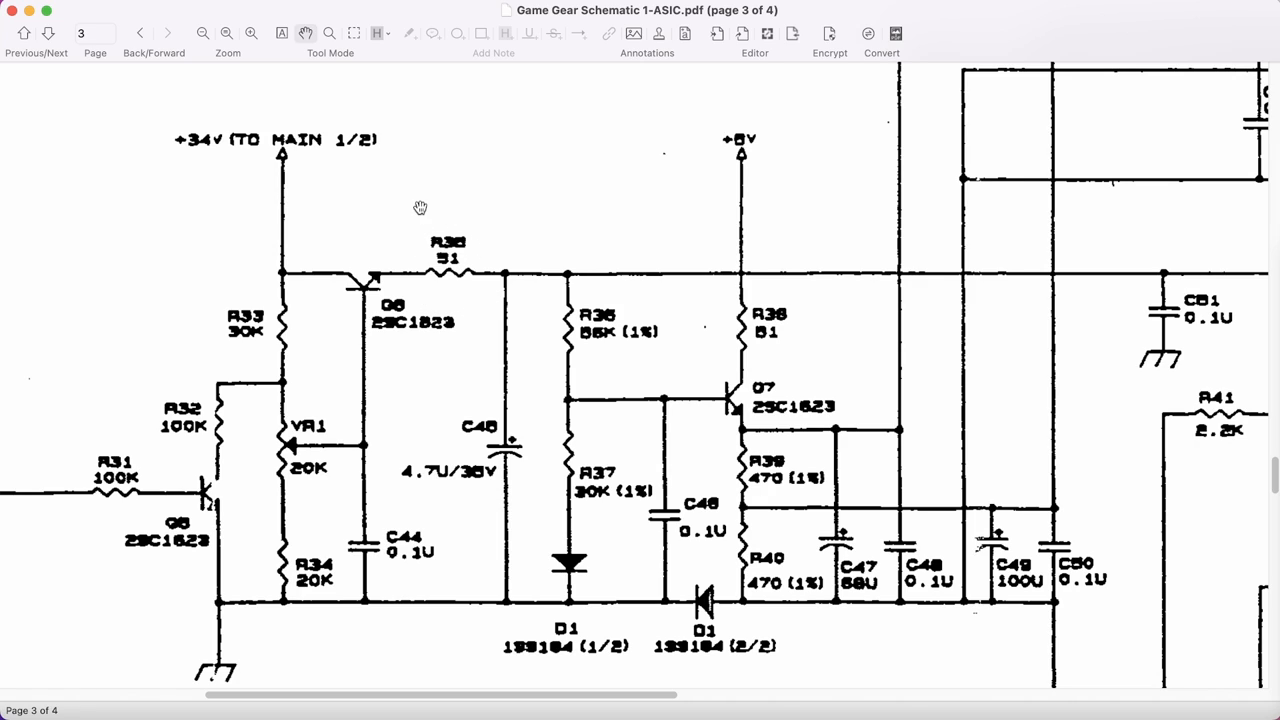
mouse_move(688, 300)
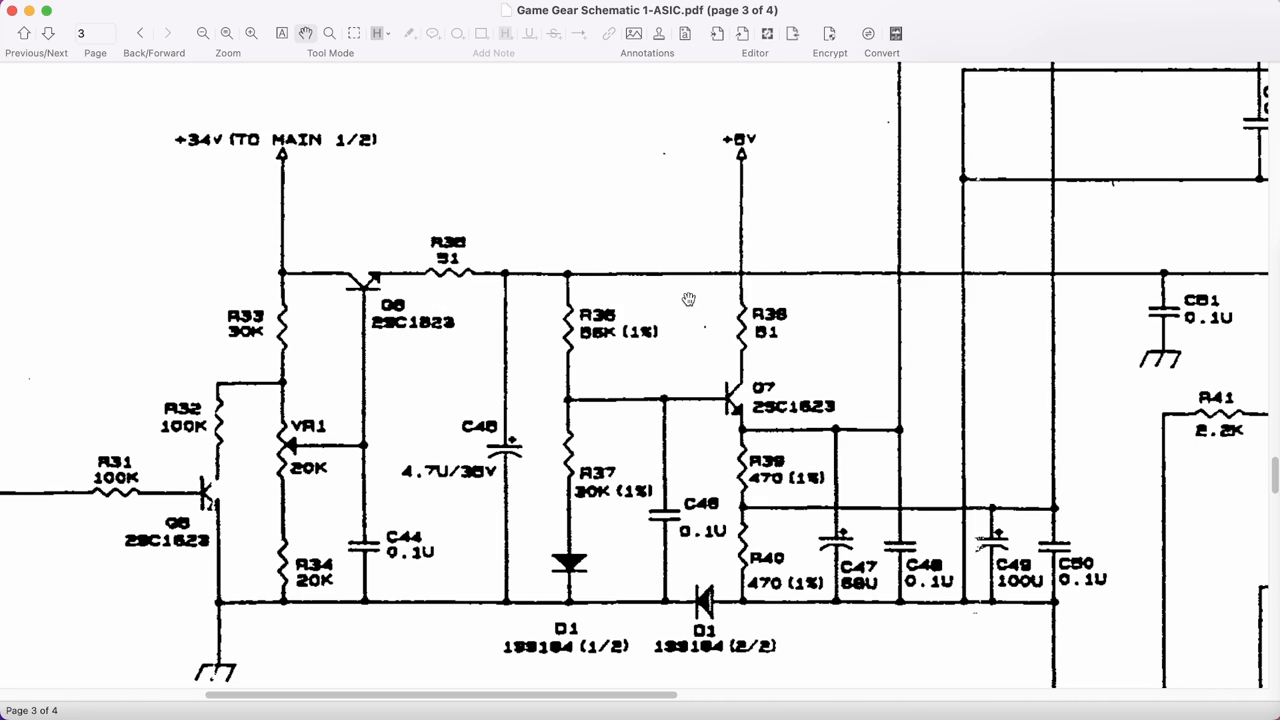
mouse_move(778, 368)
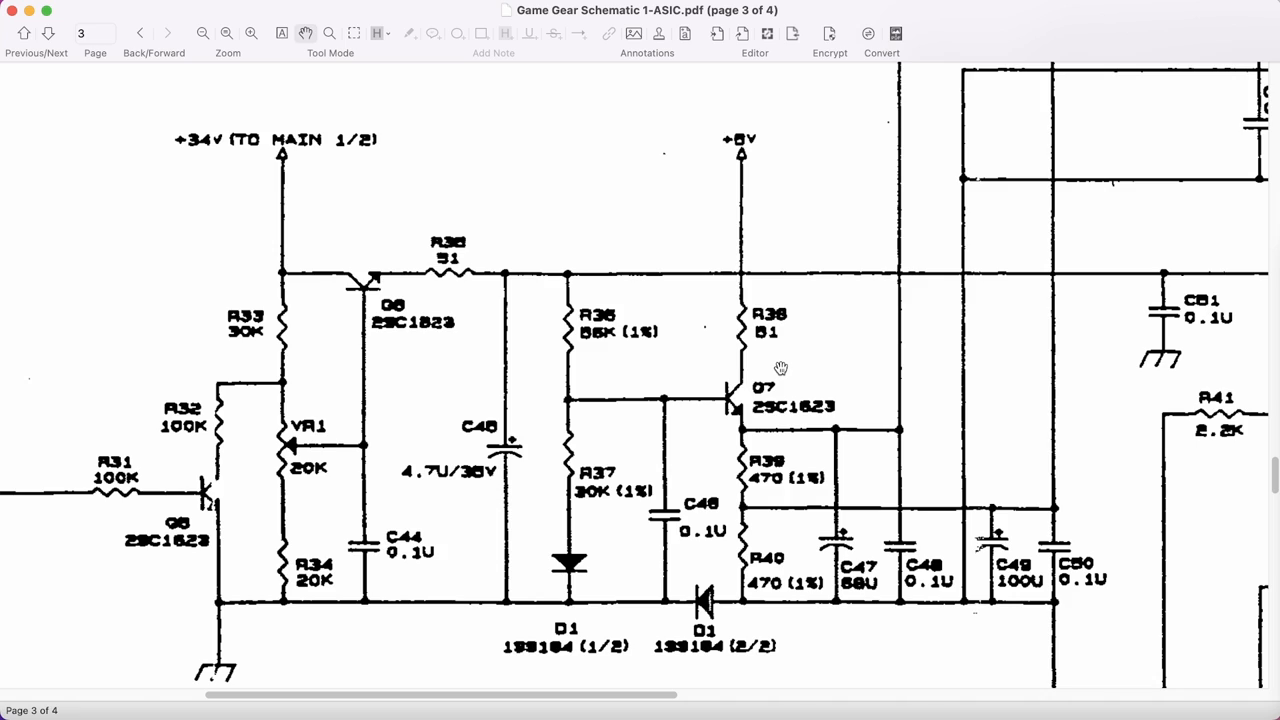
mouse_move(442, 288)
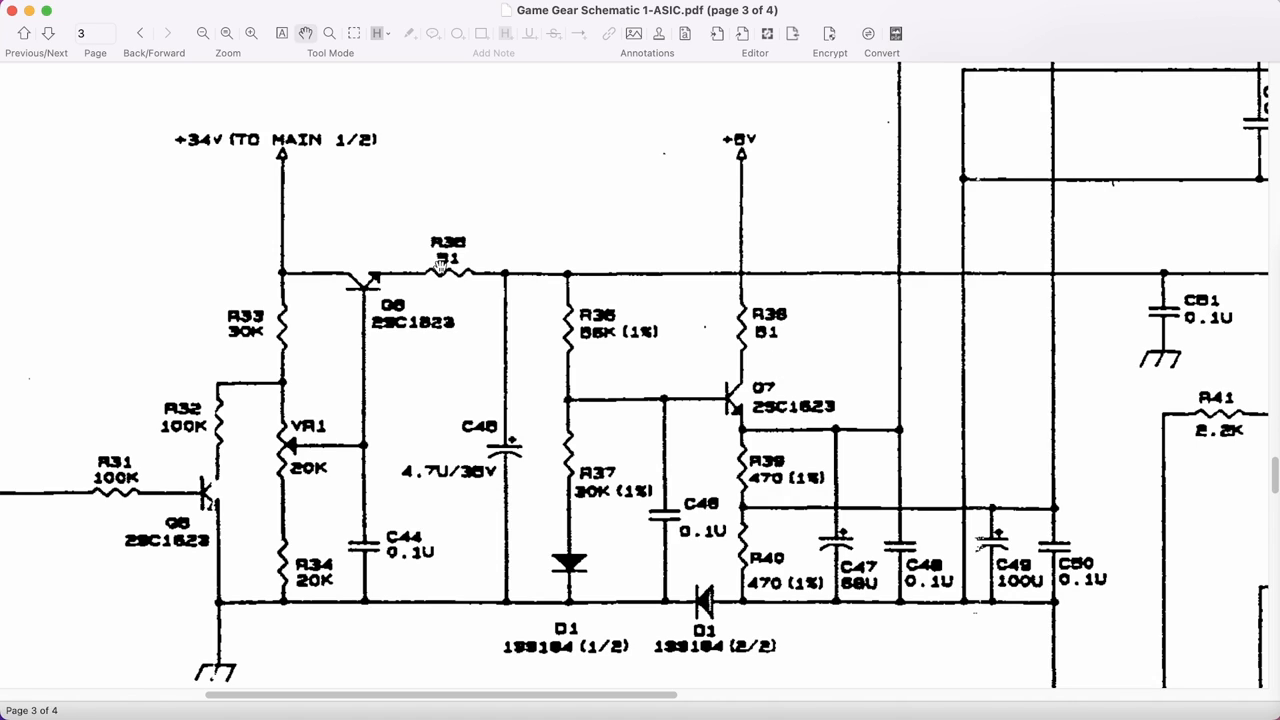
mouse_move(416, 264)
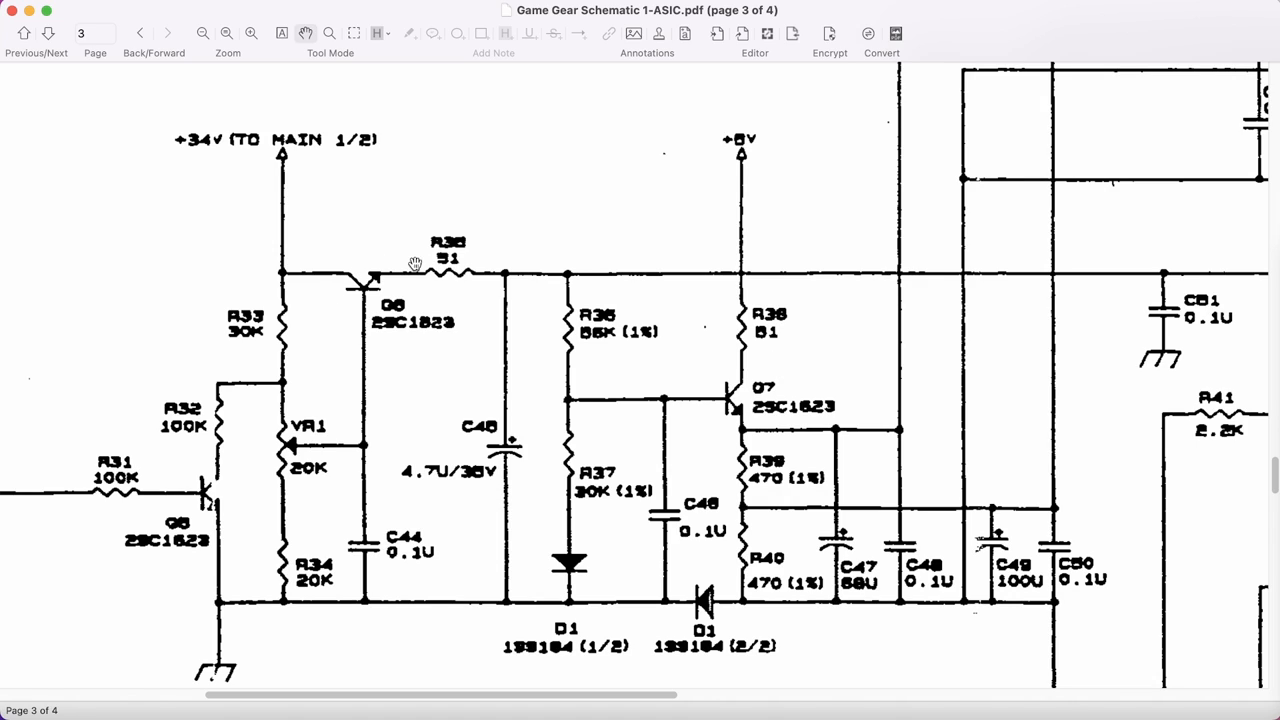
mouse_move(696, 378)
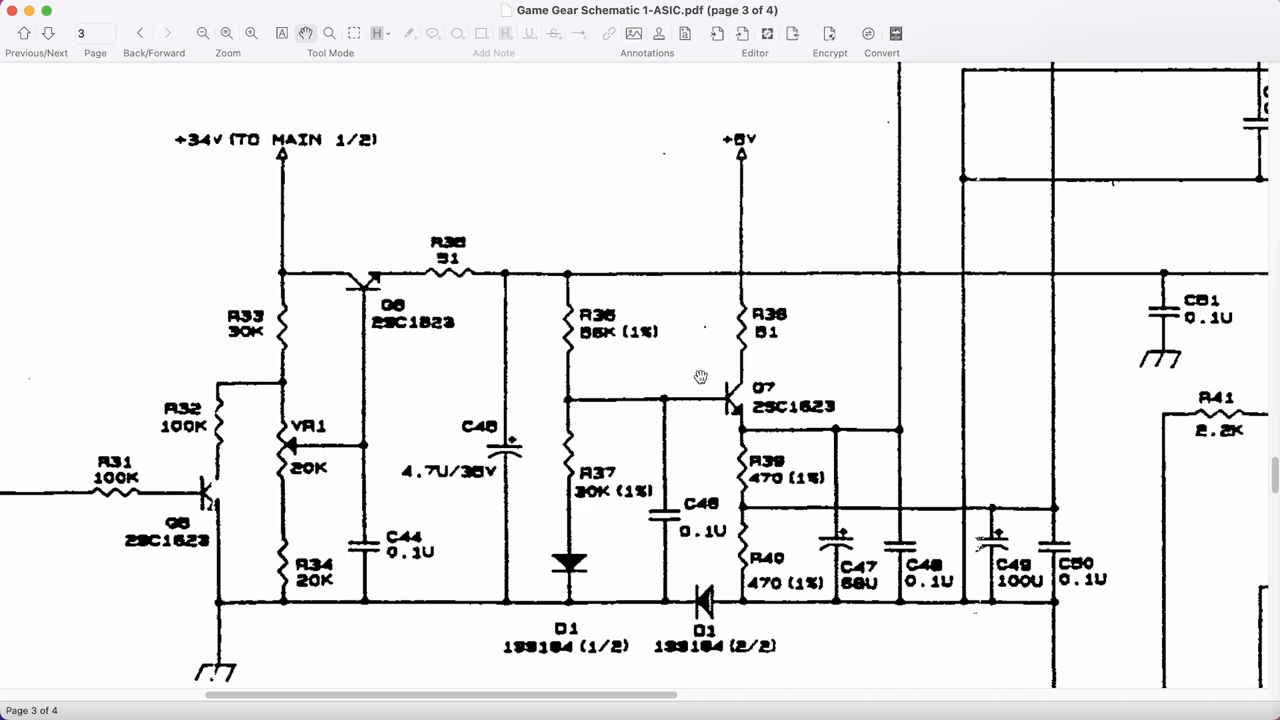
mouse_move(848, 320)
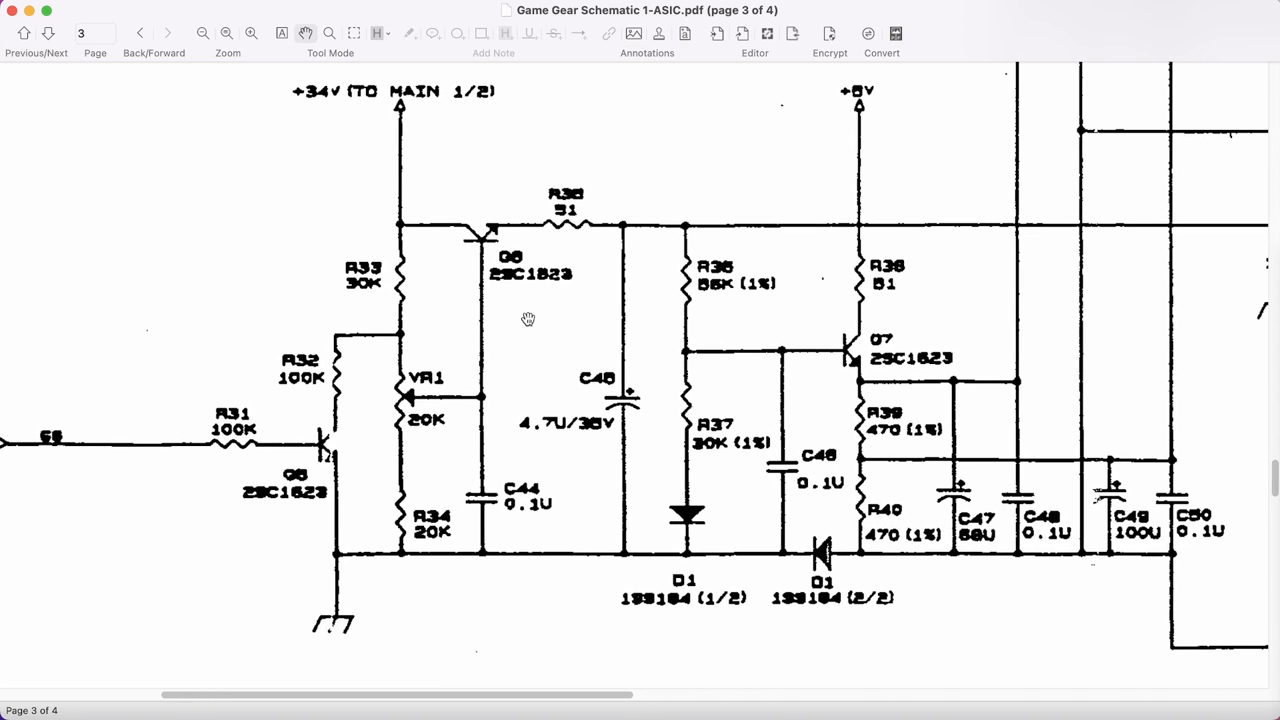
mouse_move(820, 116)
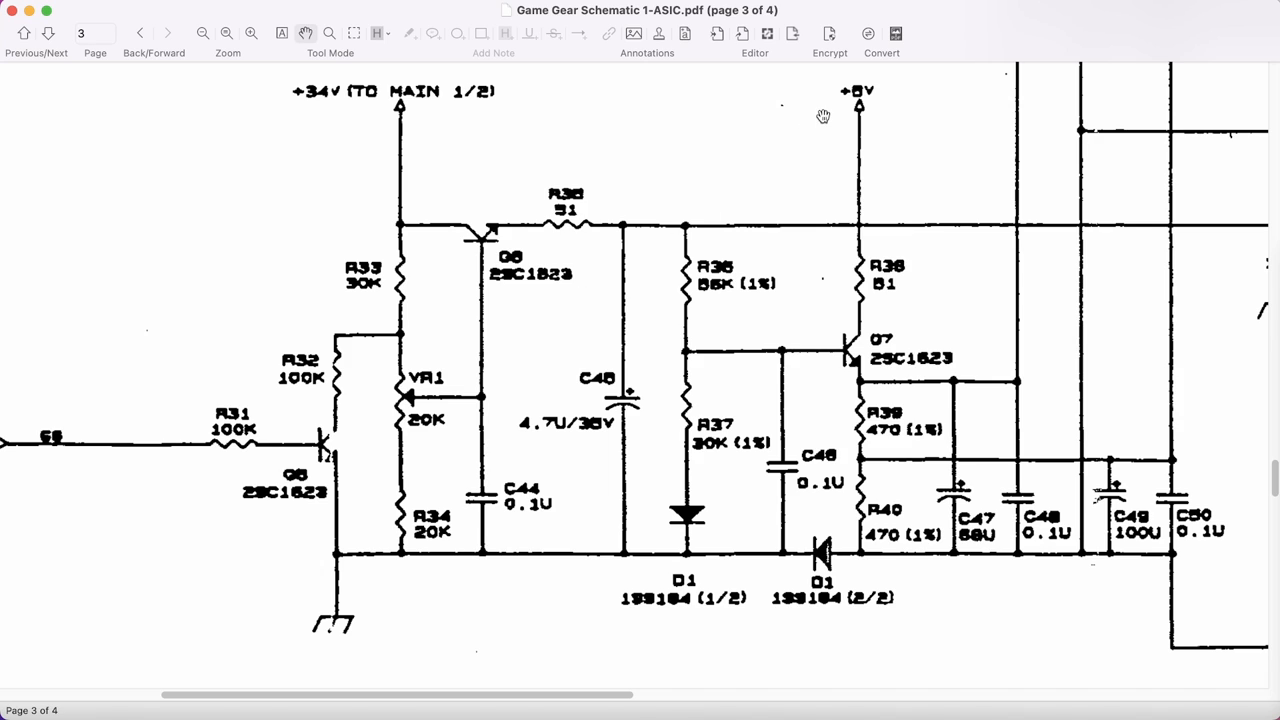
scroll(down, 3)
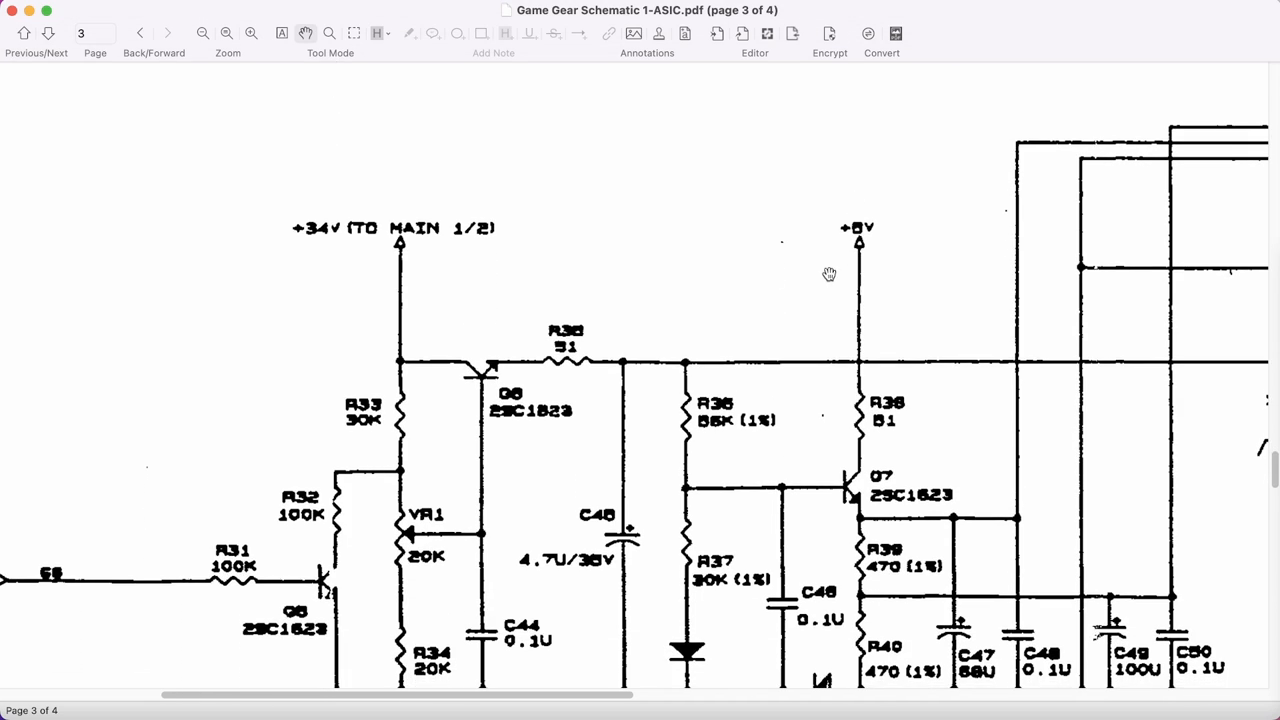
scroll(down, 3)
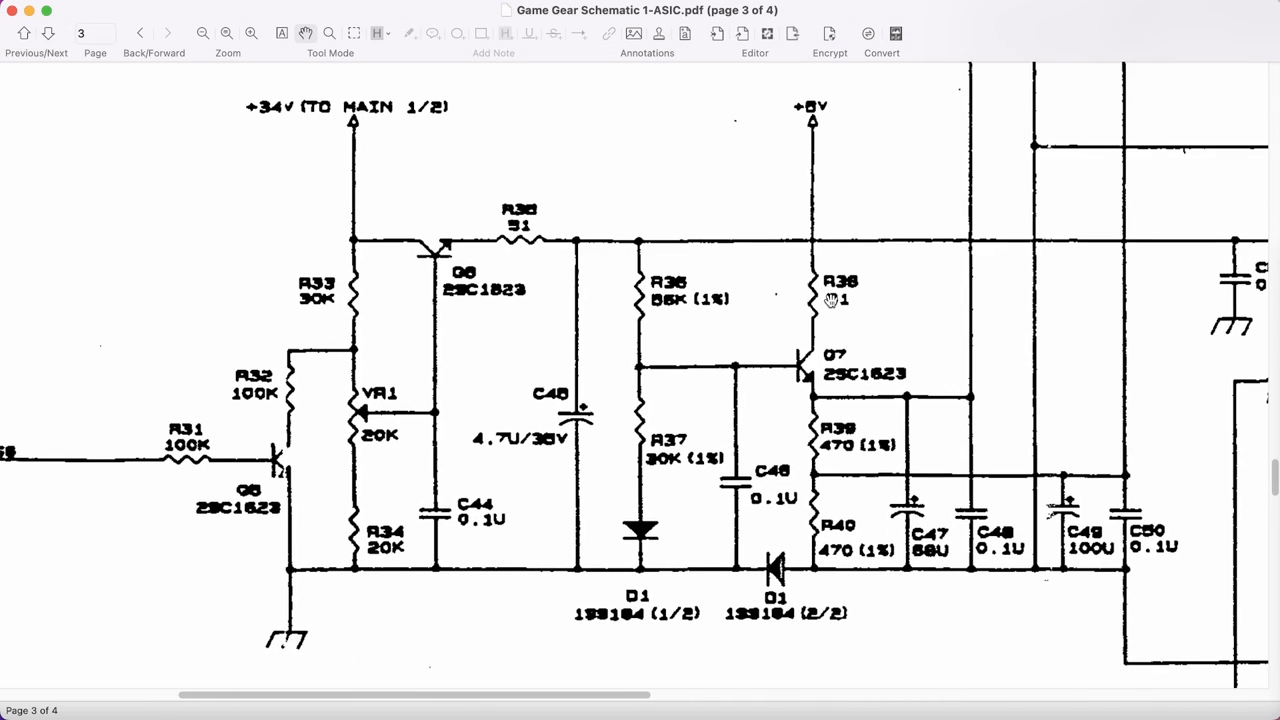
mouse_move(530, 244)
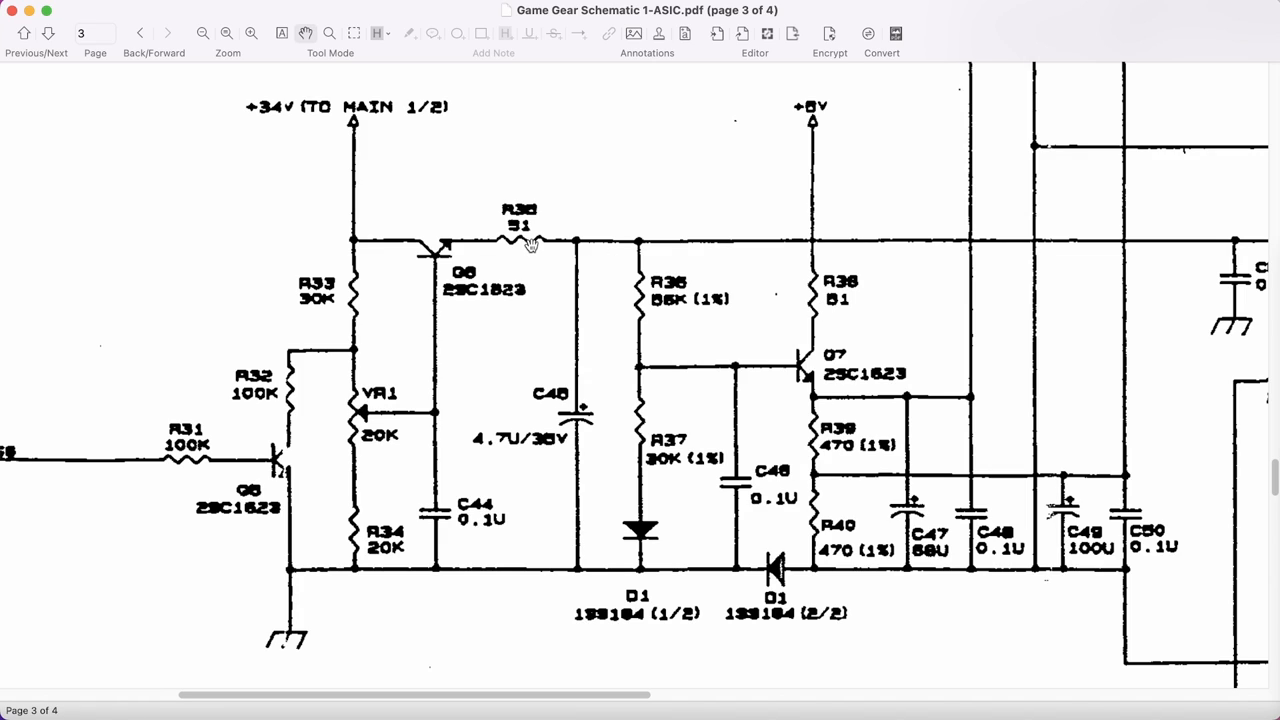
mouse_move(516, 228)
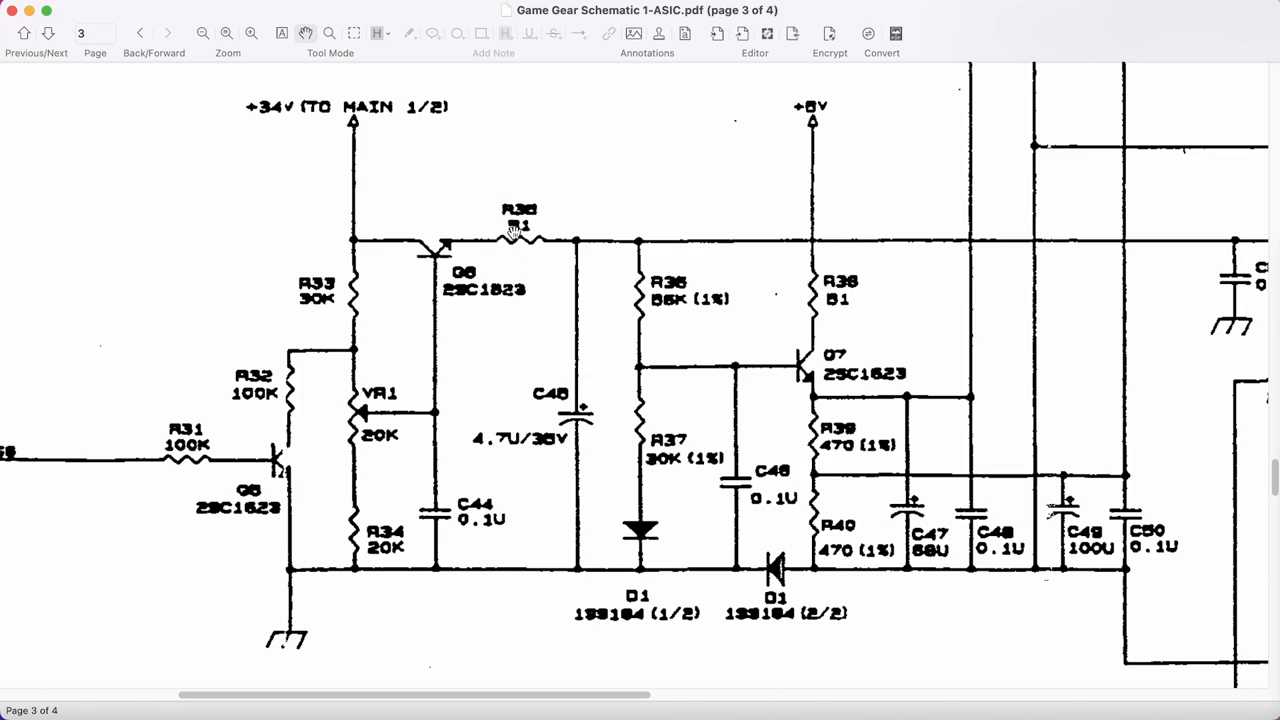
mouse_move(634, 252)
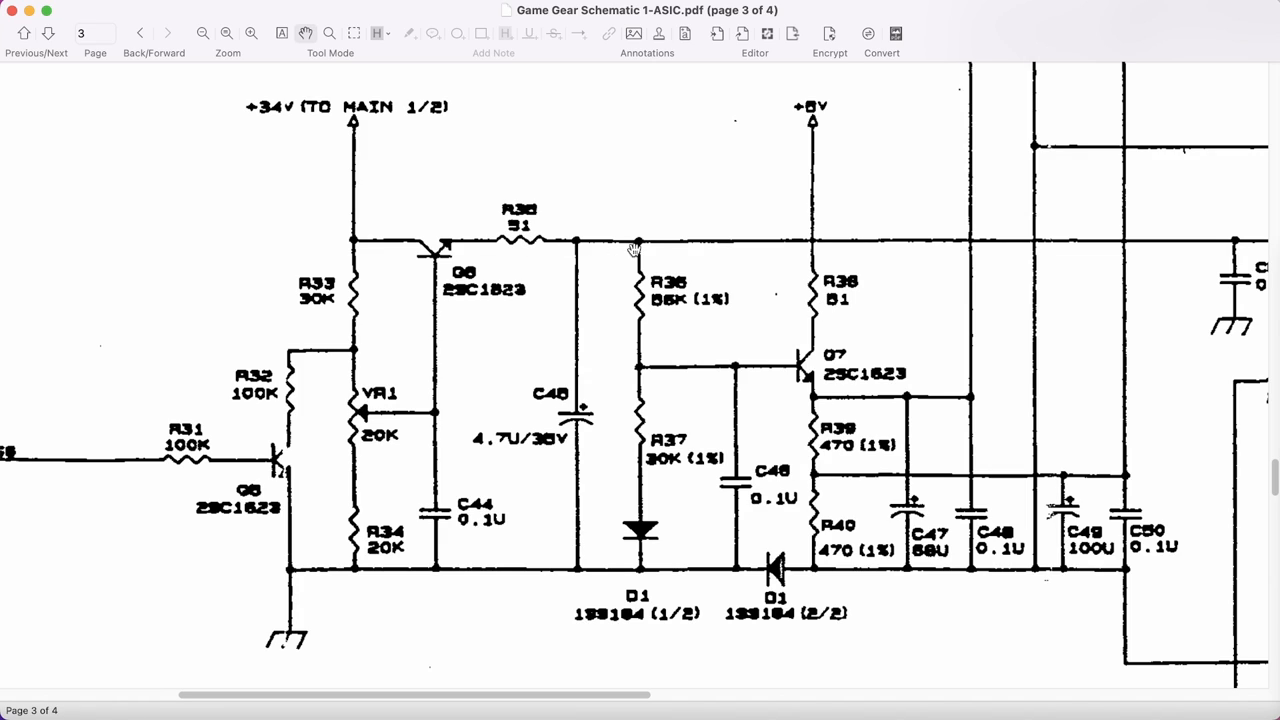
mouse_move(820, 144)
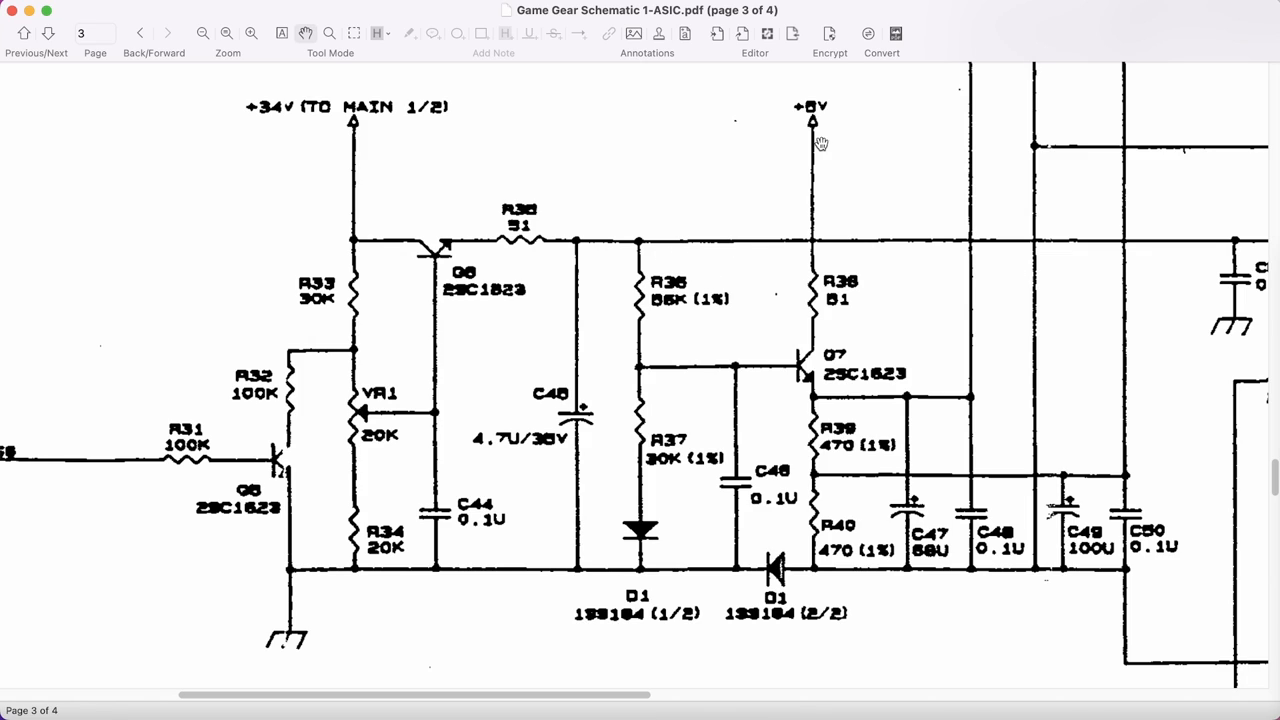
mouse_move(856, 200)
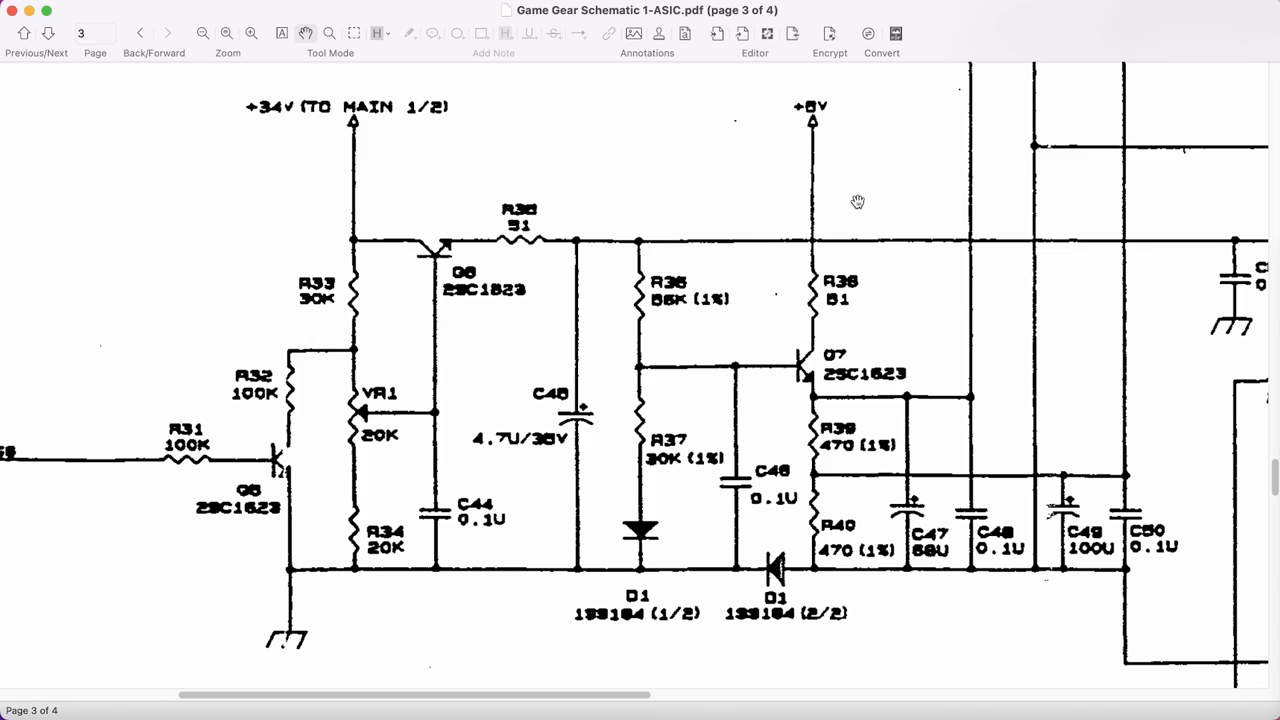
mouse_move(892, 192)
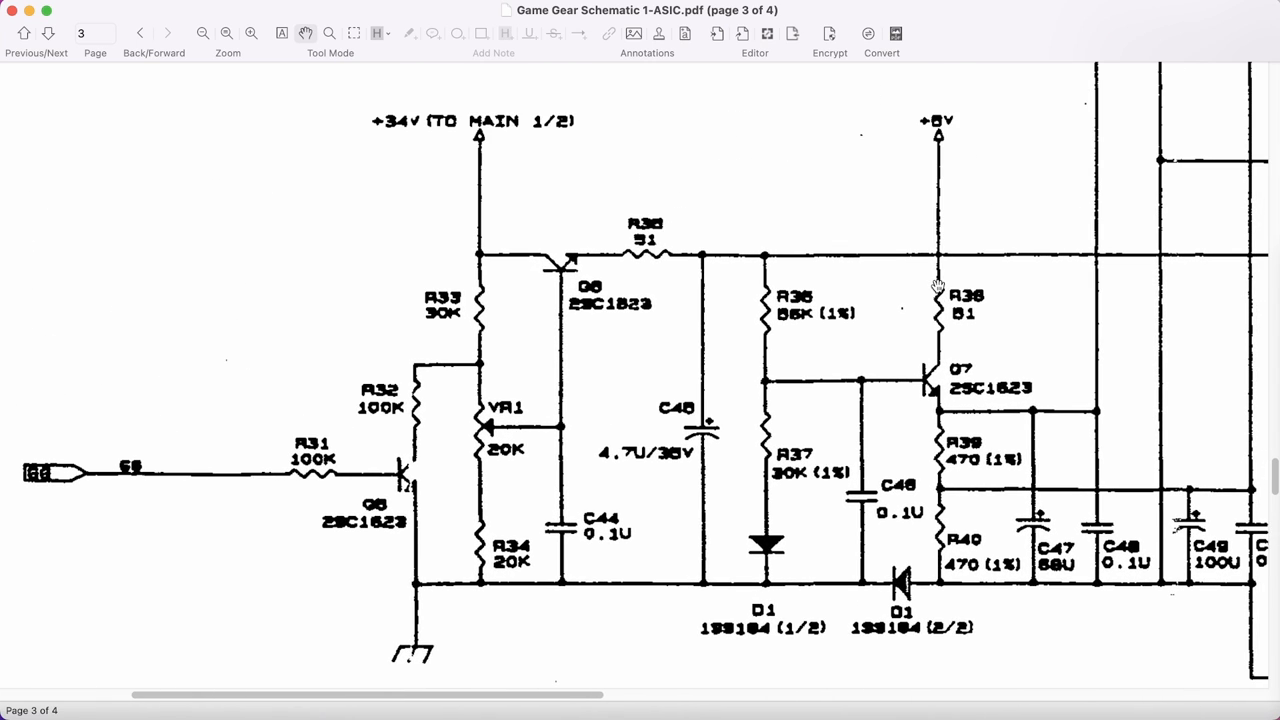
mouse_move(904, 316)
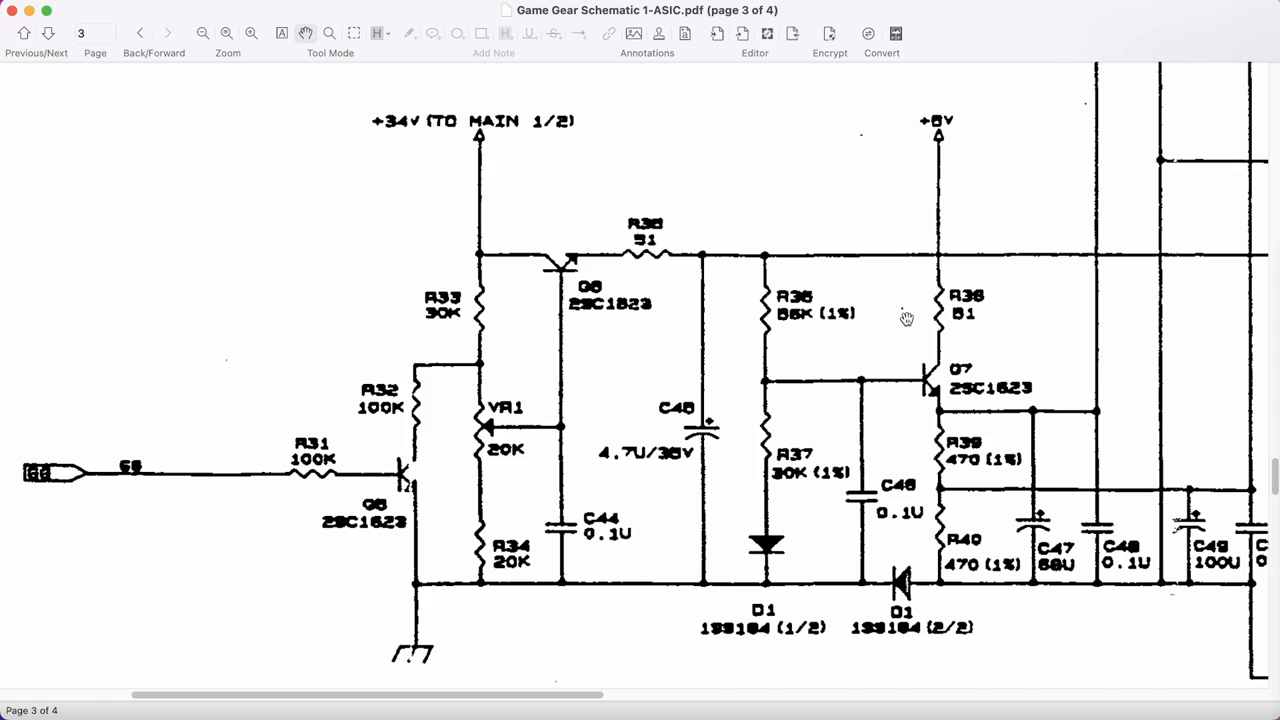
mouse_move(904, 318)
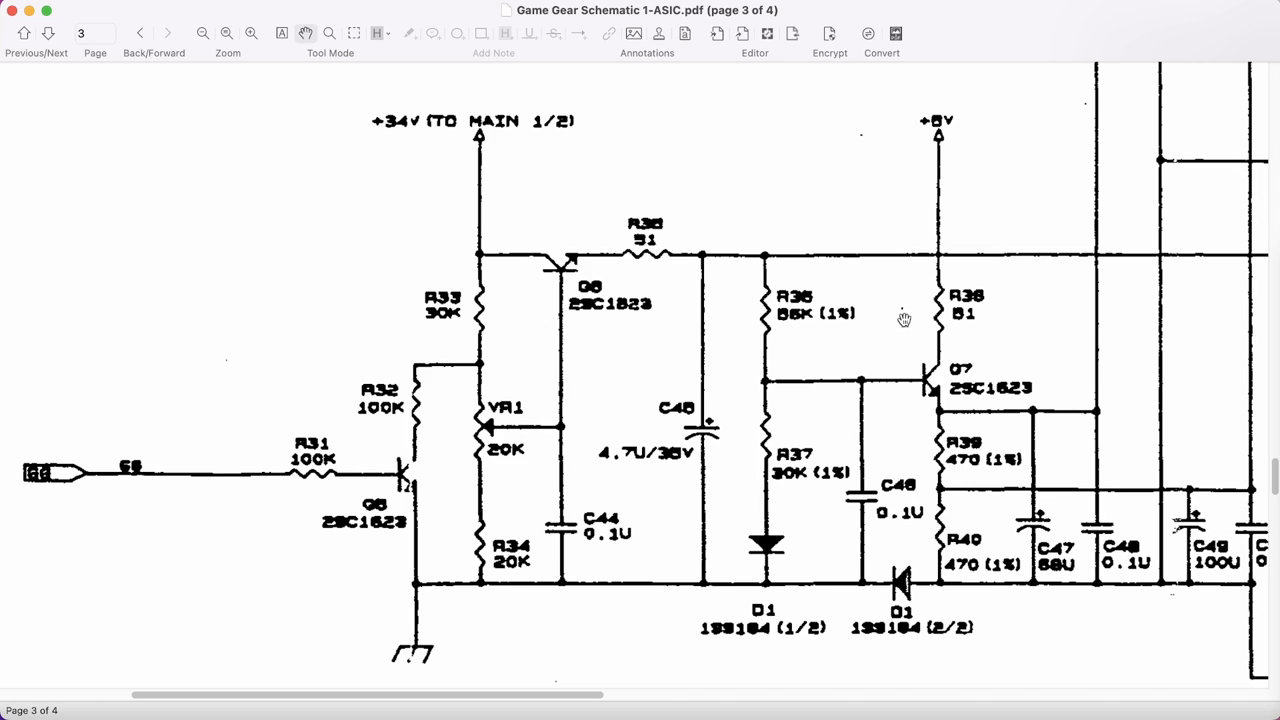
mouse_move(904, 332)
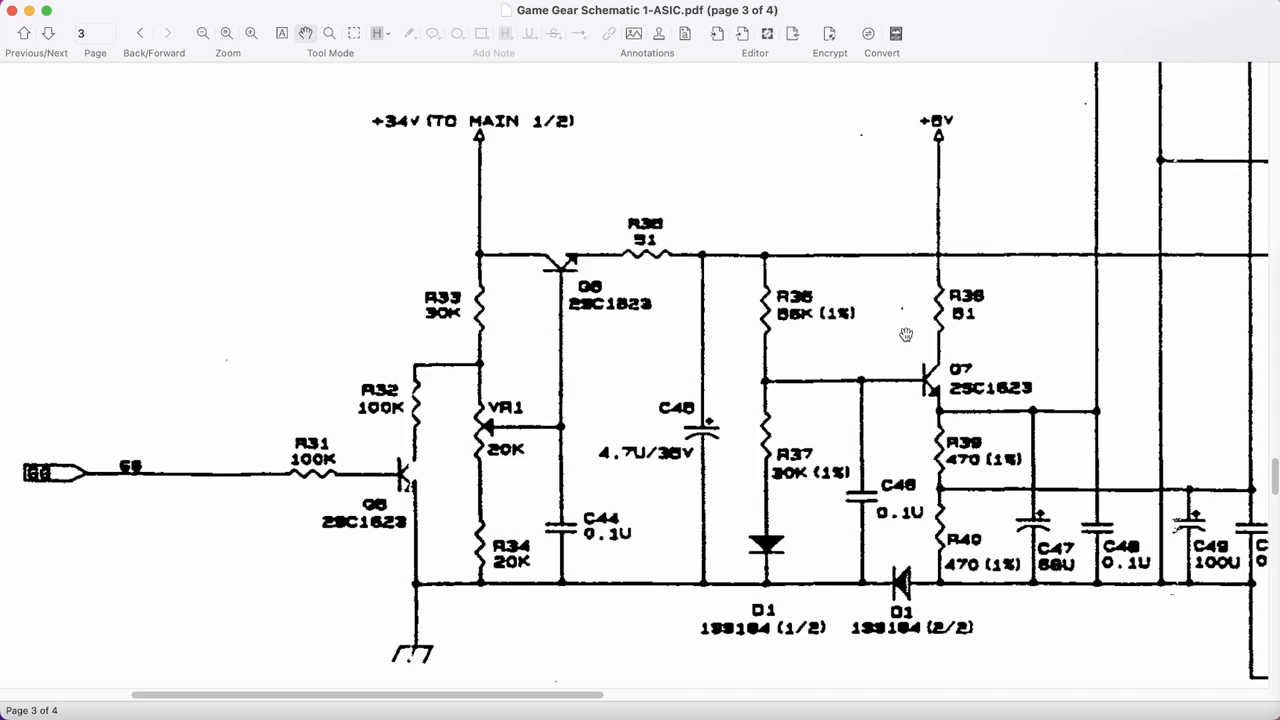
mouse_move(912, 348)
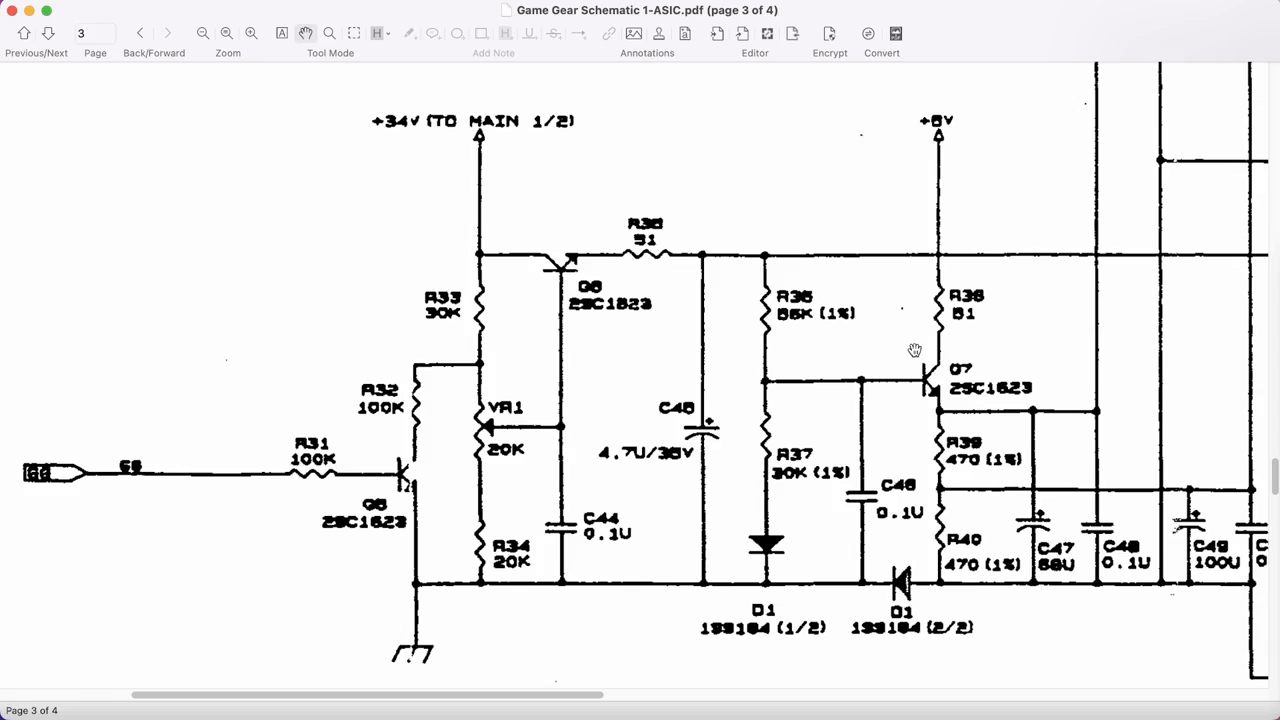